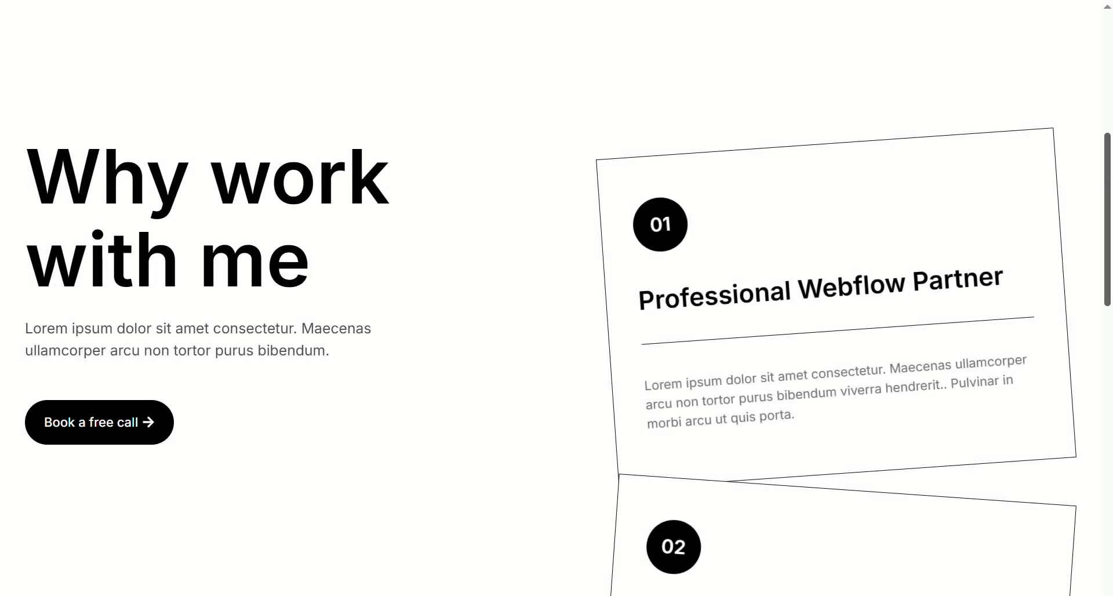
Step: Name the container Main Section, width 1320 px, items justified space-between
scroll("down", 3)
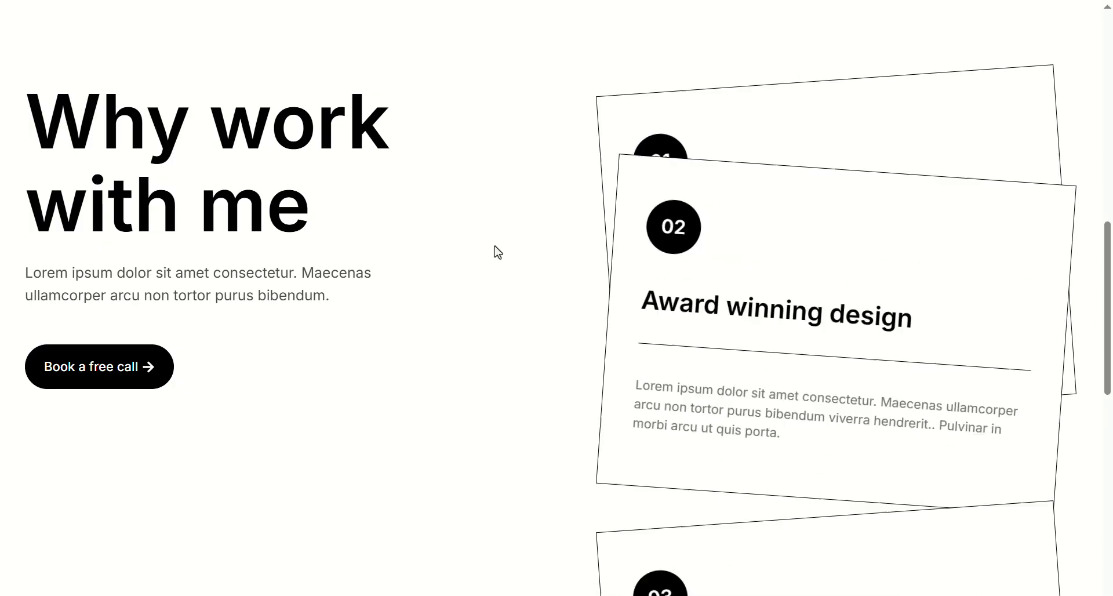
scroll("down", 3)
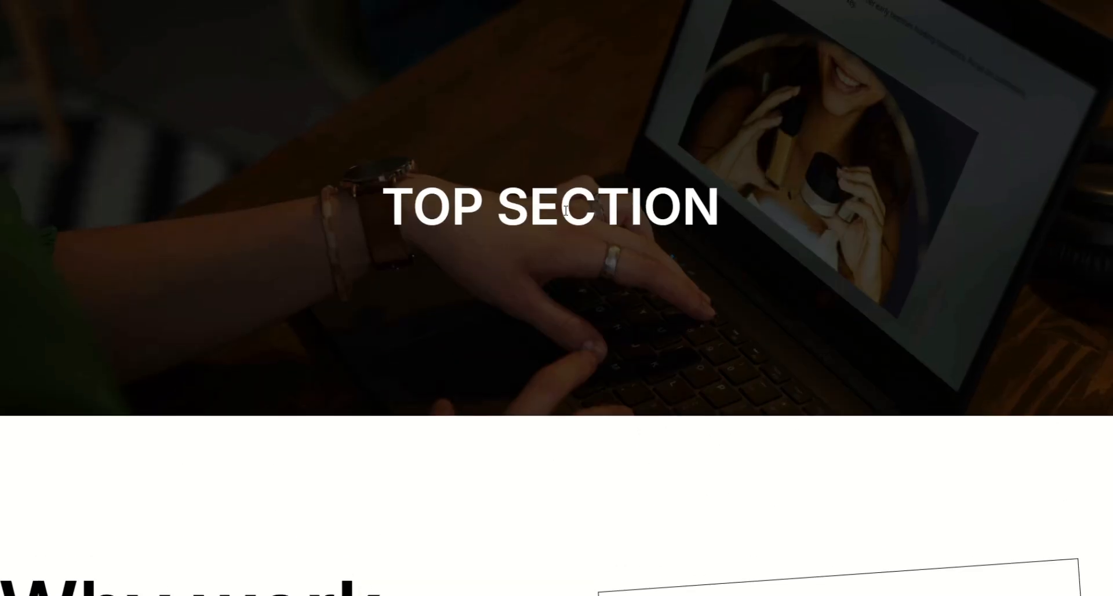
scroll("down", 3)
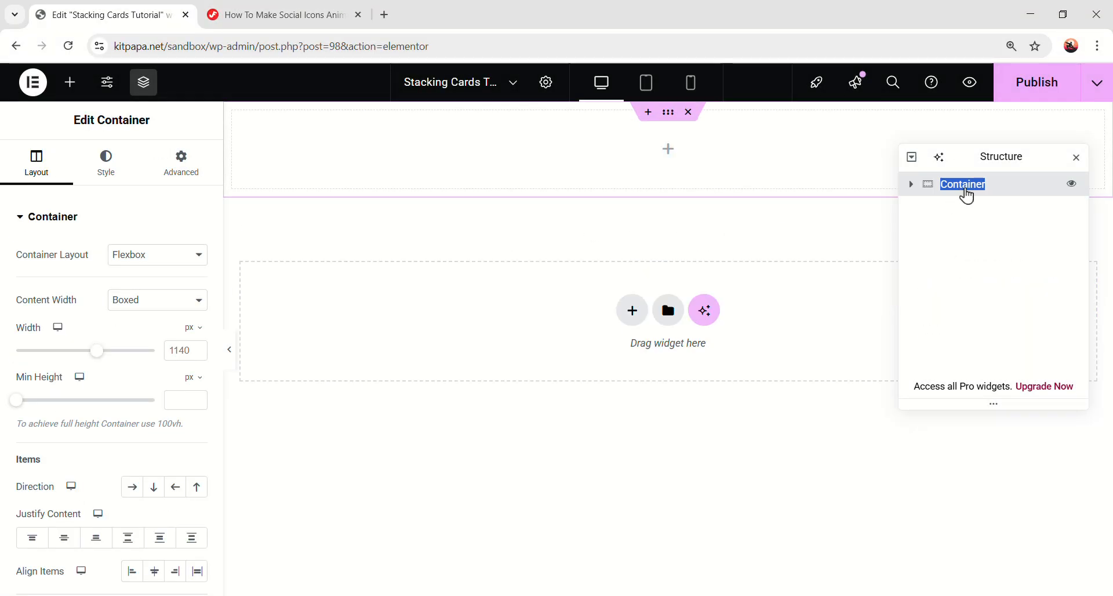
type("Main Section")
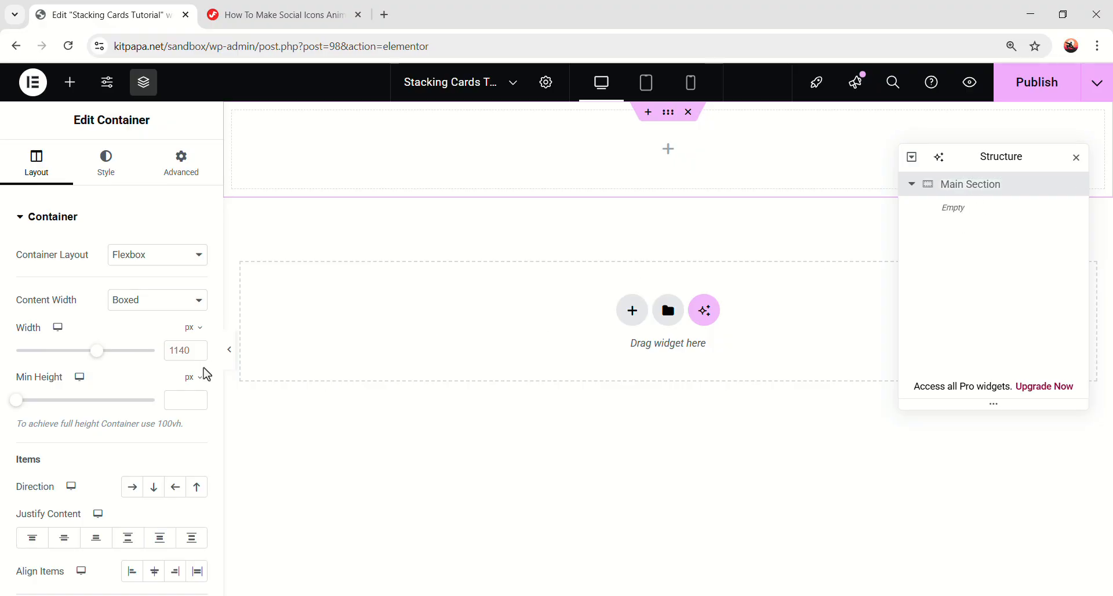
left_click_drag(97, 350, 120, 350)
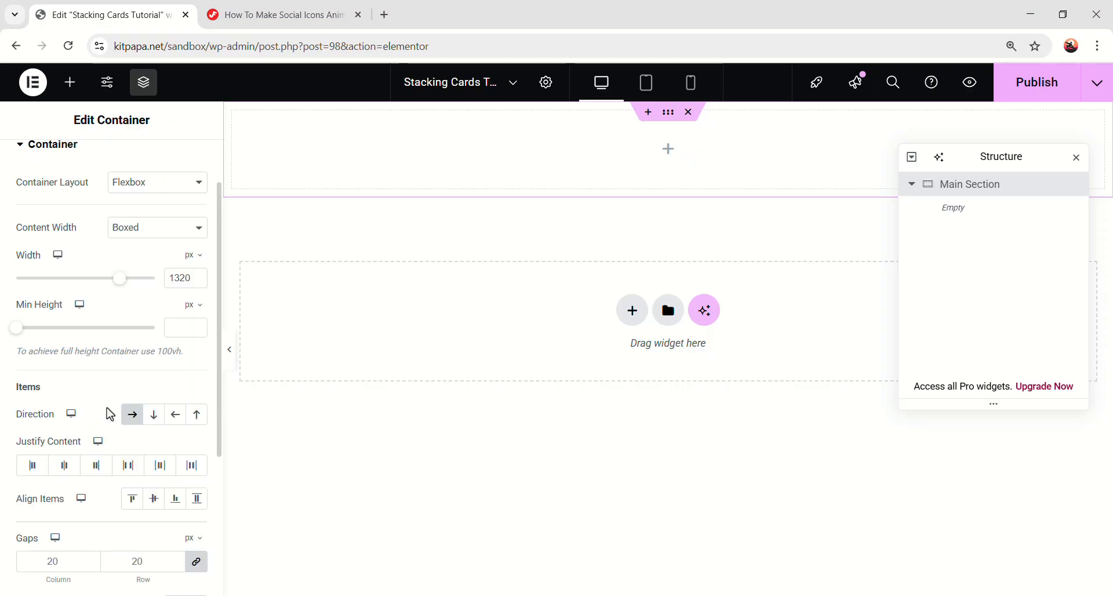
left_click(128, 465)
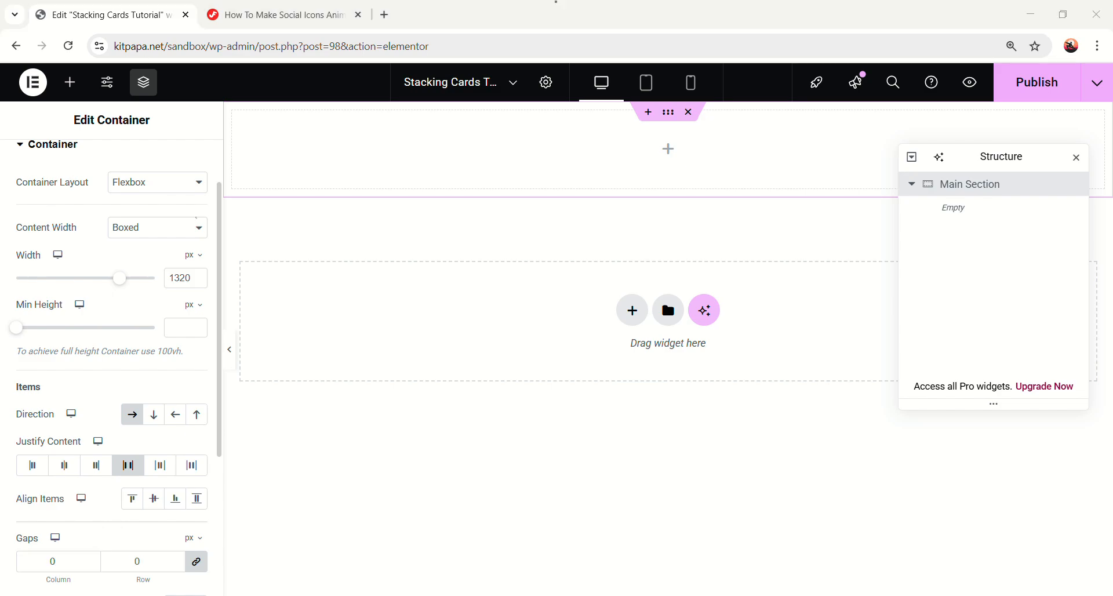
Step: Give Main Section zero gaps and padding of 180 top/bottom, 20 left/right
left_click(181, 162)
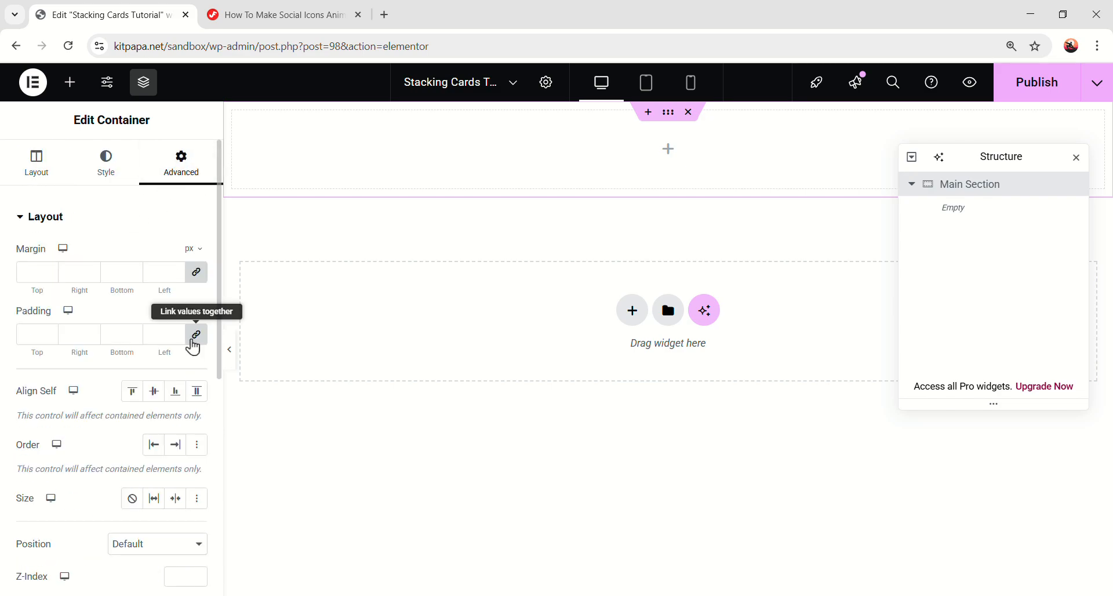
type("180")
type("20")
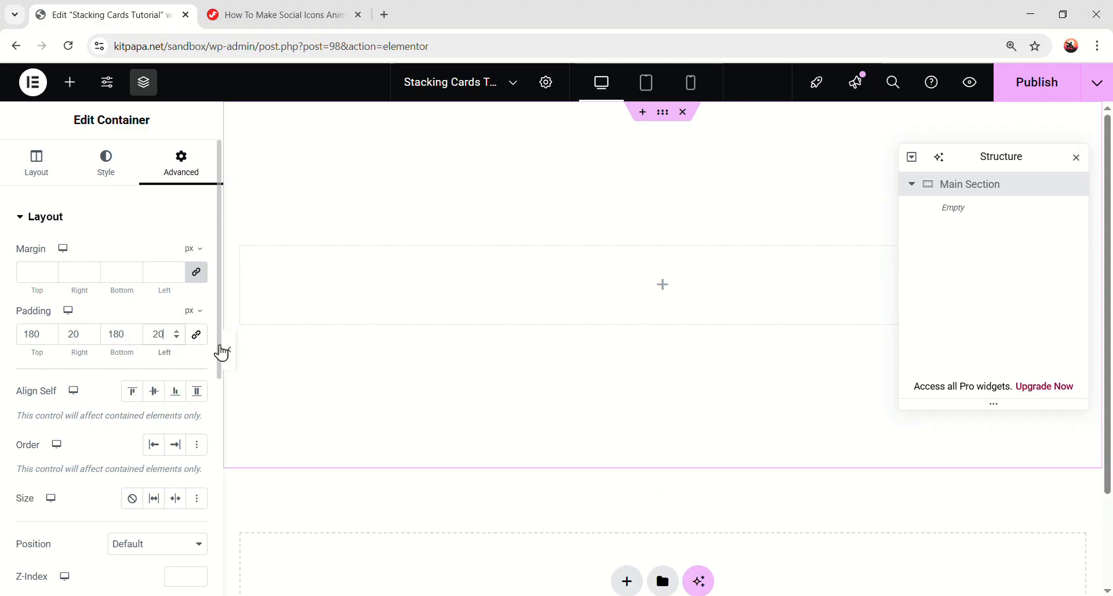
left_click(69, 83)
type("500")
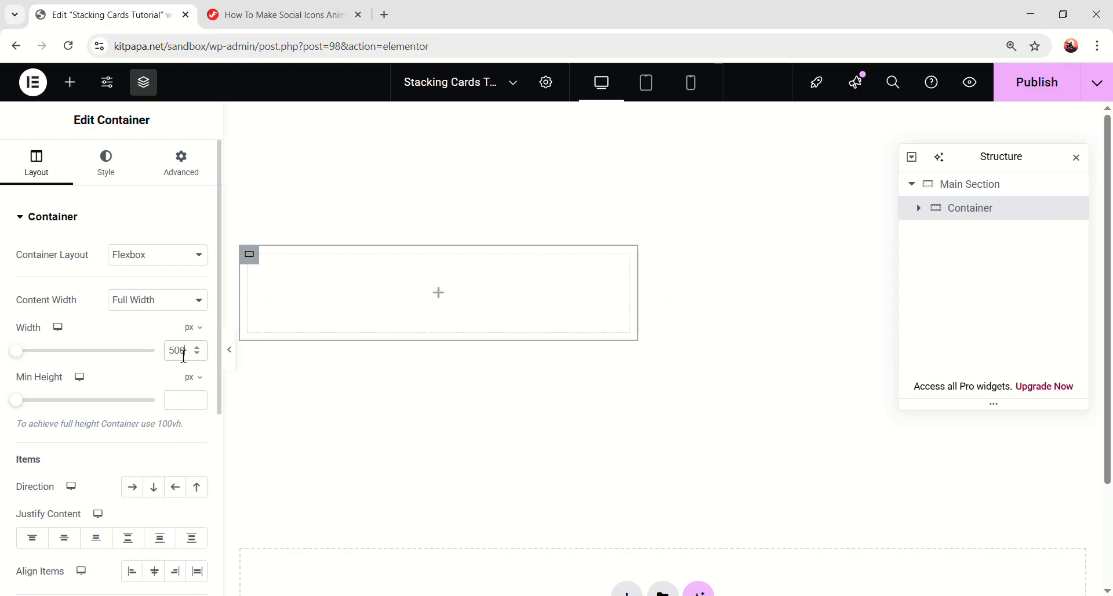
Step: Zero the 500 px container's padding and nest a zero-padded full-width container named Cont
scroll("down", 3)
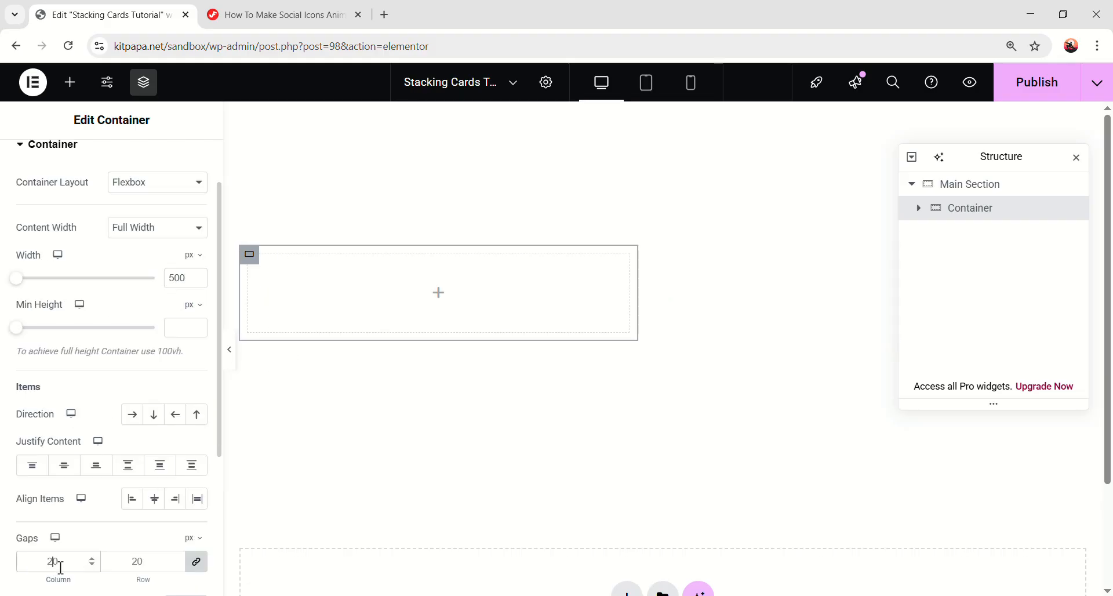
left_click(181, 163)
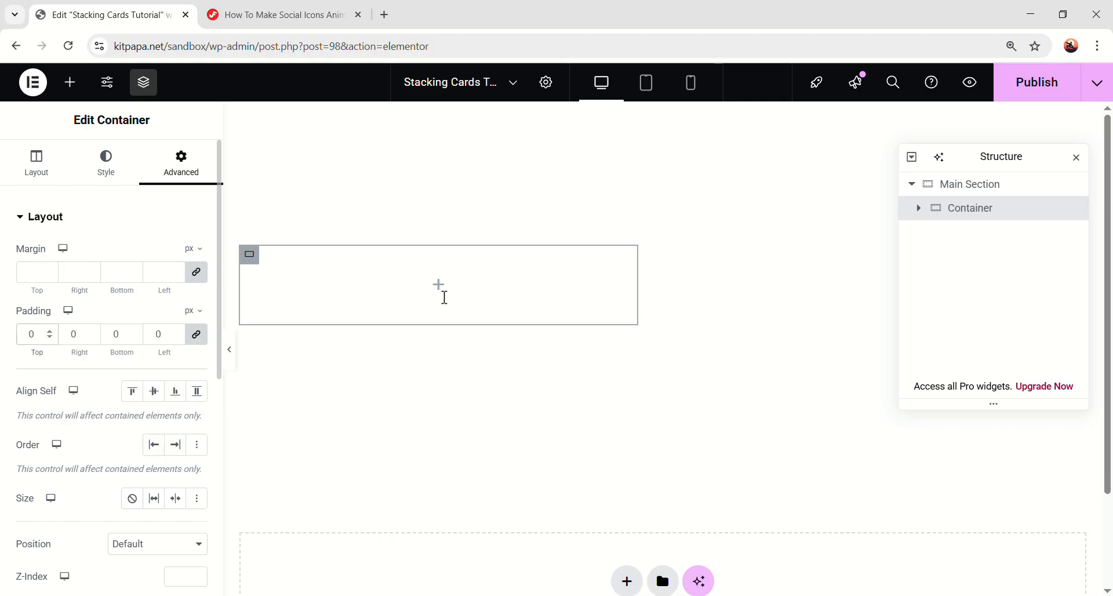
left_click(69, 82)
type("C")
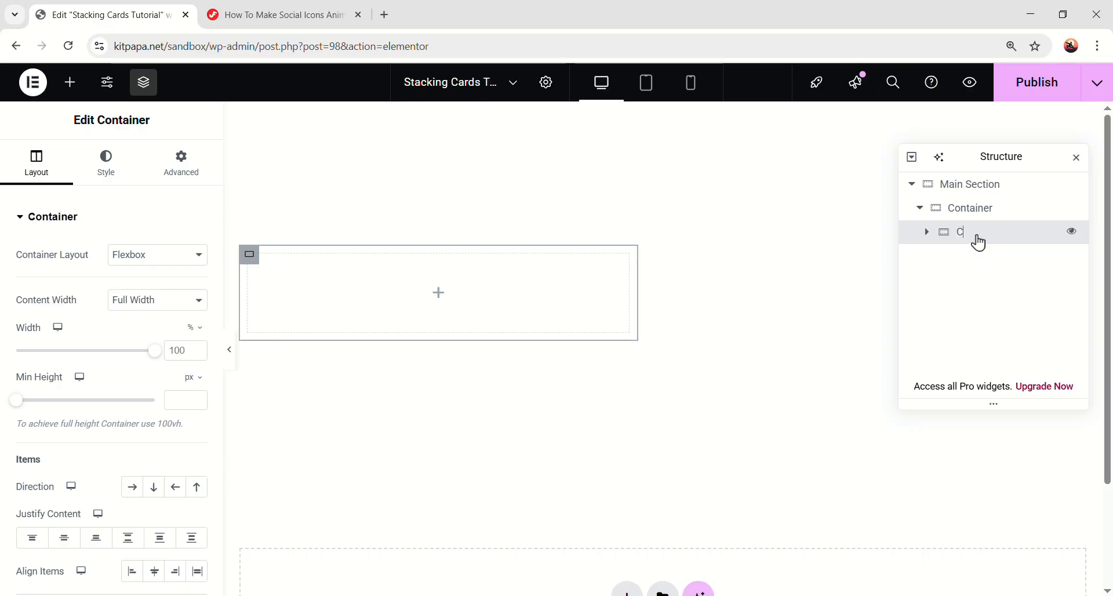
type("ont")
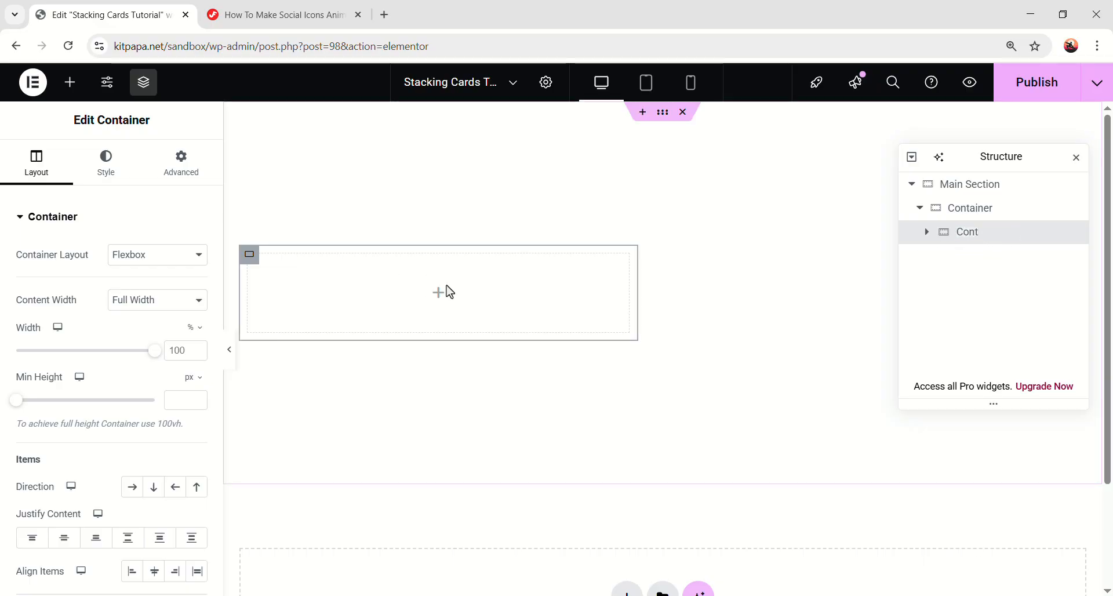
left_click(180, 162)
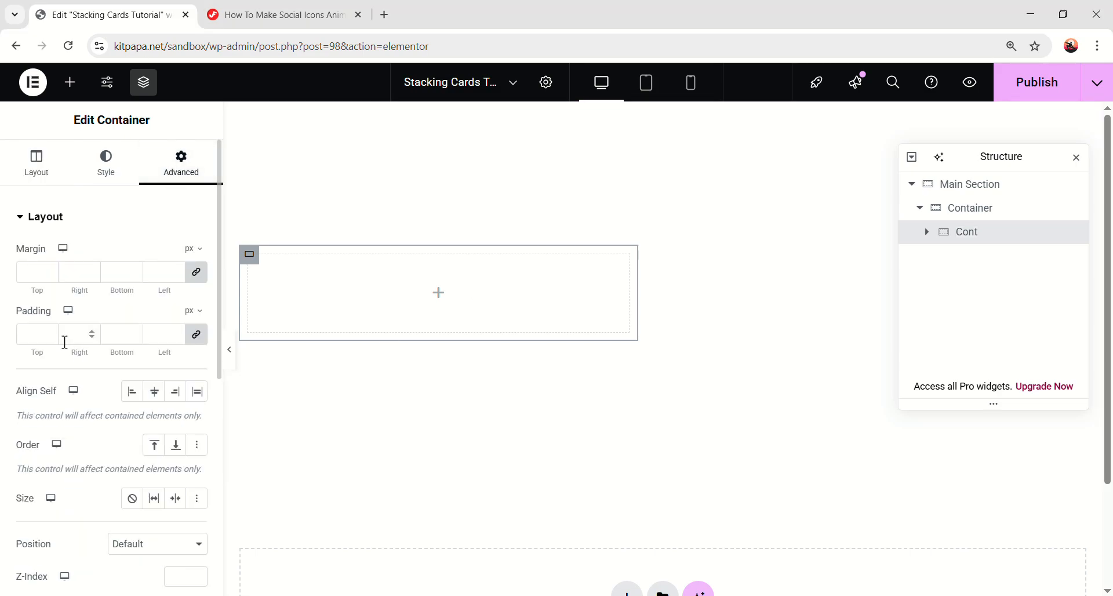
type("0")
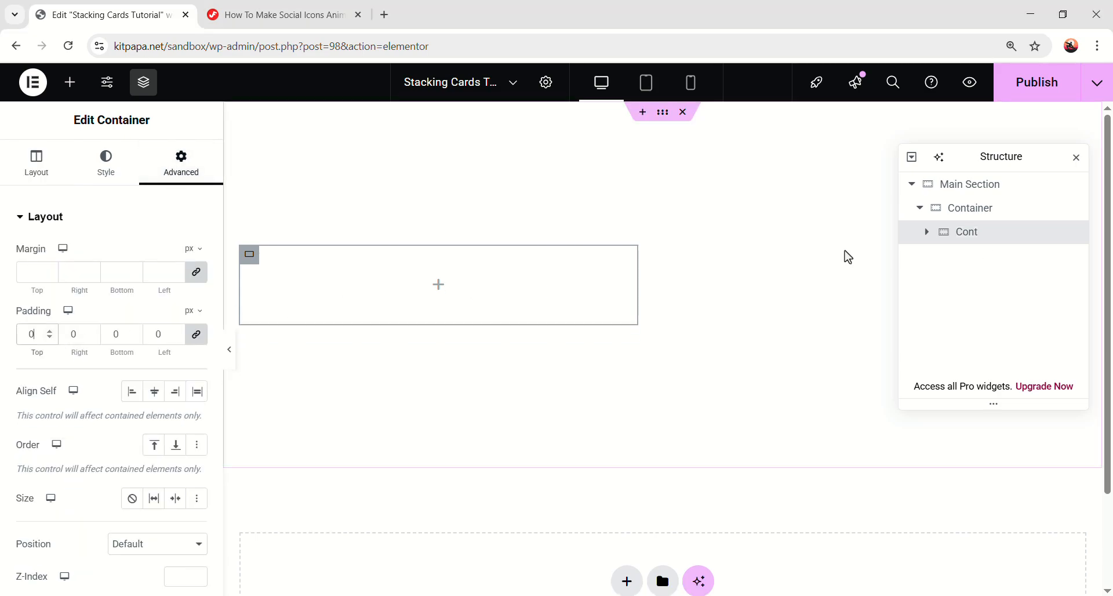
mouse_move(1007, 233)
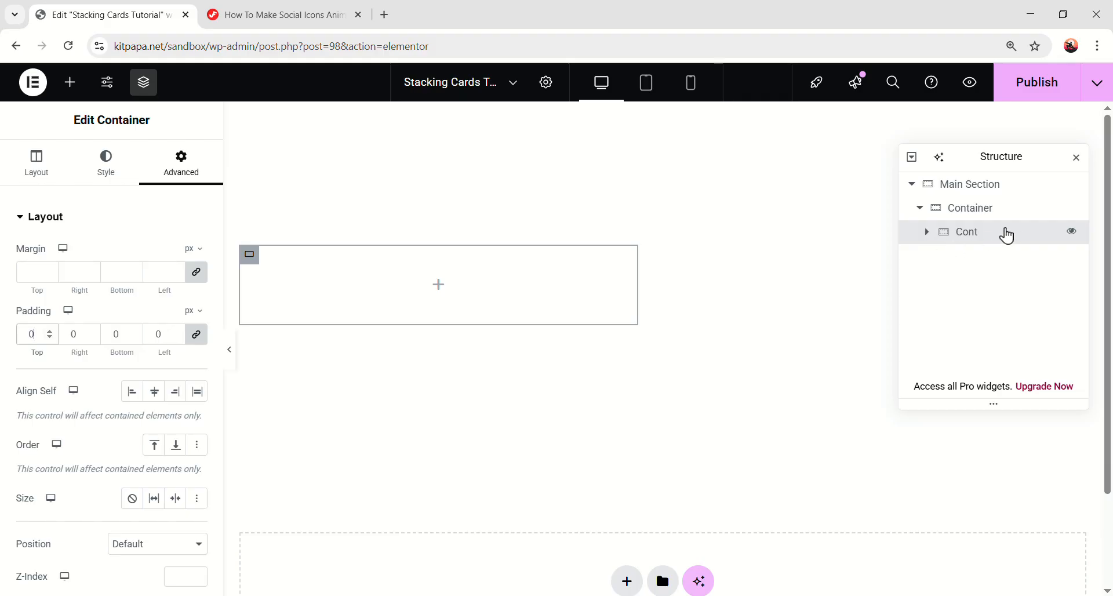
Step: Add a heading in Cont reading 'Why work with me'
left_click(70, 82)
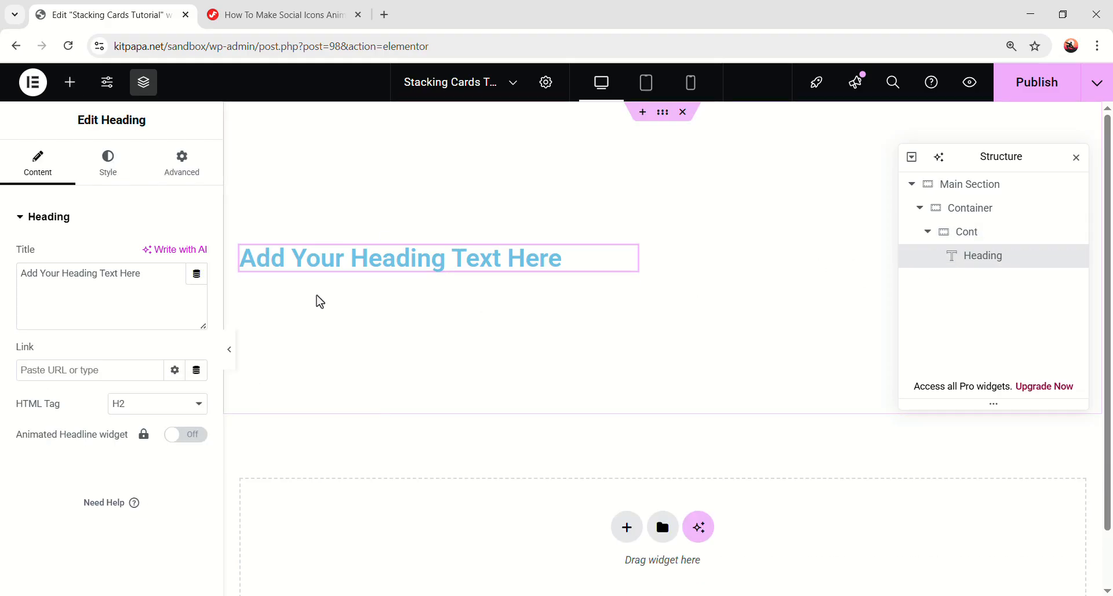
type("Why work with me")
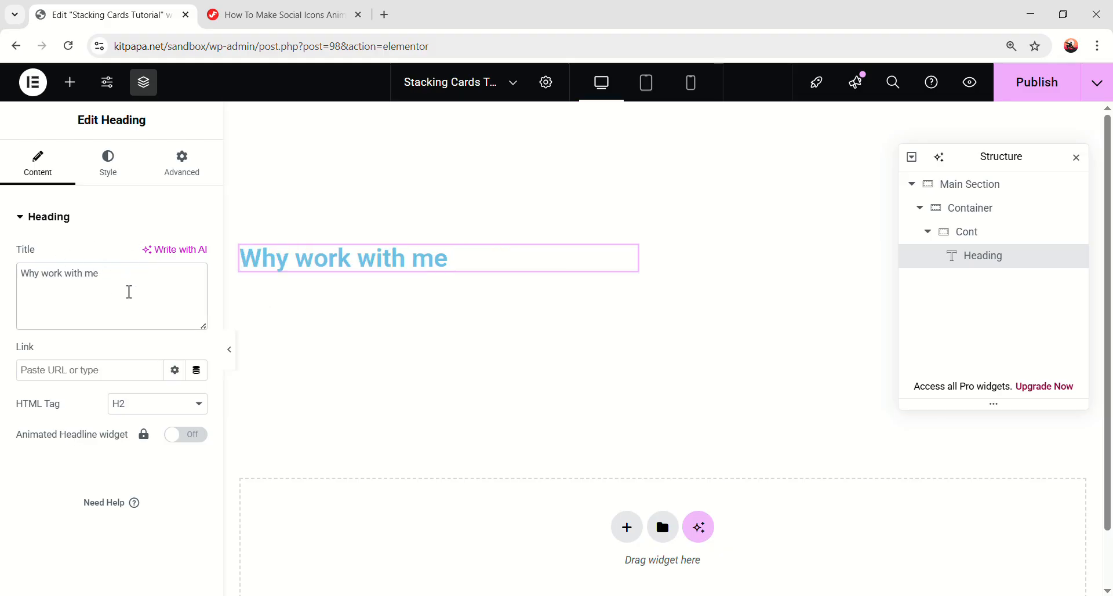
left_click(107, 162)
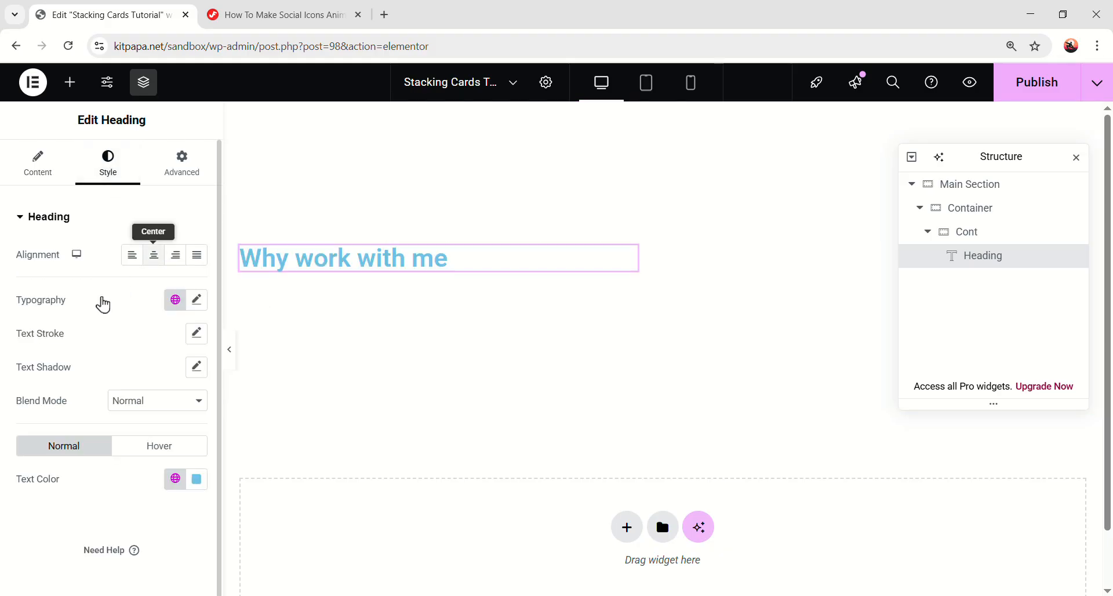
left_click(196, 300)
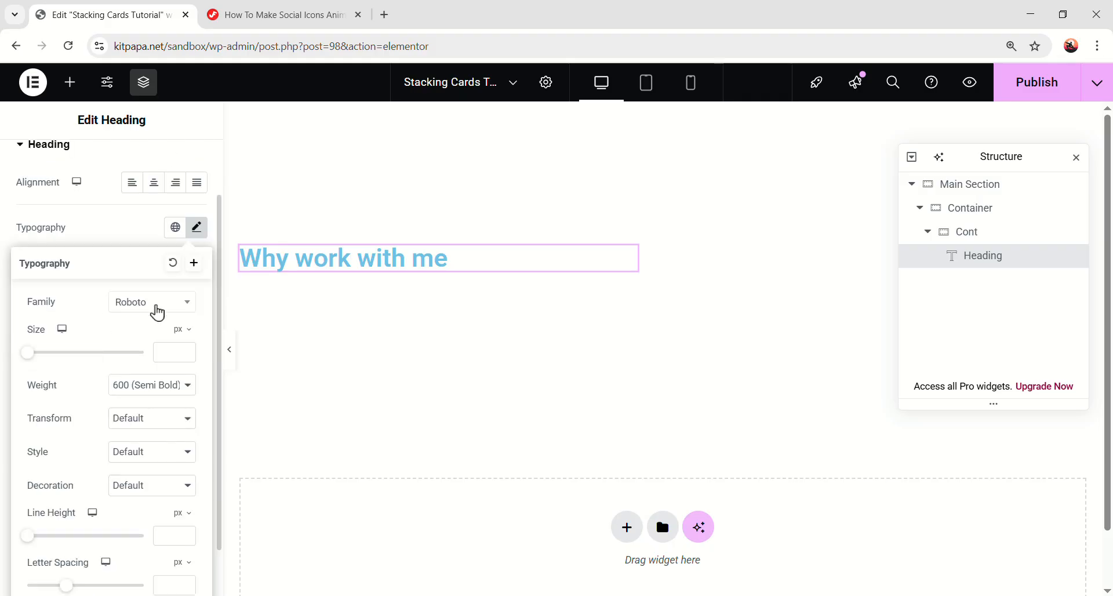
Step: Style the heading in Inter, size 94, line height 104, black text
type("inter")
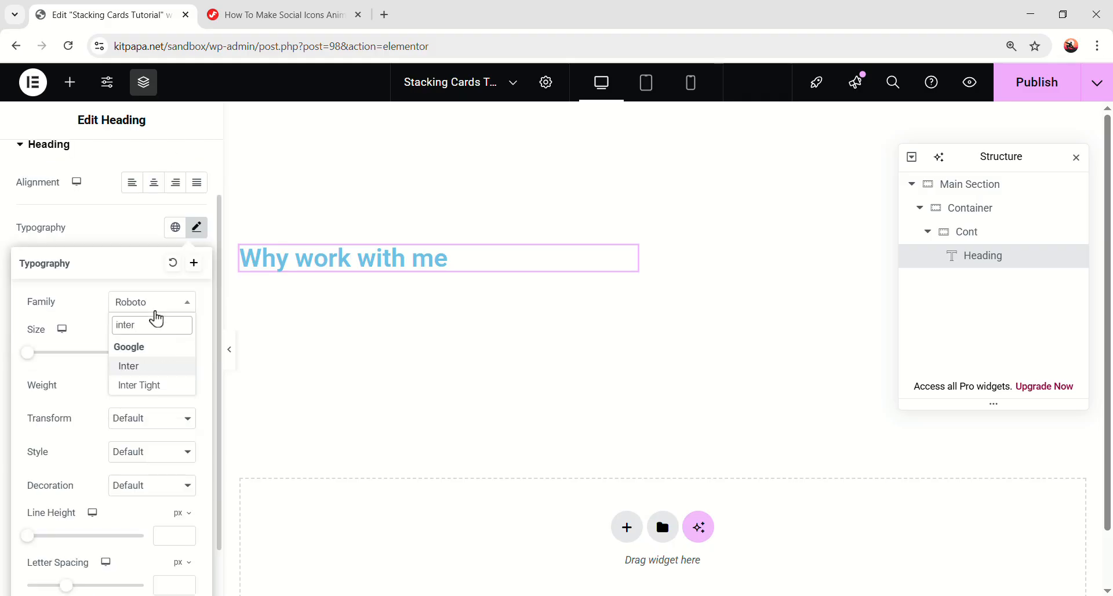
left_click(128, 366)
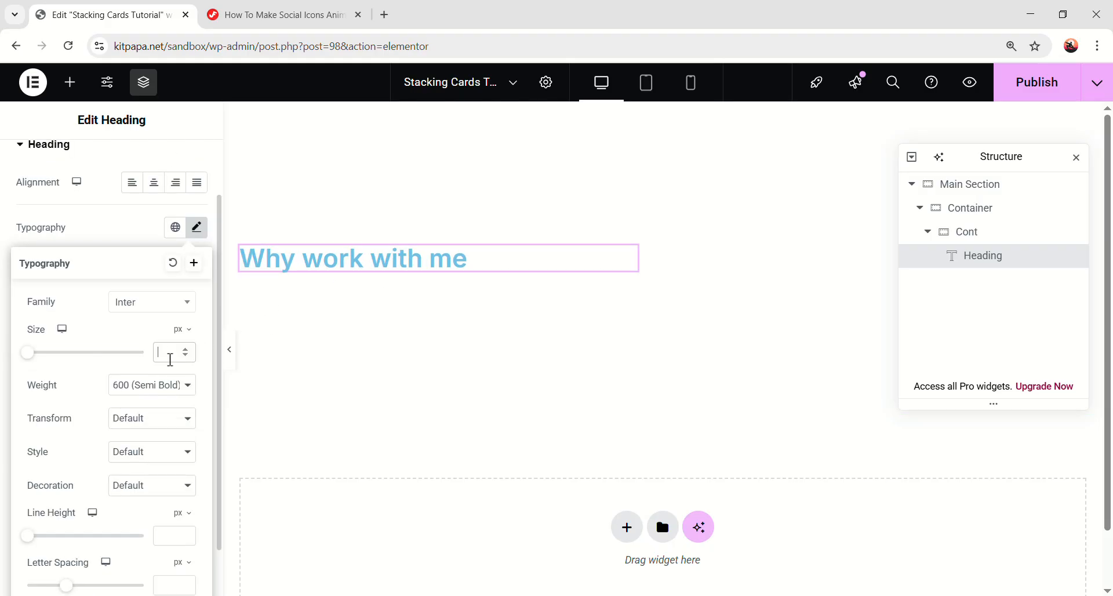
type("94")
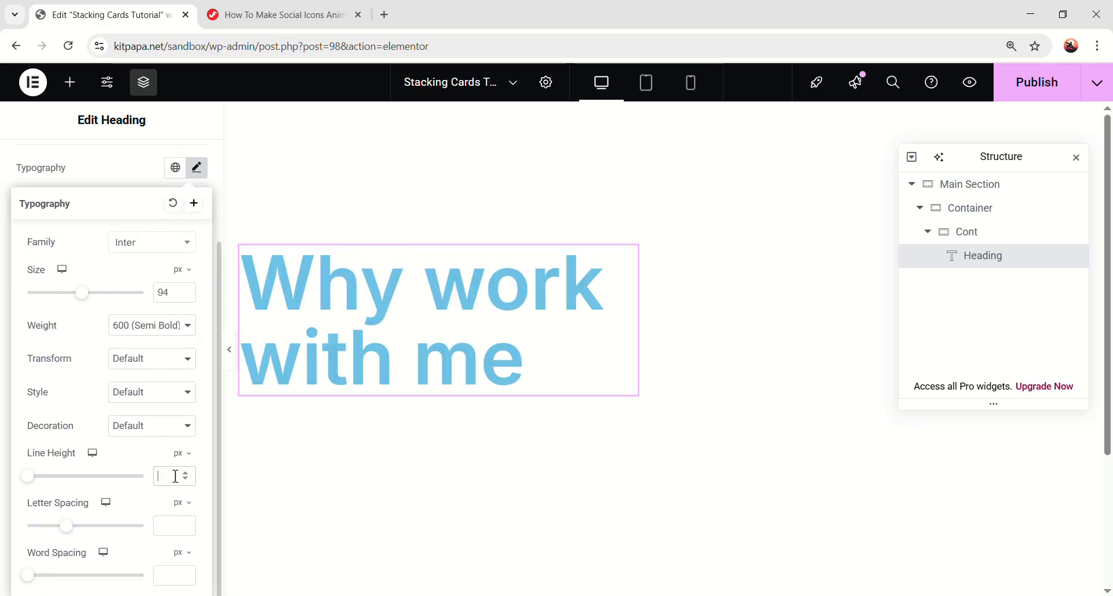
type("104")
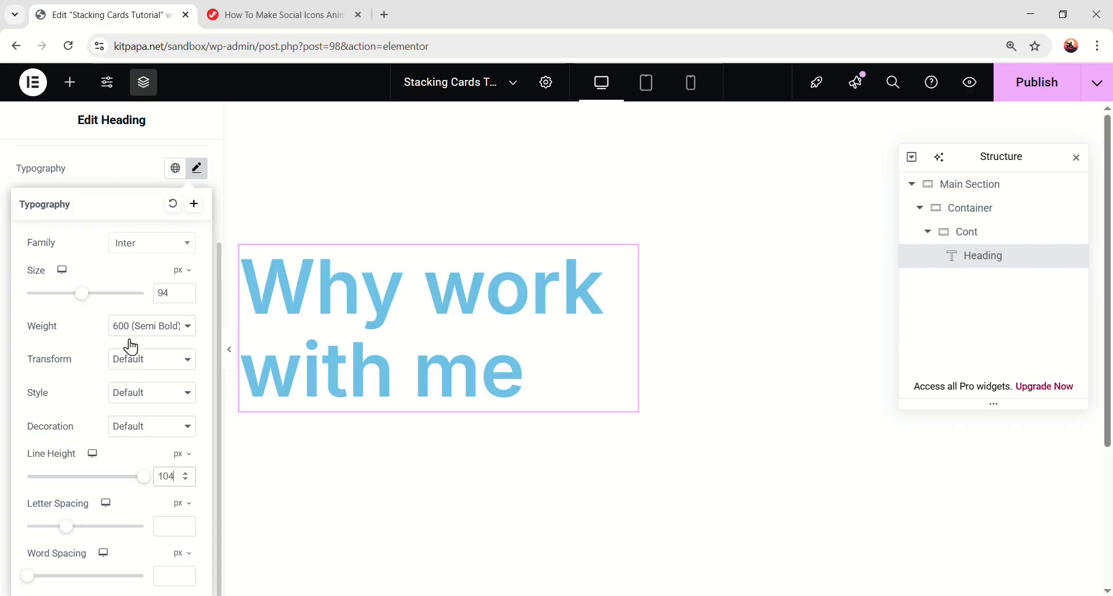
left_click(196, 168)
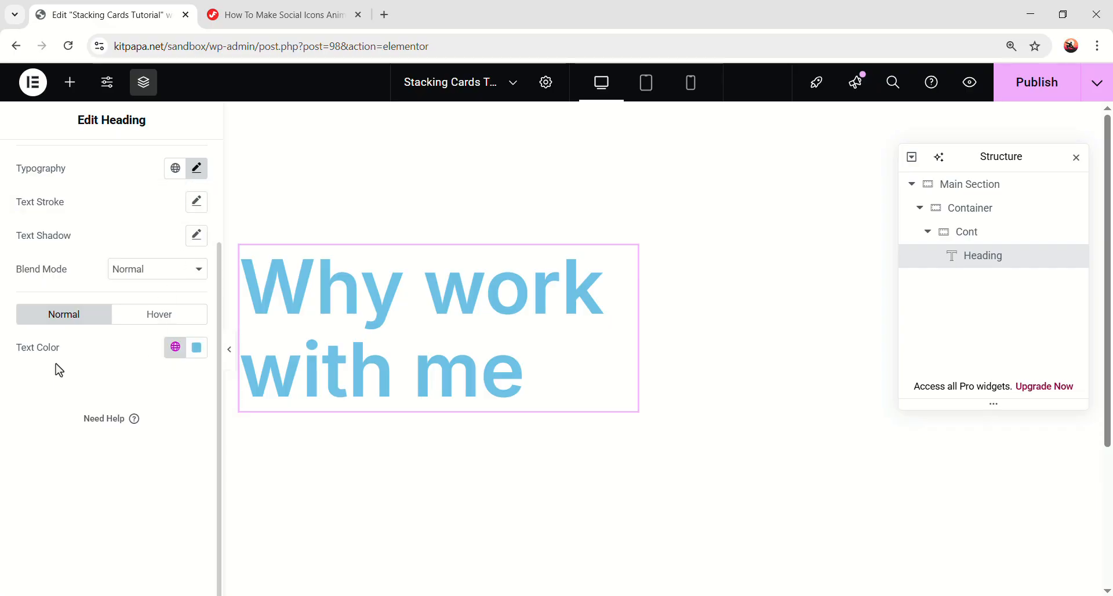
left_click(198, 346)
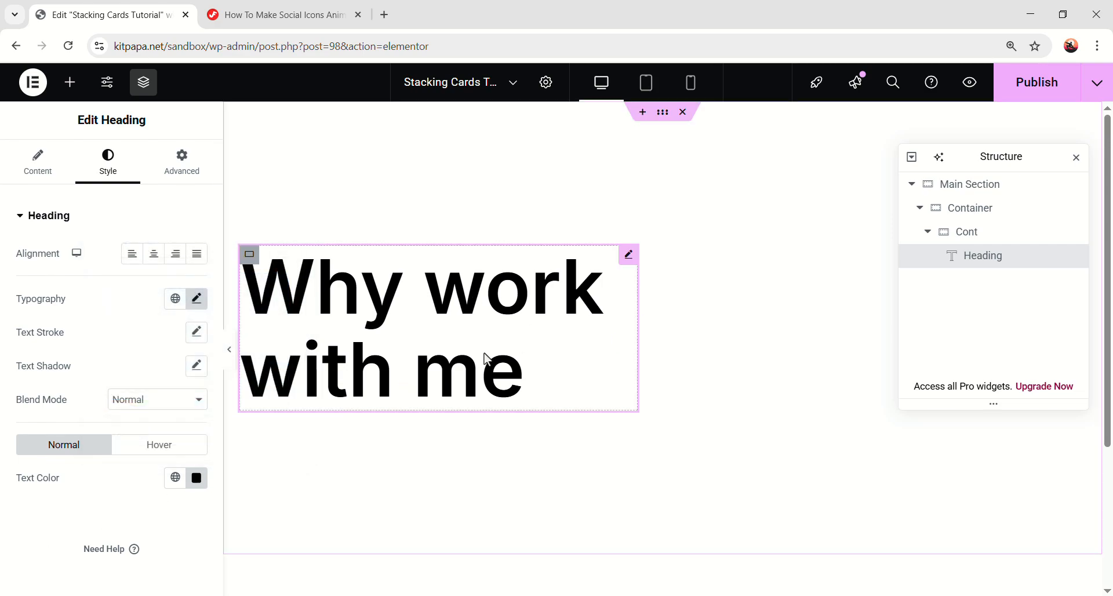
mouse_move(517, 314)
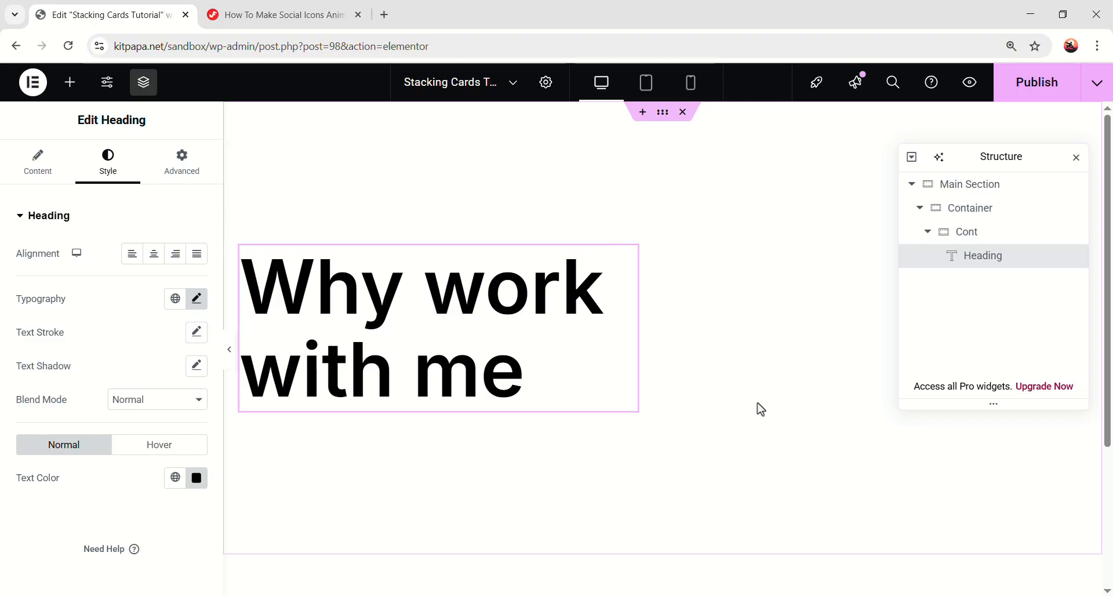
mouse_move(941, 217)
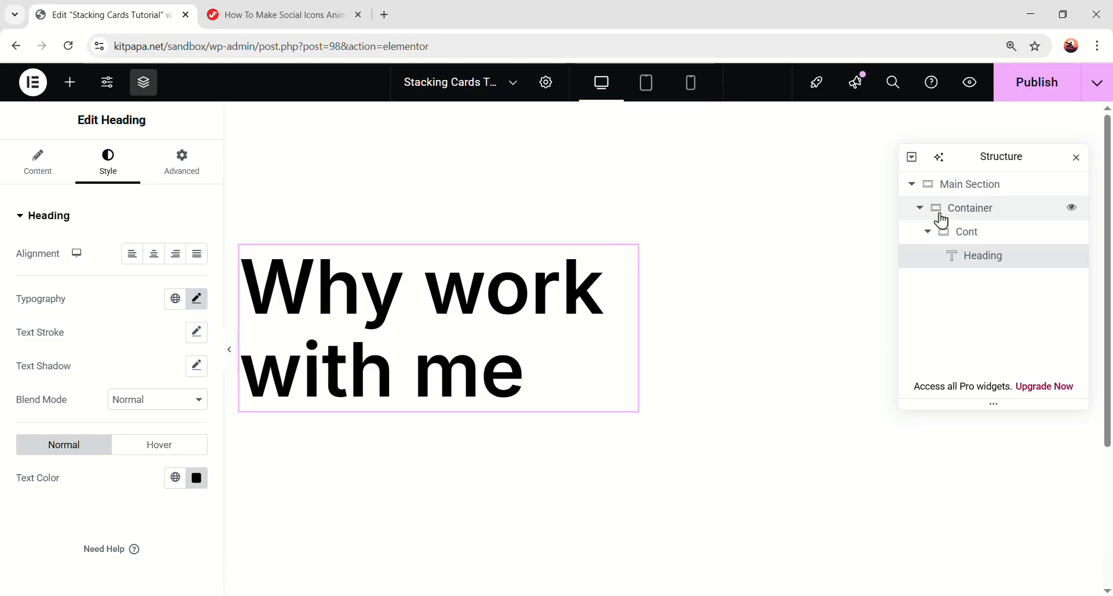
Step: Add a 600 px second container to Main Section holding an inner container named Card
left_click(970, 207)
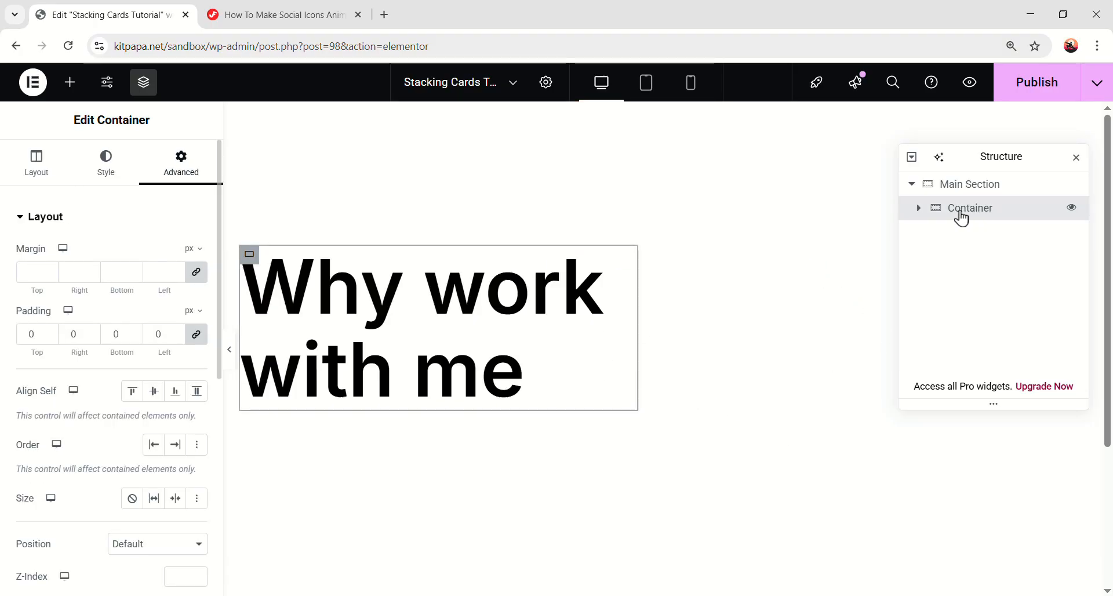
left_click(70, 82)
type("6")
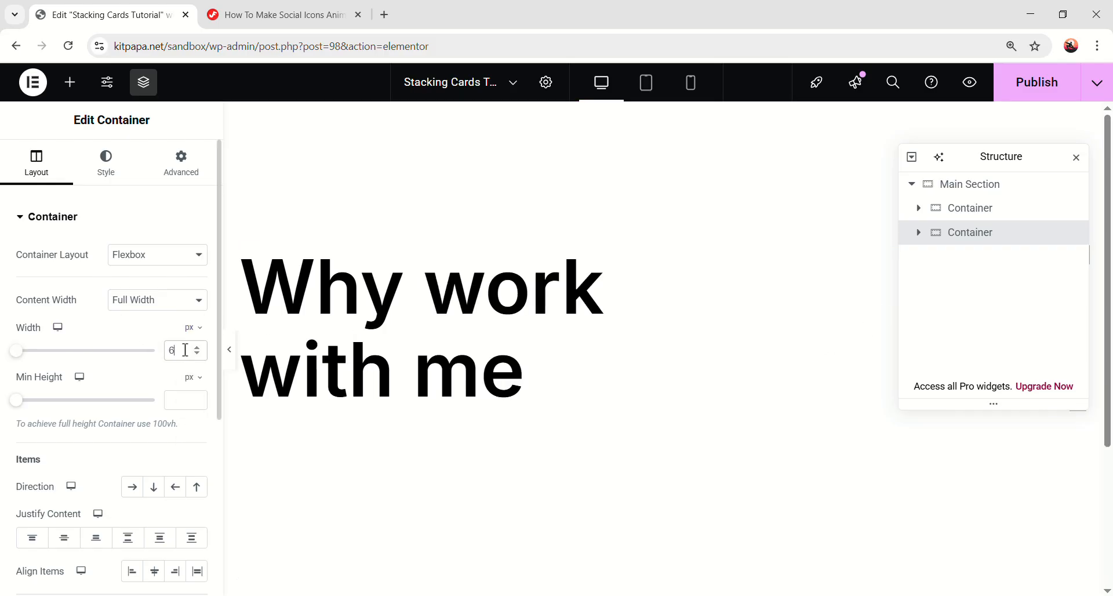
type("00")
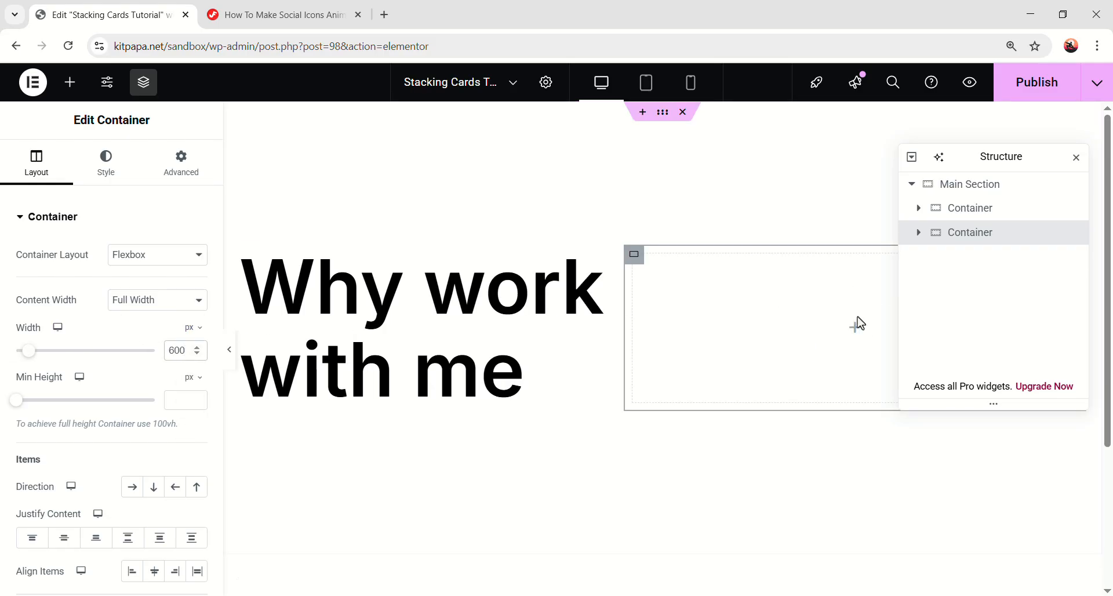
left_click(69, 82)
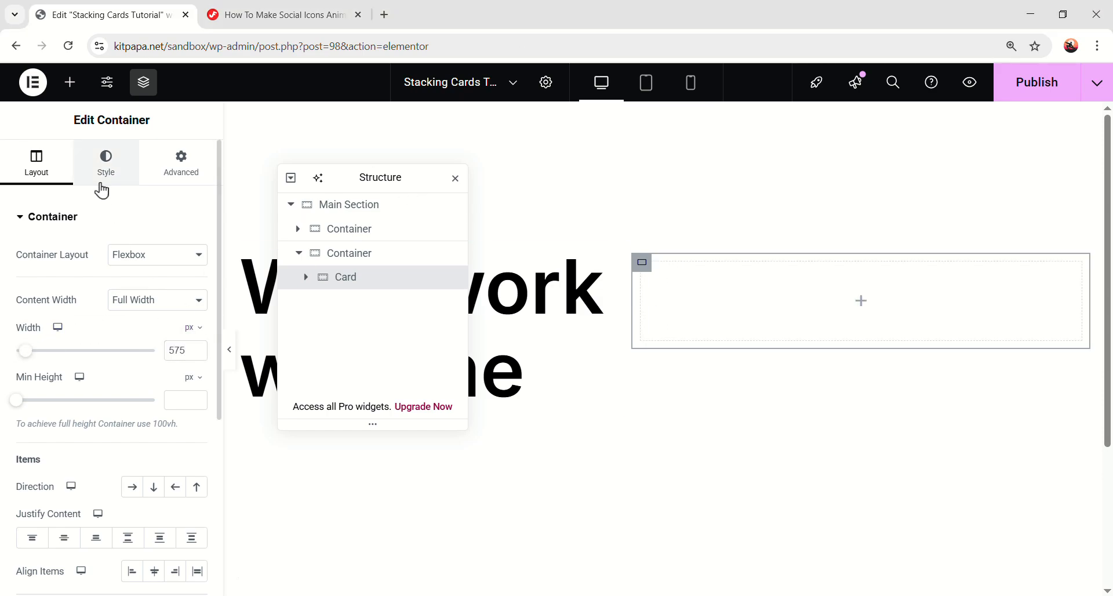
Step: Give Card a solid 1 px black border
left_click(105, 163)
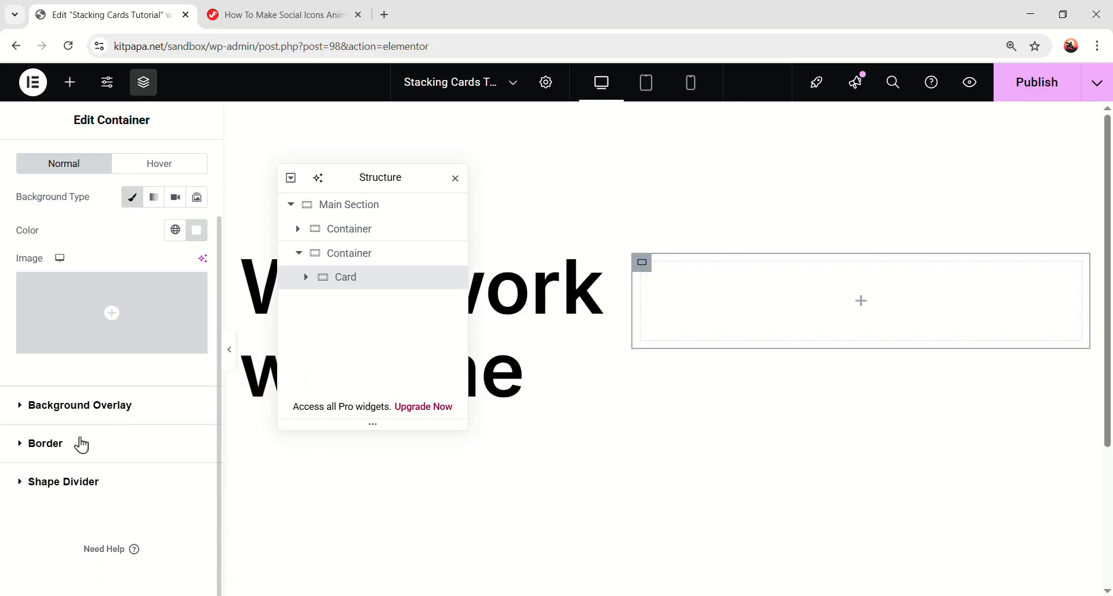
left_click(45, 443)
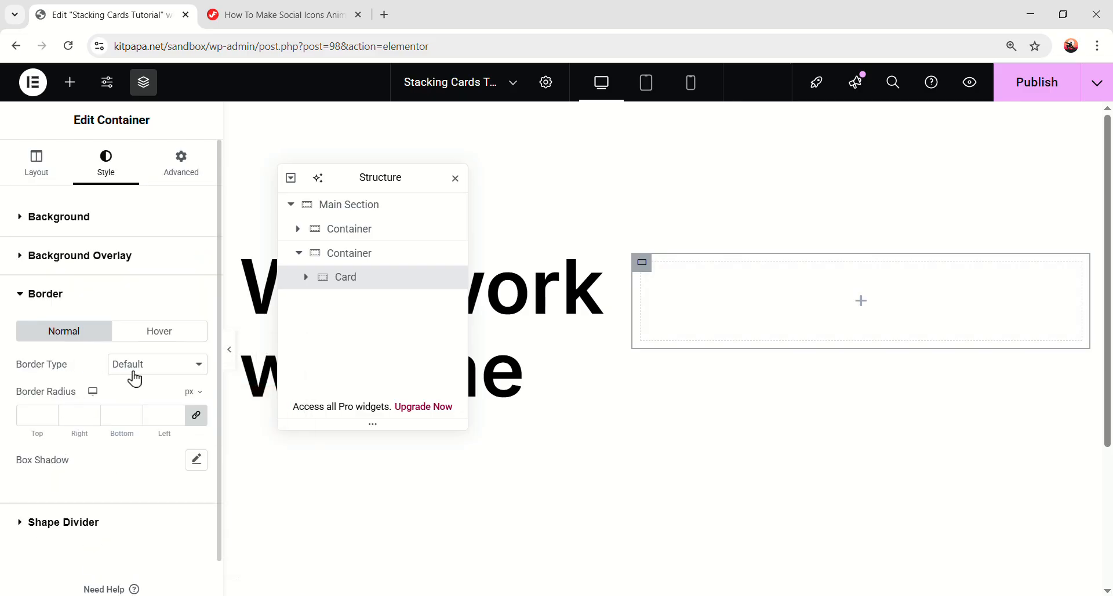
left_click(157, 364)
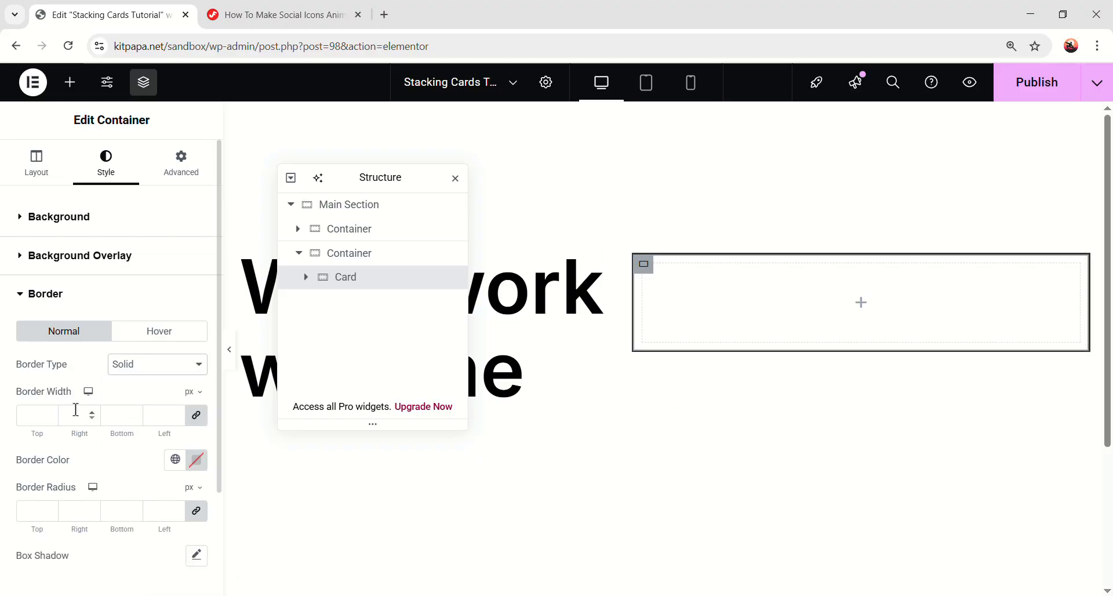
type("1")
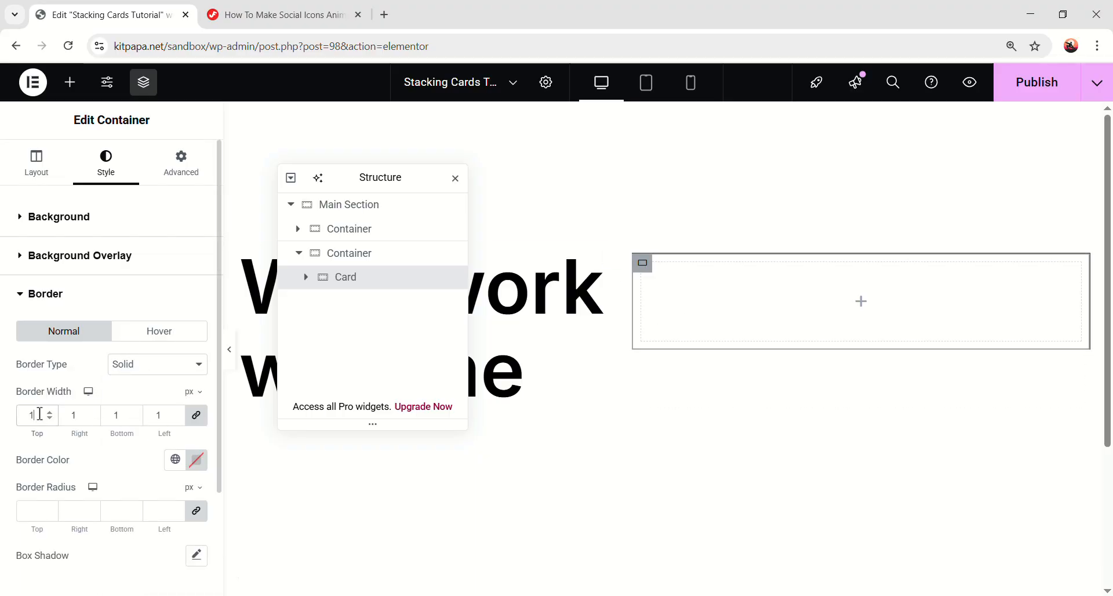
left_click(197, 460)
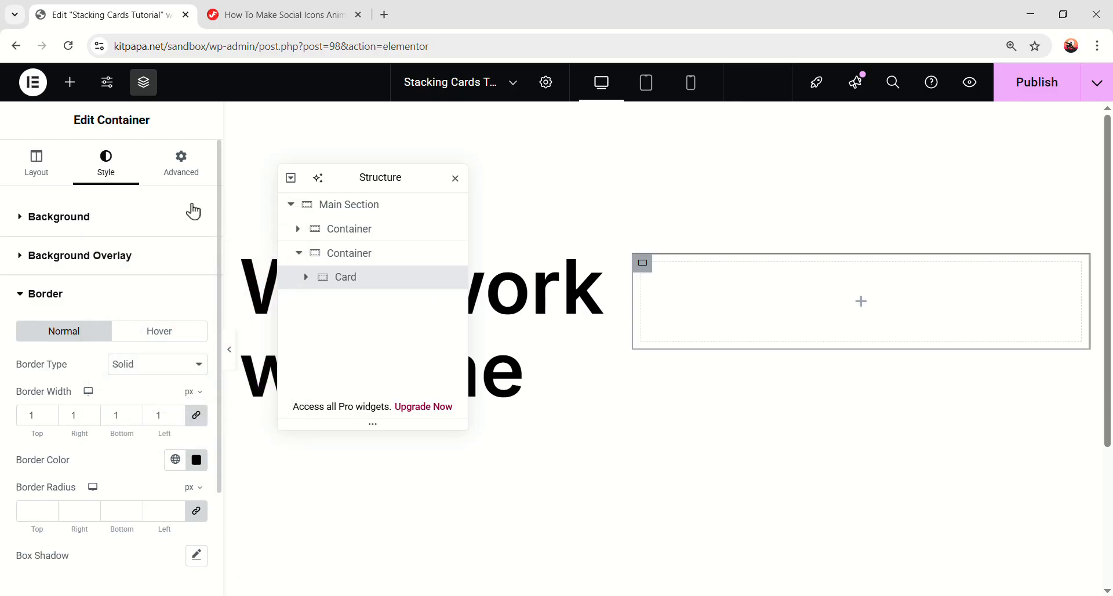
Step: Set Card padding to 52 top/bottom and 40 left/right
left_click(181, 162)
type("52")
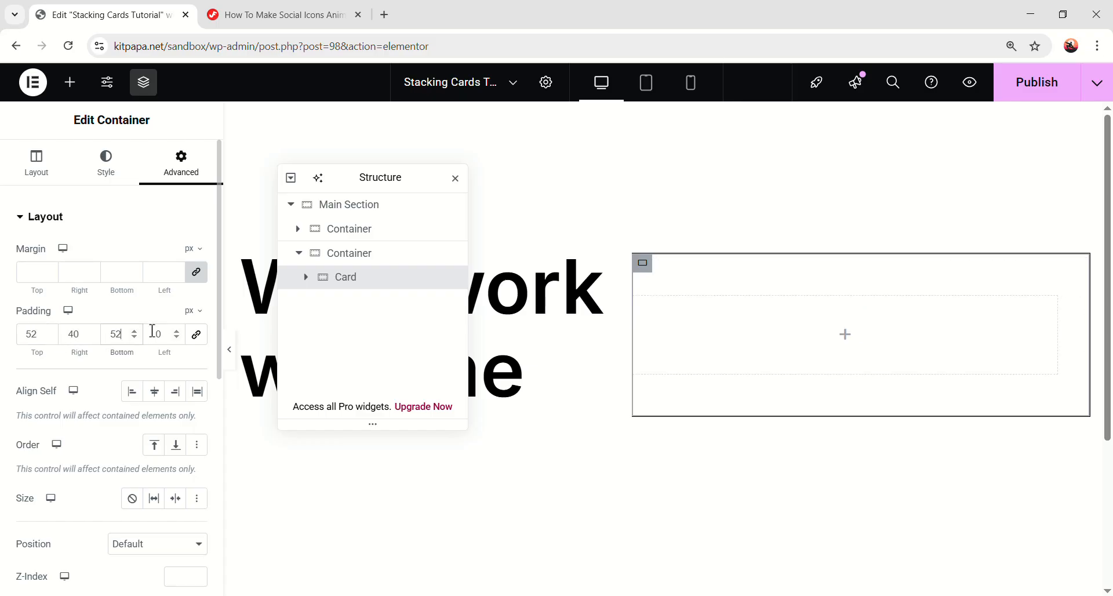
type("40")
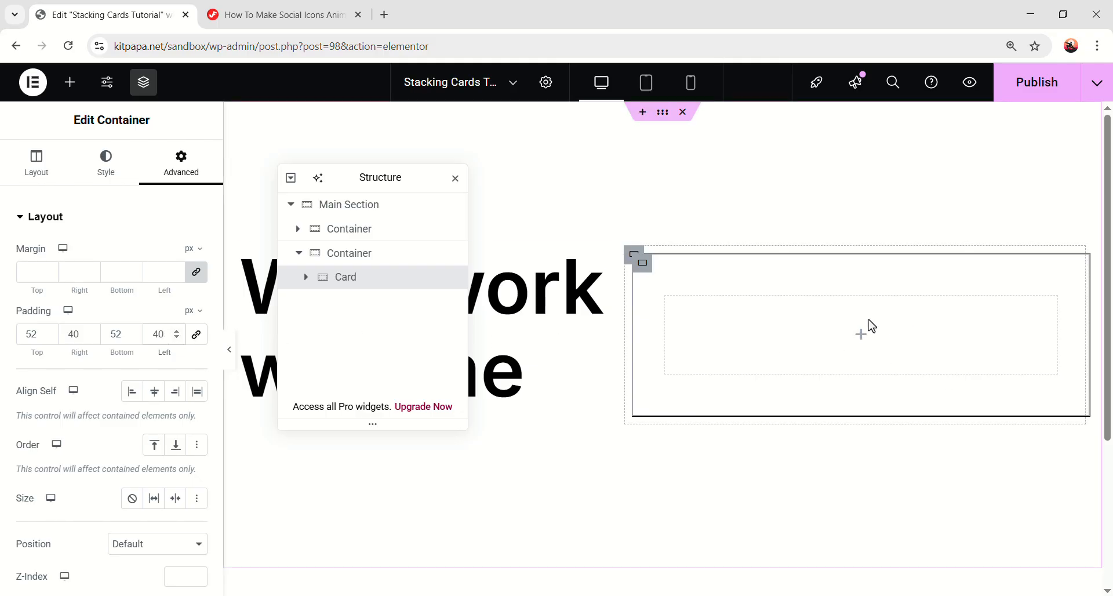
Step: Add a 68 × 68 px Circle container in Card with centred content and black background
left_click(70, 82)
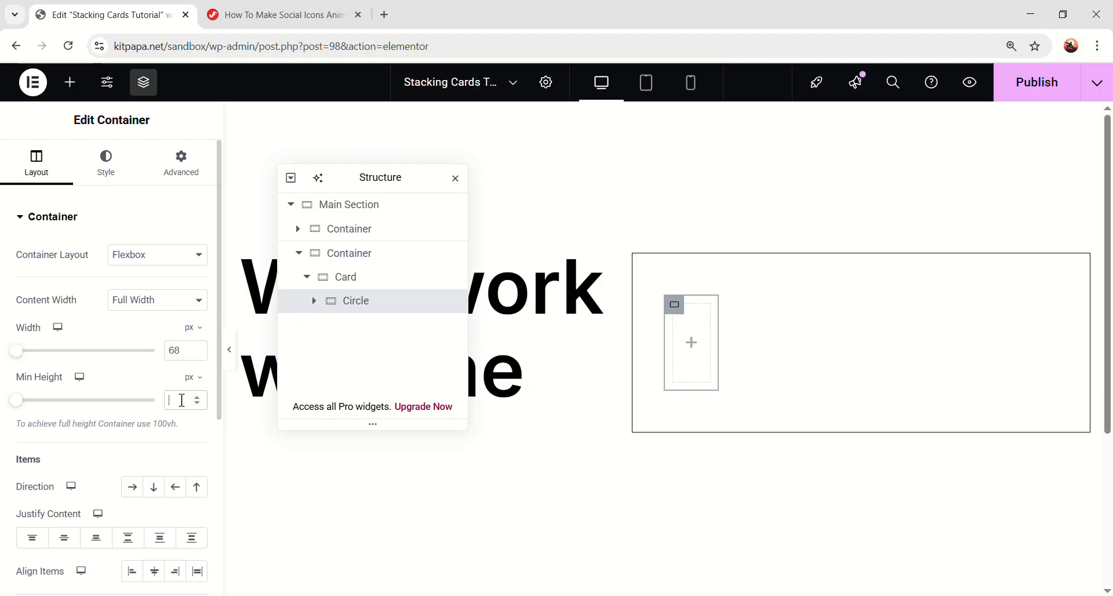
type("68")
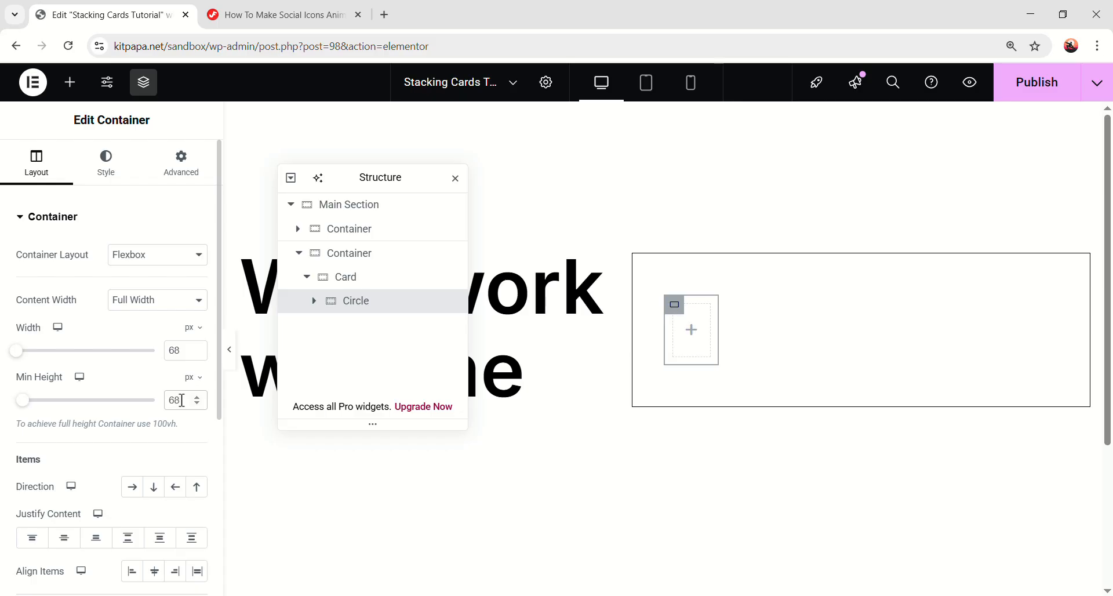
scroll("down", 3)
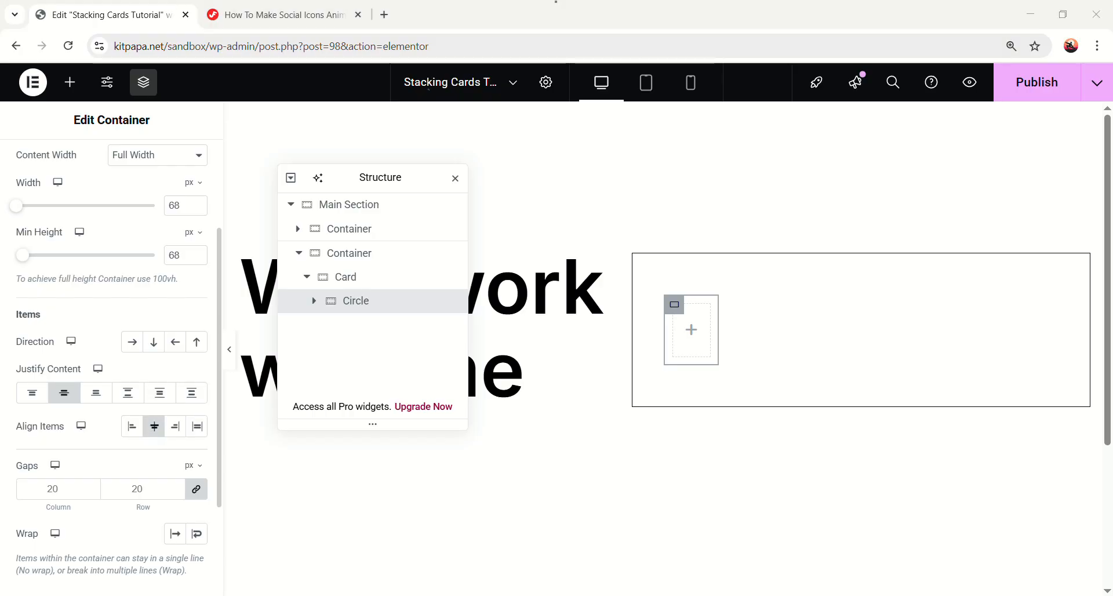
left_click(105, 162)
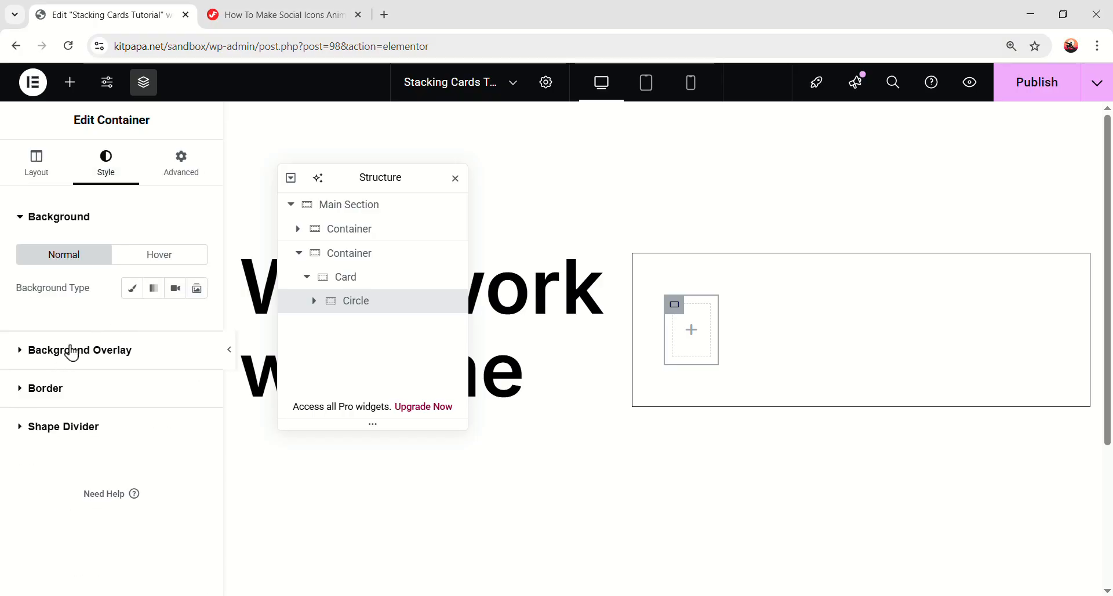
left_click(132, 288)
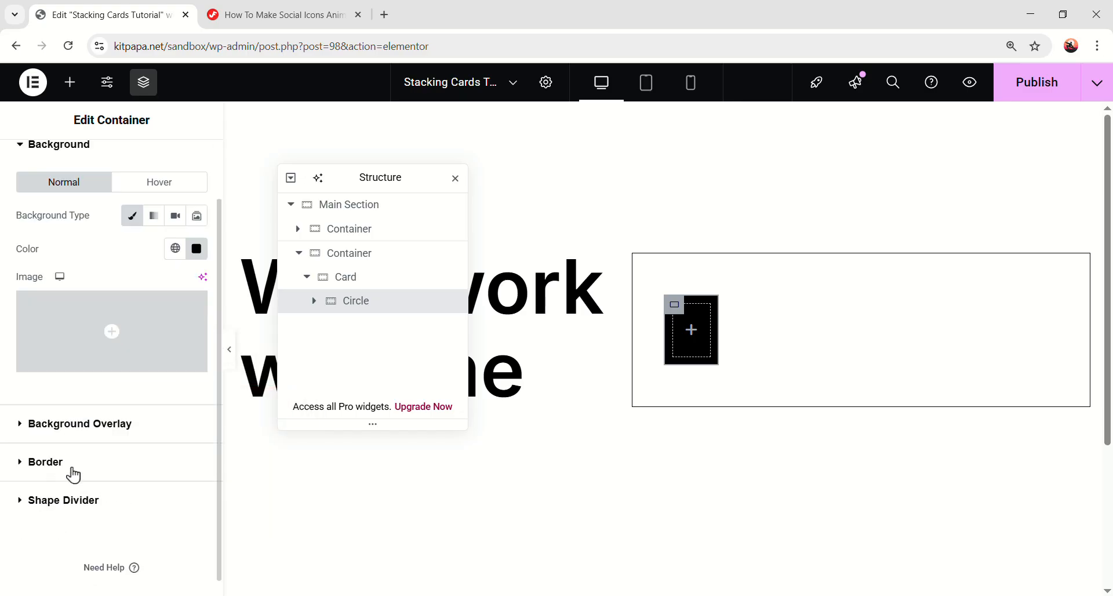
left_click(45, 461)
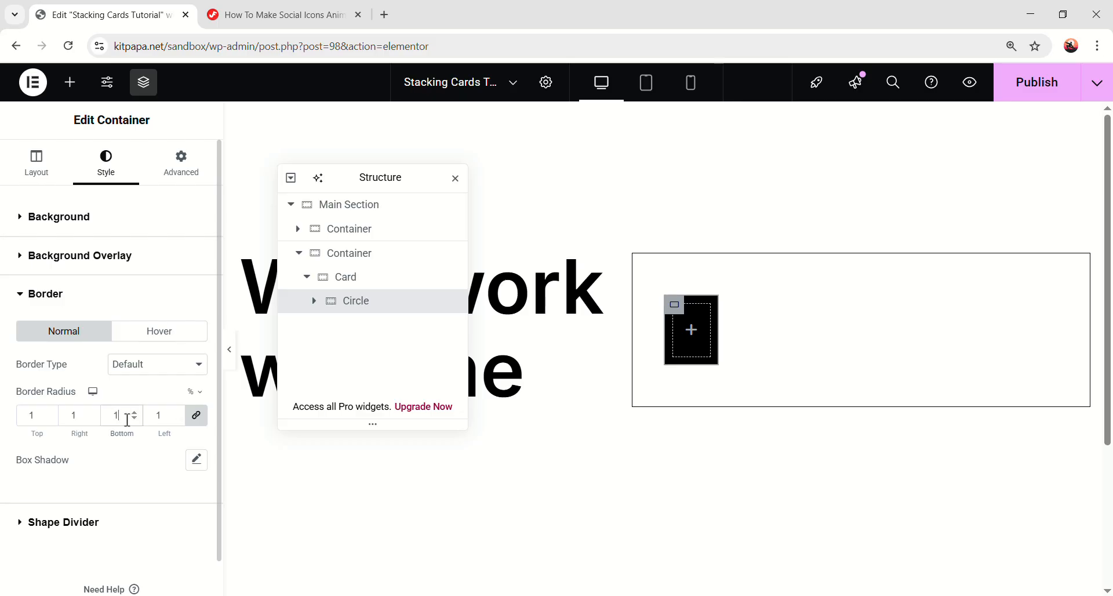
Step: Round the Circle to 100% radius and add a heading reading '01' inside it
type("100")
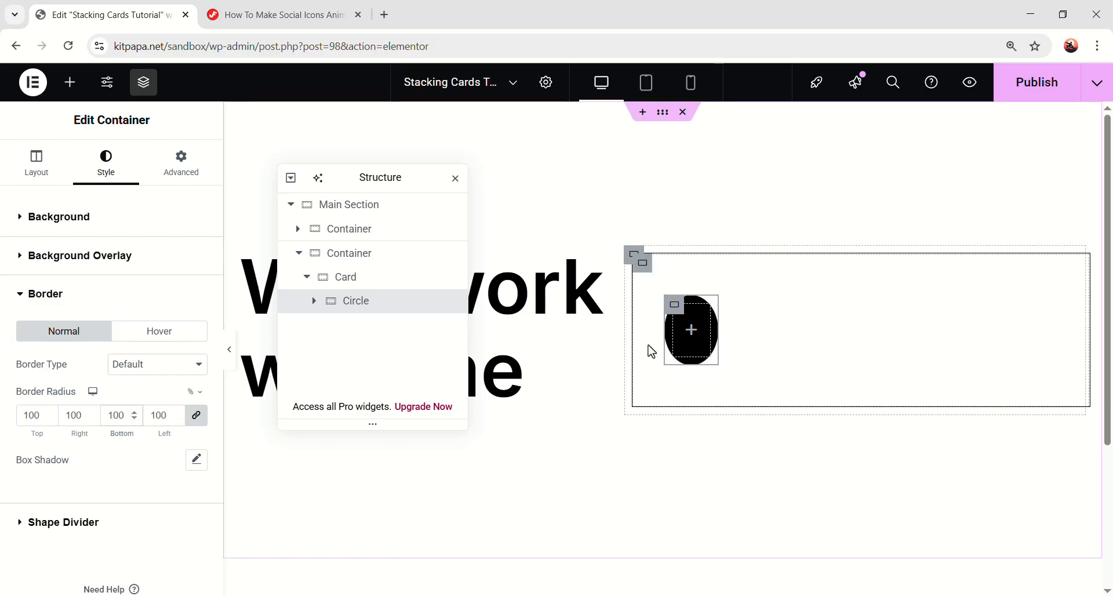
left_click(70, 82)
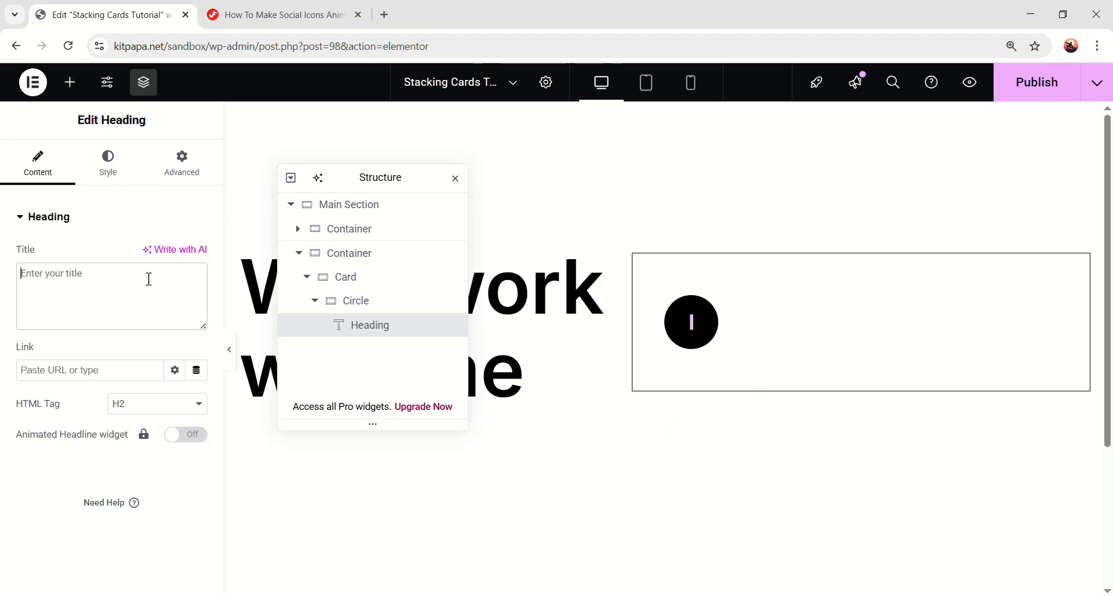
type("01")
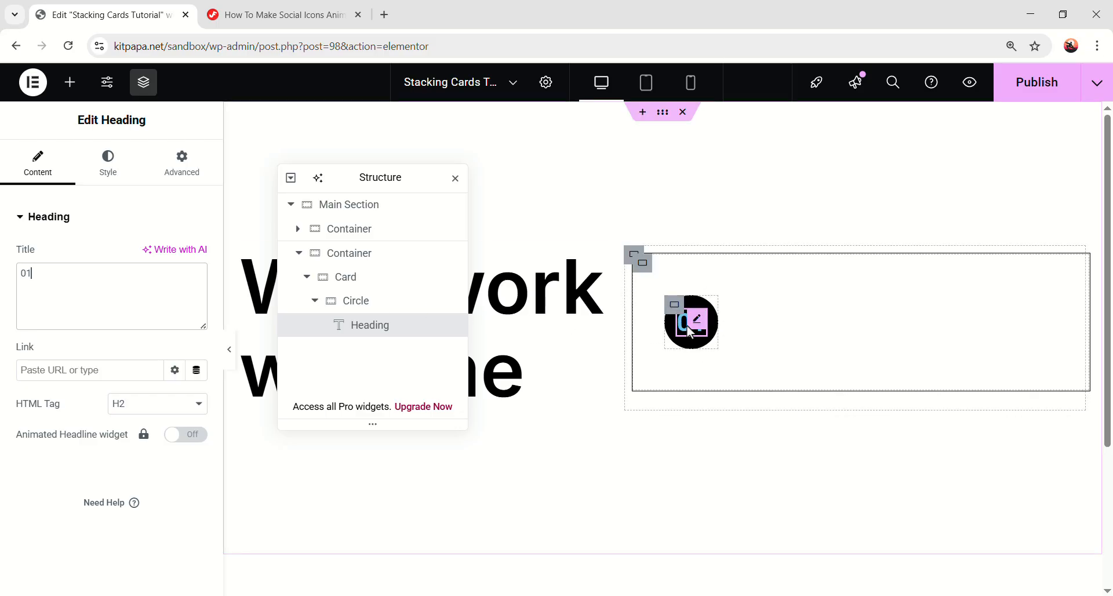
Step: Set the 01 number in Inter with white text
left_click(107, 163)
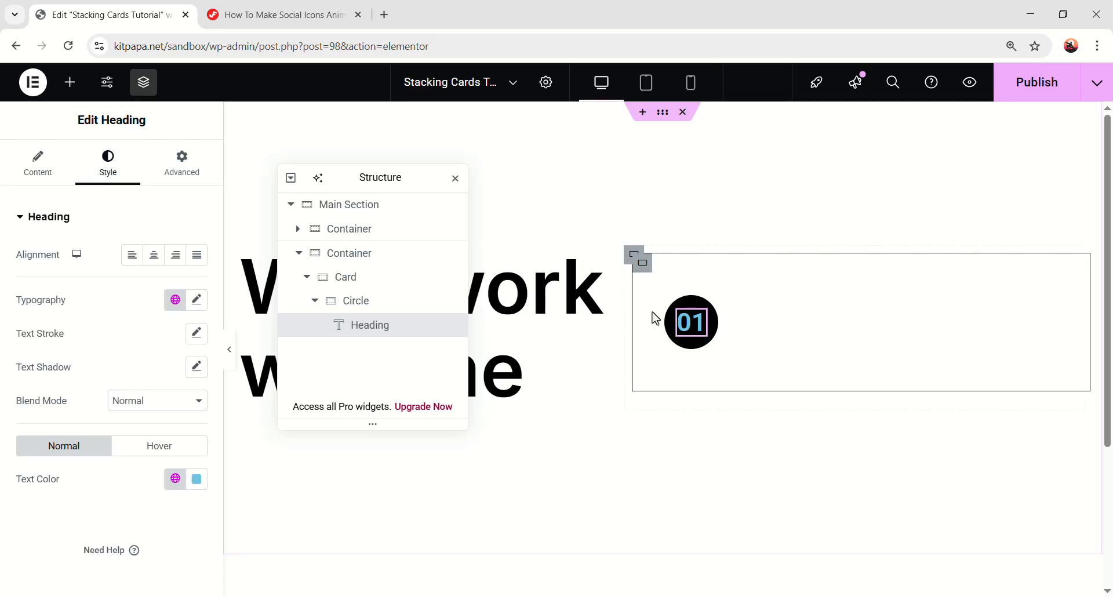
left_click(197, 300)
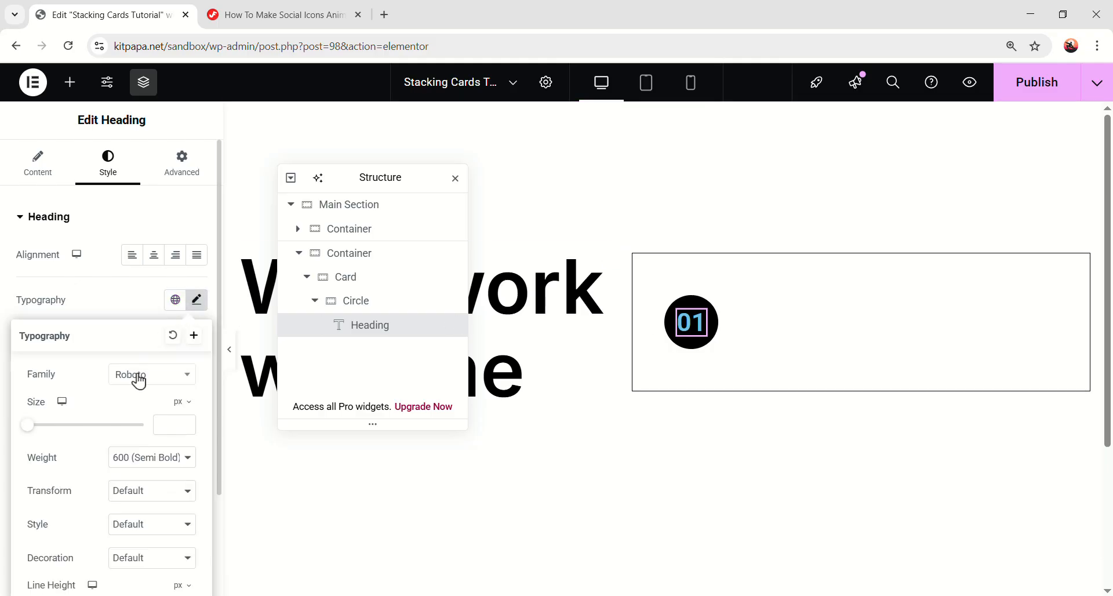
type("inter")
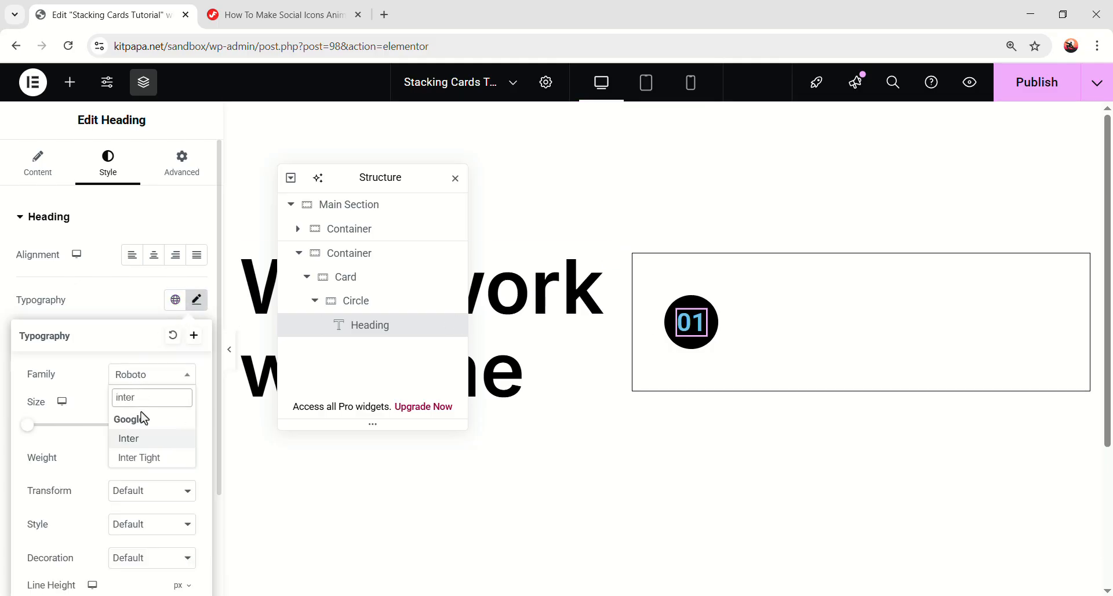
left_click(128, 439)
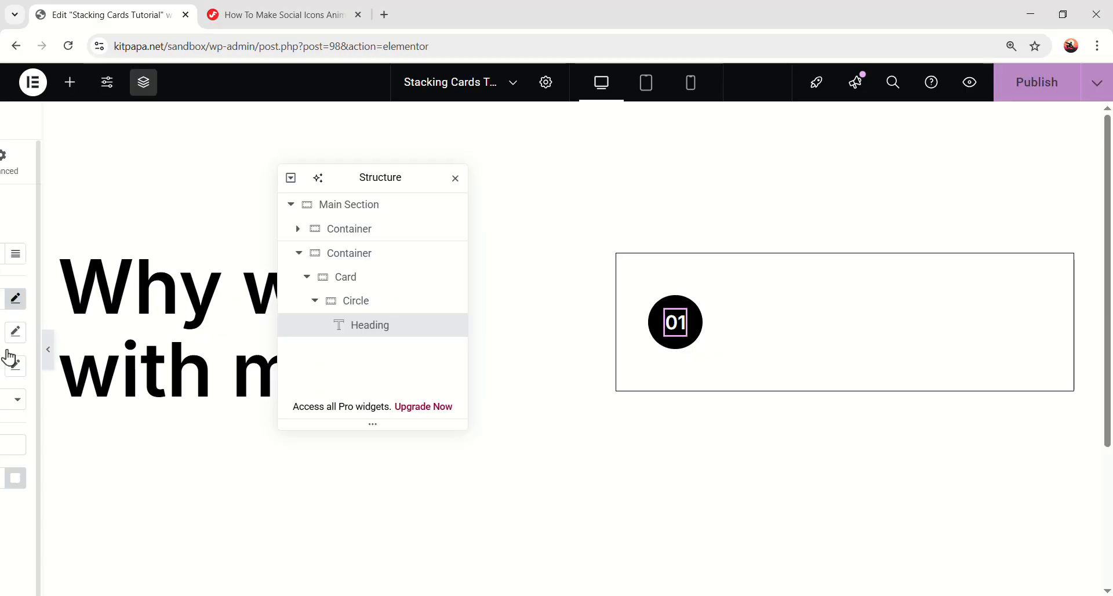
left_click(370, 324)
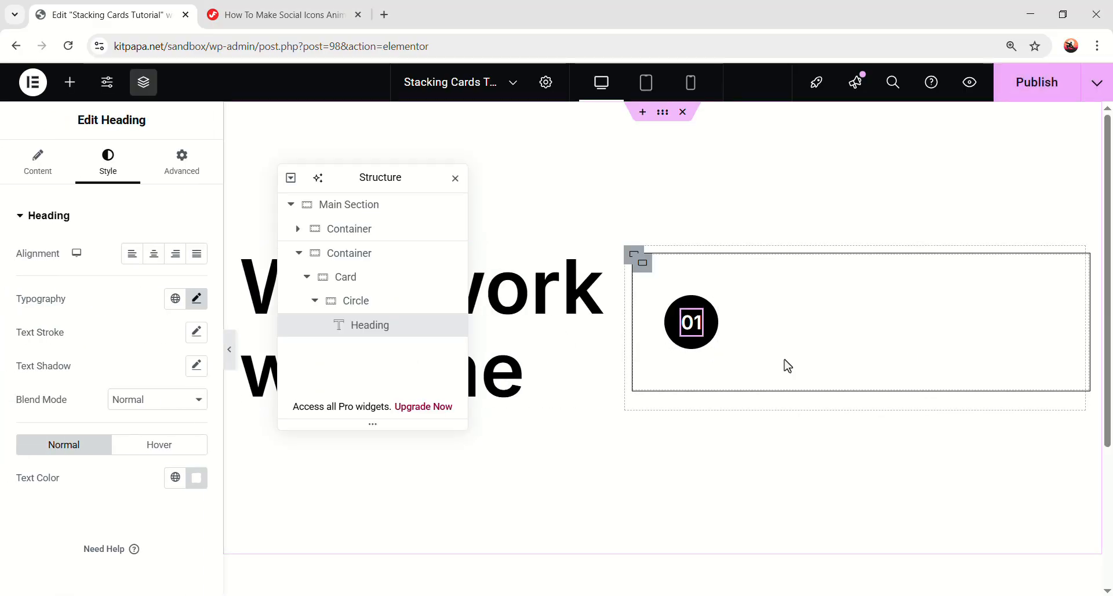
Step: Add 'Professional Webflow Partner' heading below the circle in black Inter, size 32, line height 40
left_click(315, 300)
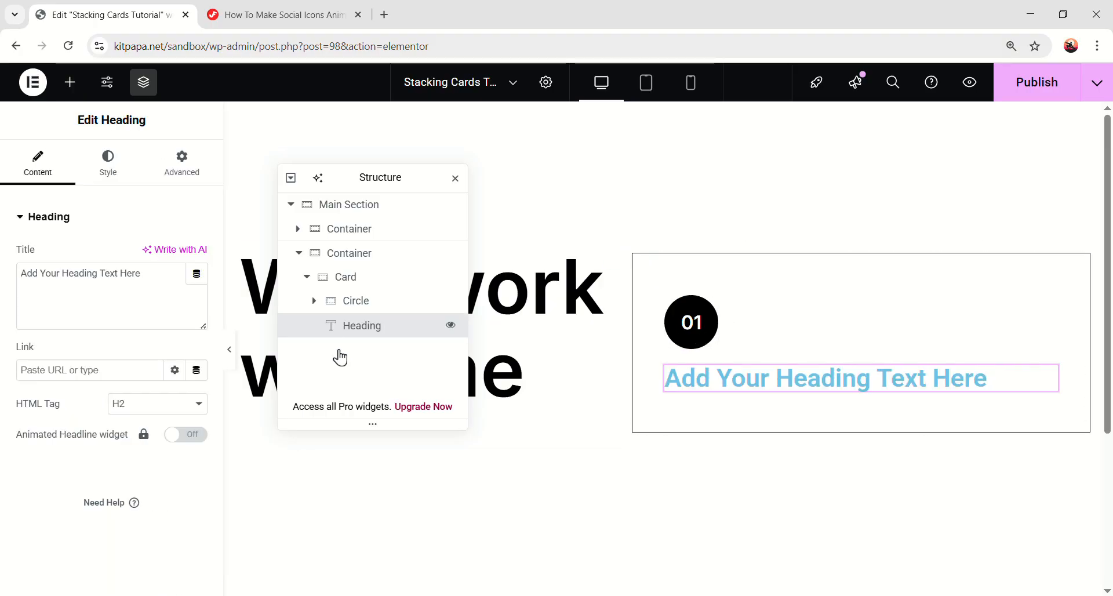
mouse_move(279, 312)
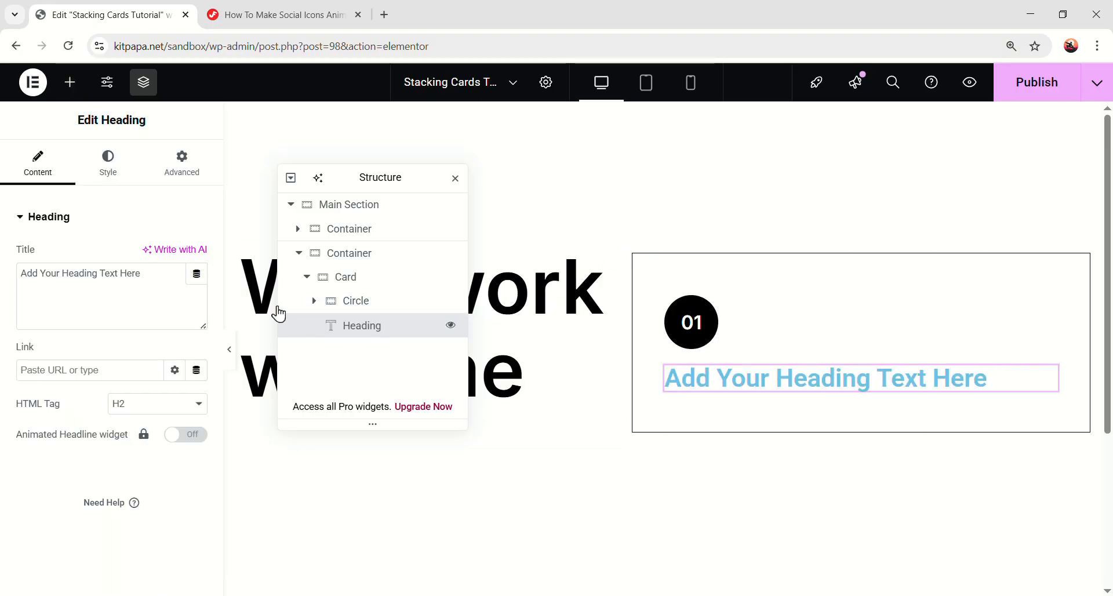
type("Professional Webflow Partner")
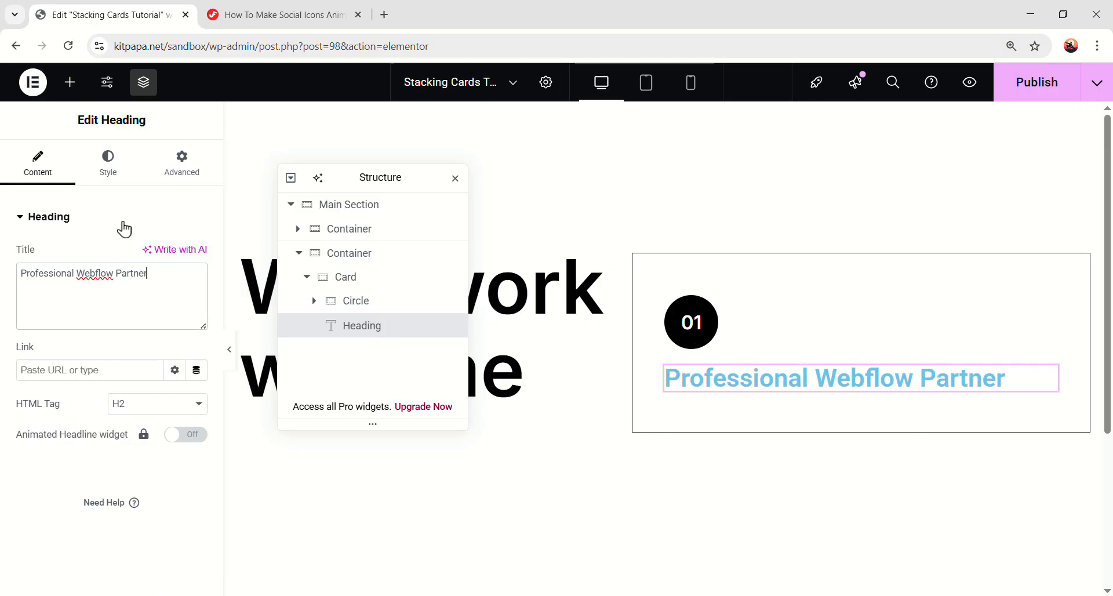
left_click(107, 163)
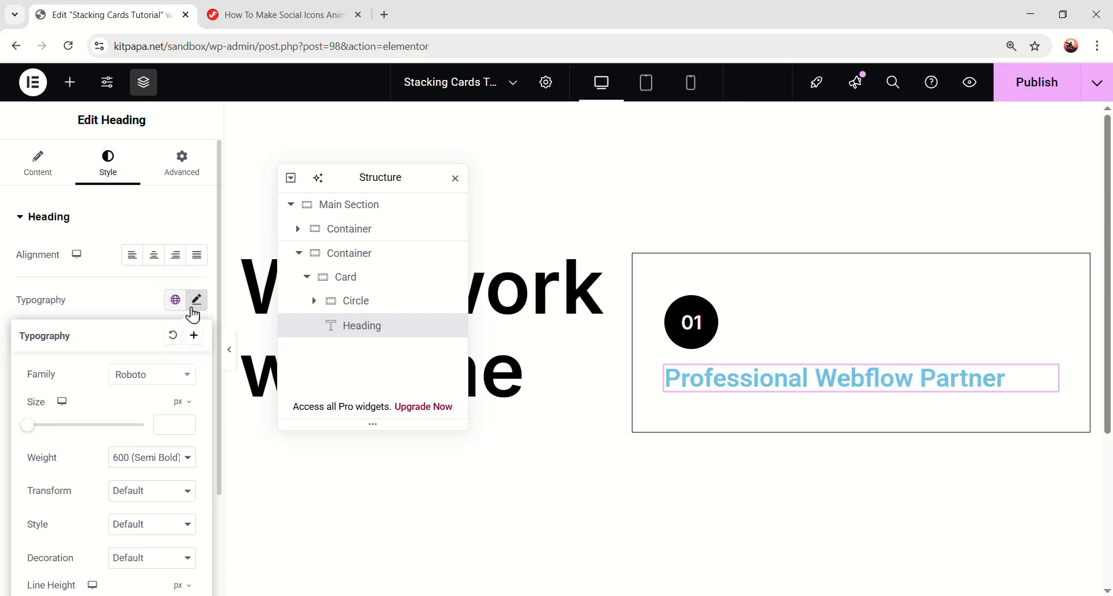
type("inter")
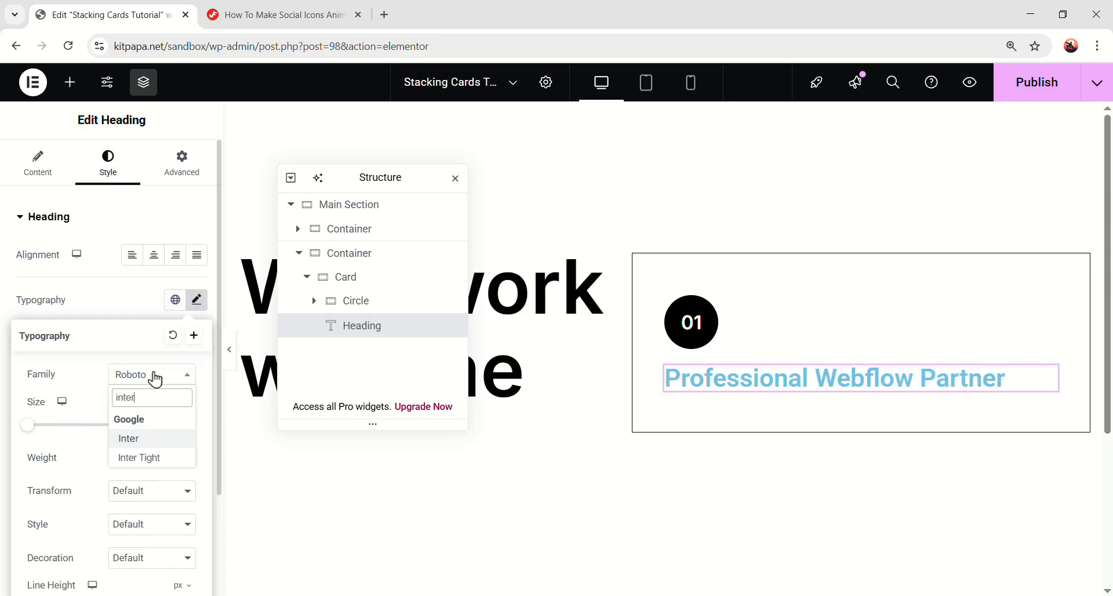
left_click(129, 439)
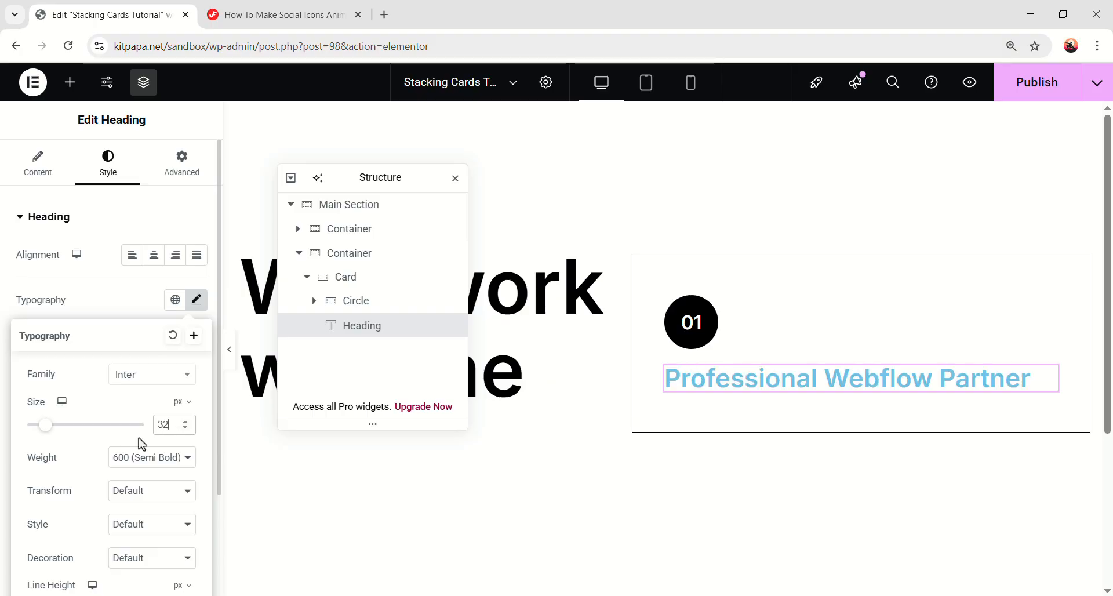
type("40")
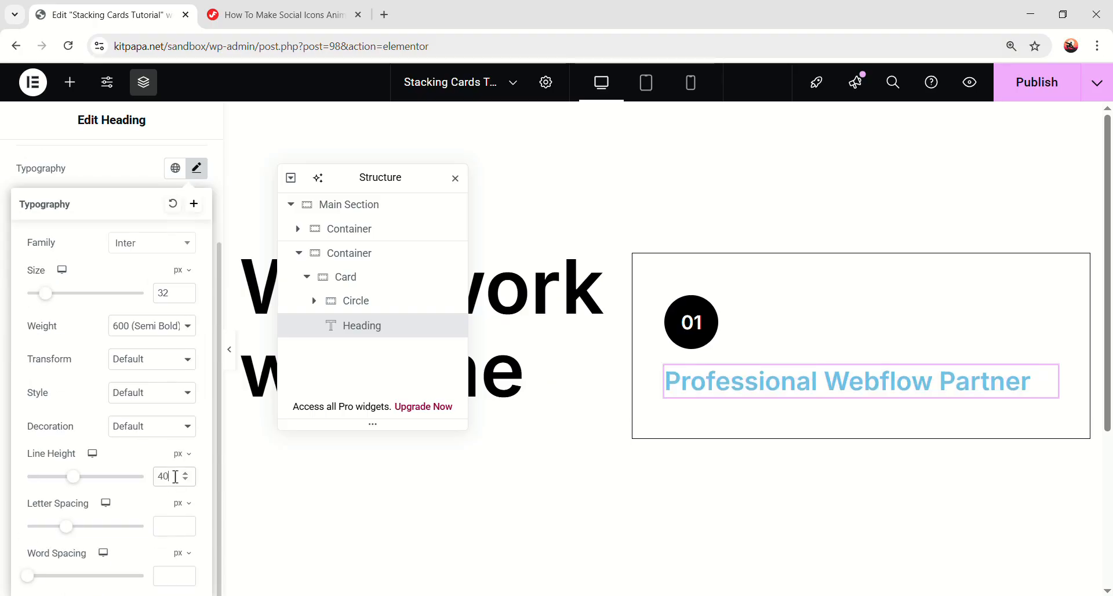
left_click(196, 168)
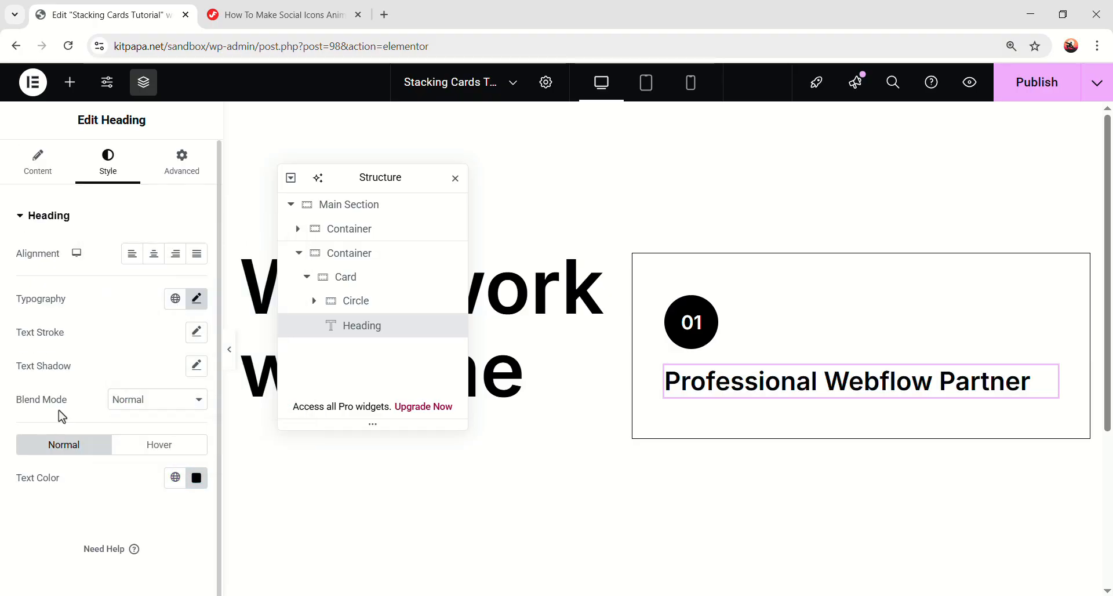
Step: Give the card heading a 20 px top margin
left_click(181, 163)
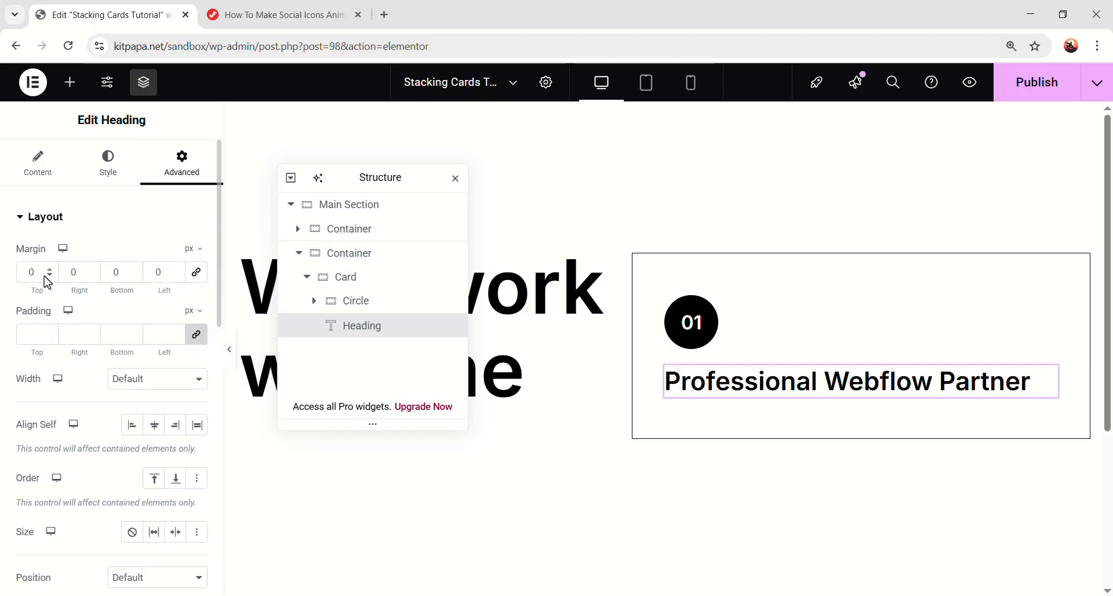
type("20")
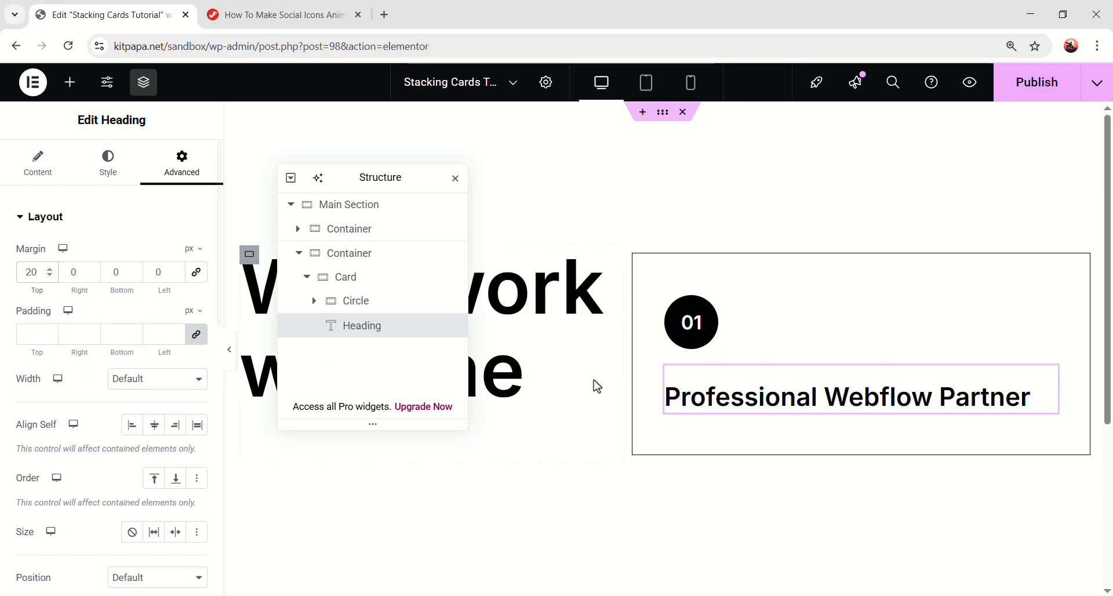
left_click(70, 82)
type("divider")
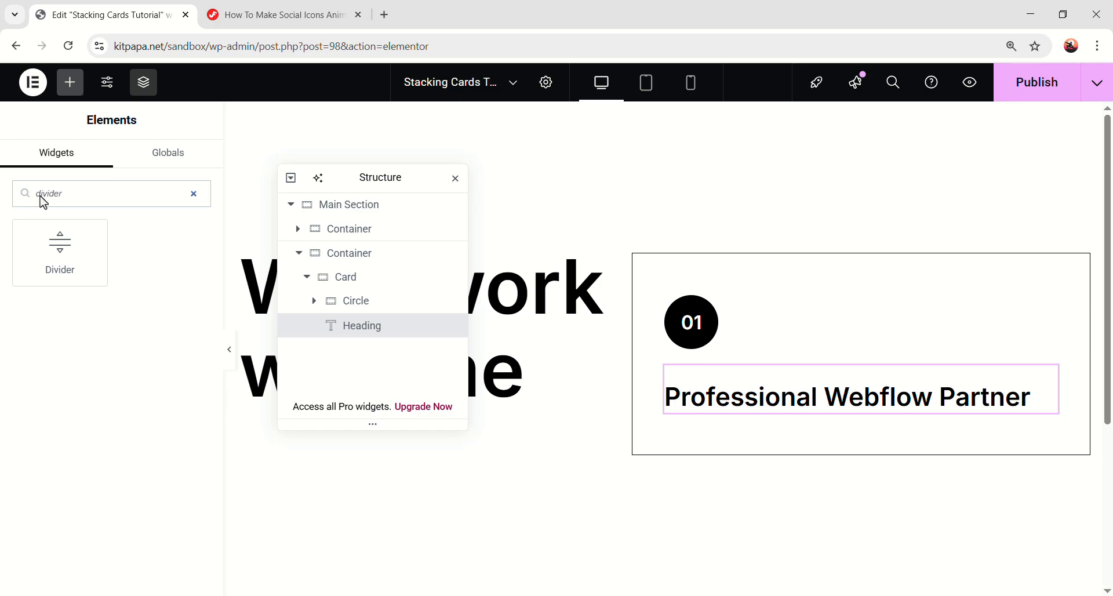
Step: Place a divider below the card heading with reduced gap and a bottom margin
left_click_drag(59, 244, 861, 445)
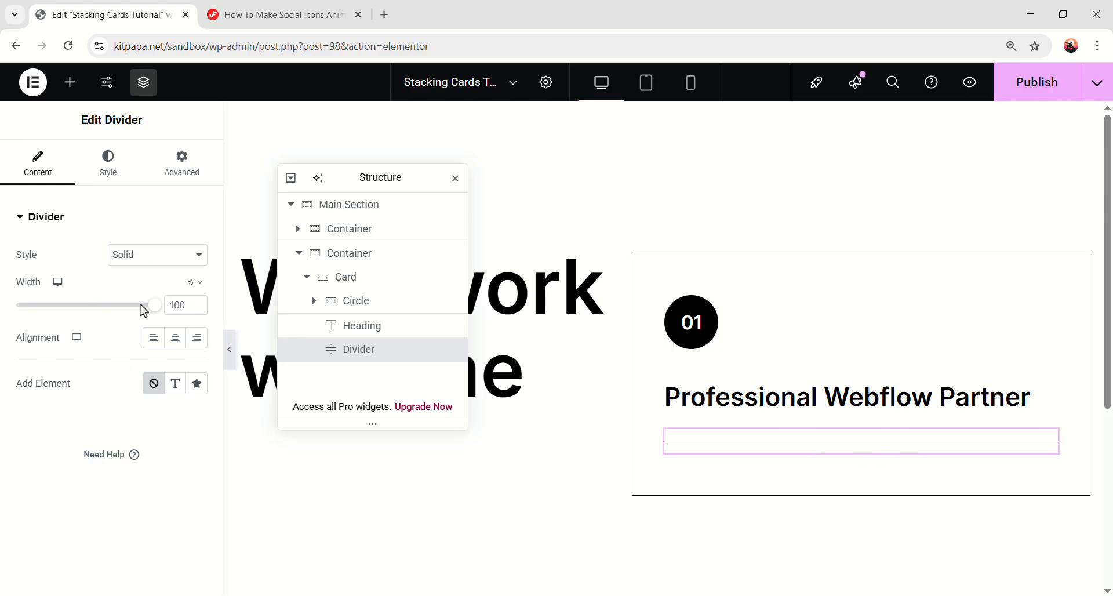
left_click(107, 160)
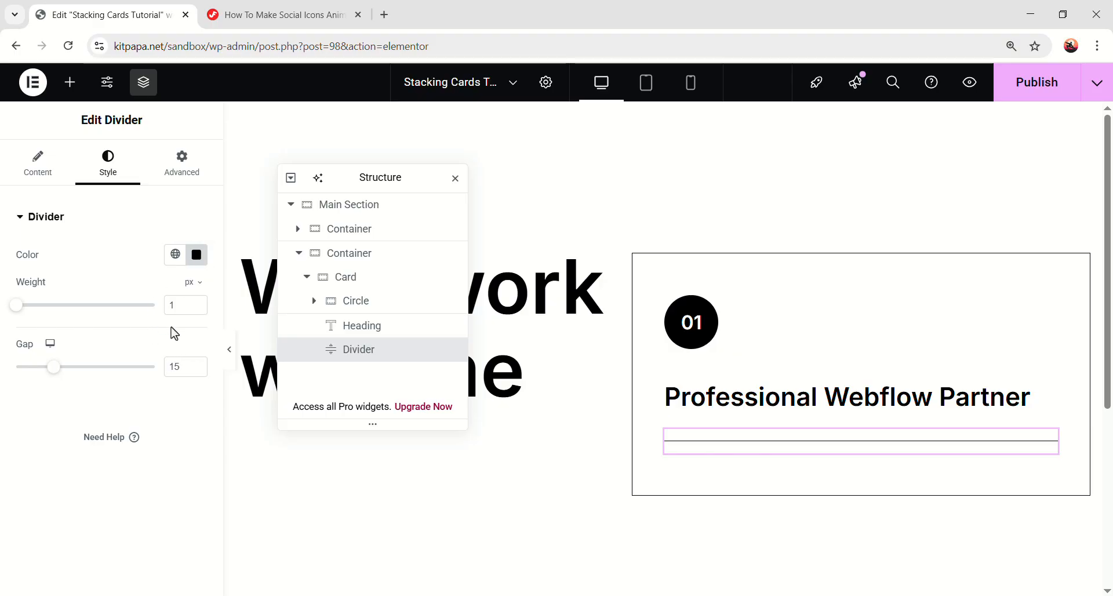
left_click_drag(51, 367, 50, 366)
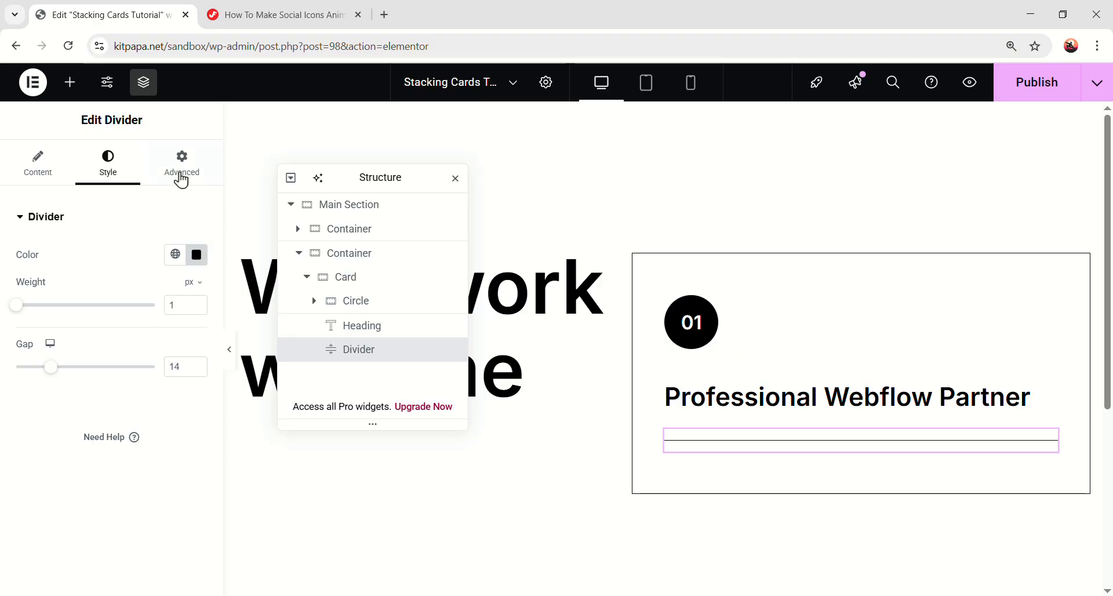
left_click(183, 163)
type("6")
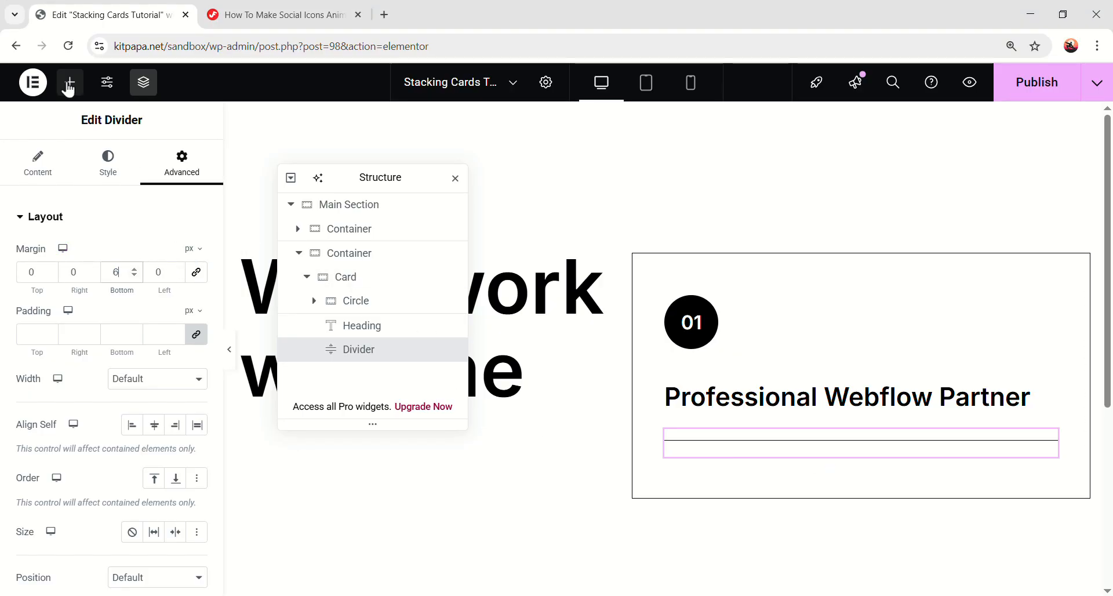
Step: Add a Lorem ipsum text block below the divider in Inter, size 16
left_click(70, 82)
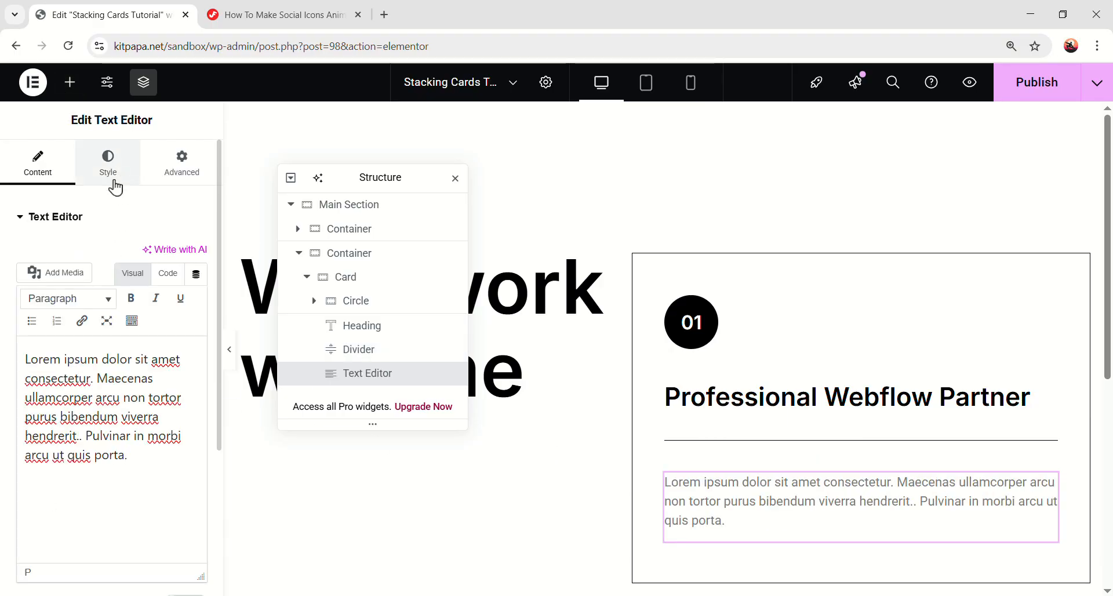
left_click(108, 162)
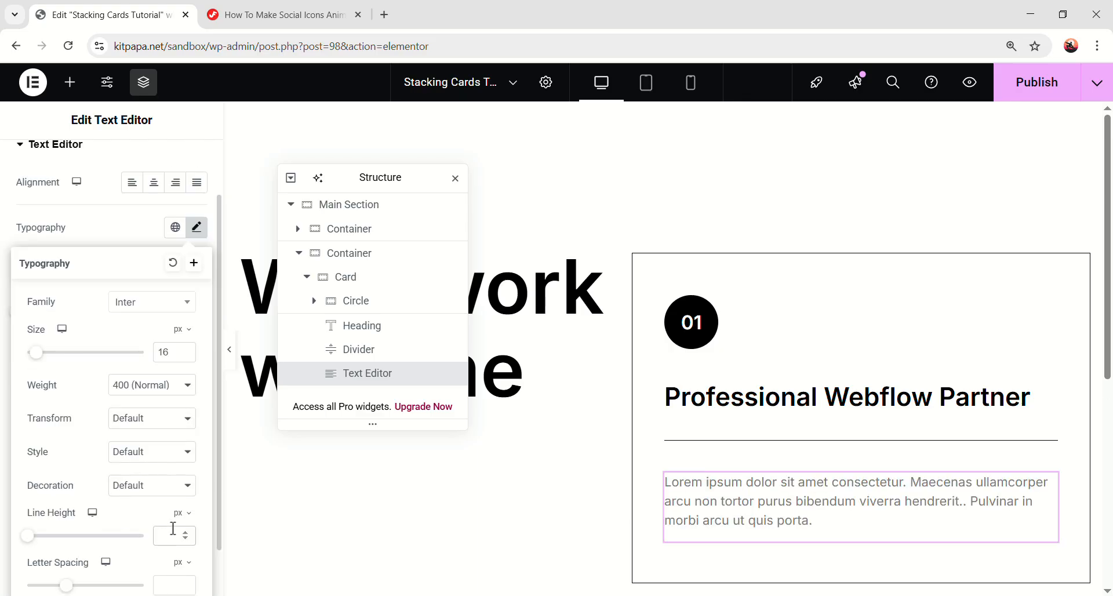
left_click(196, 228)
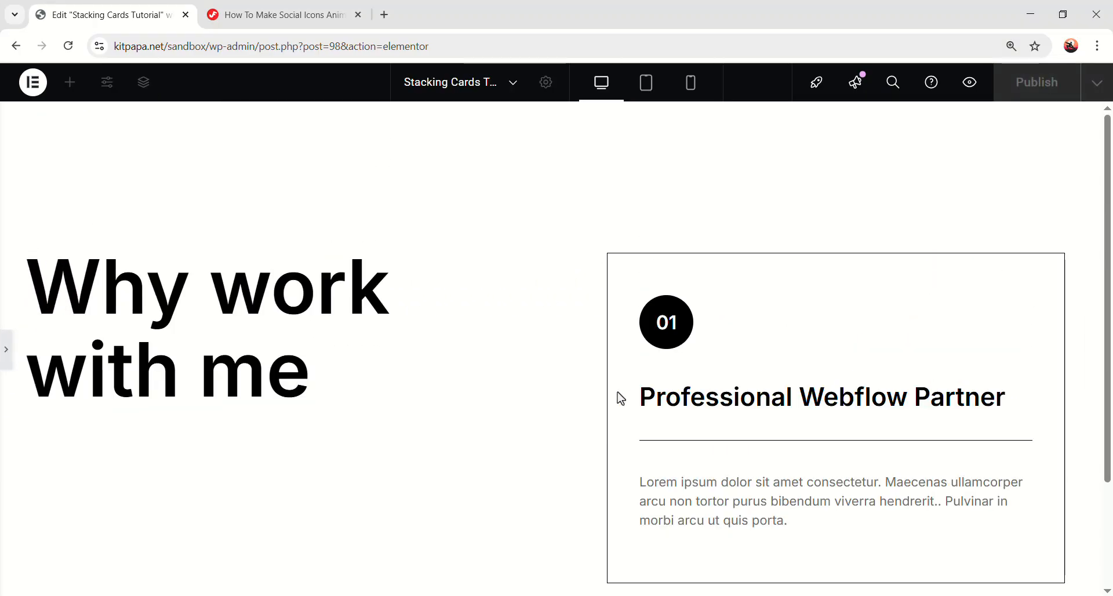
mouse_move(951, 325)
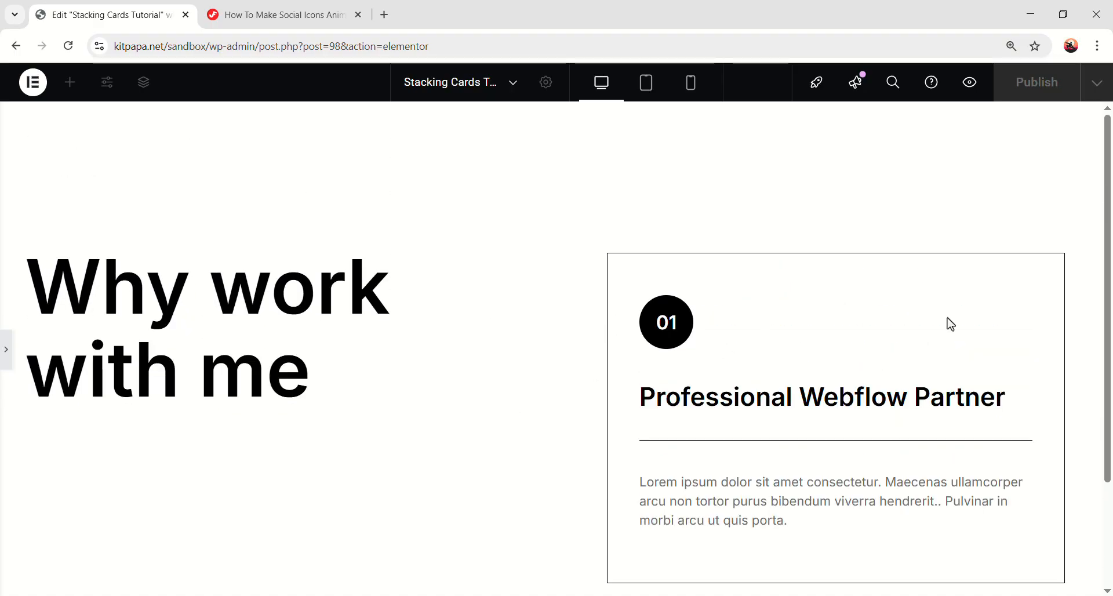
mouse_move(861, 346)
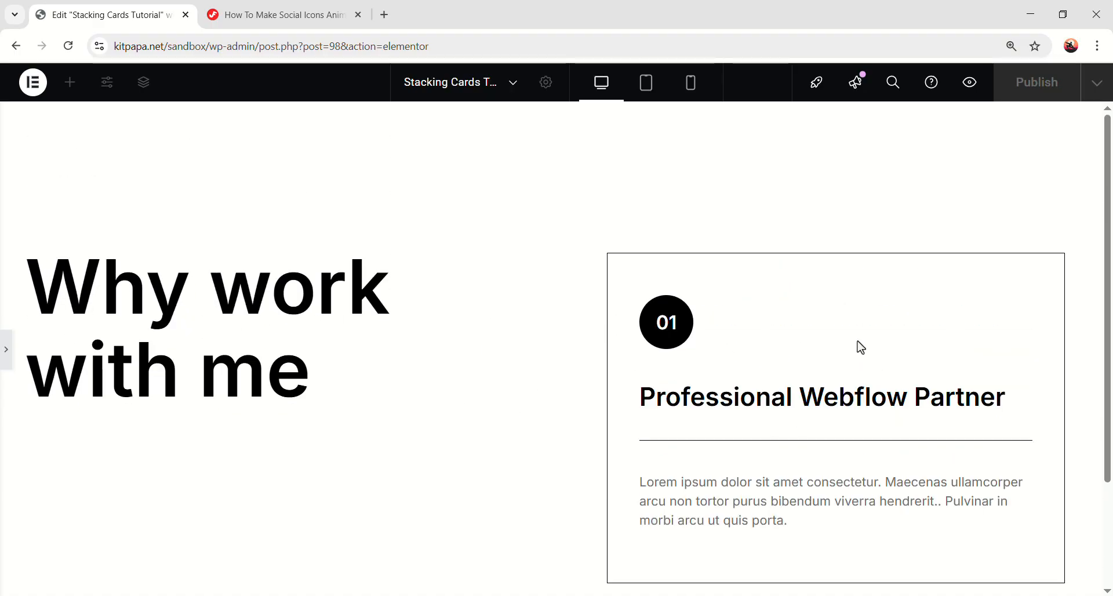
mouse_move(473, 382)
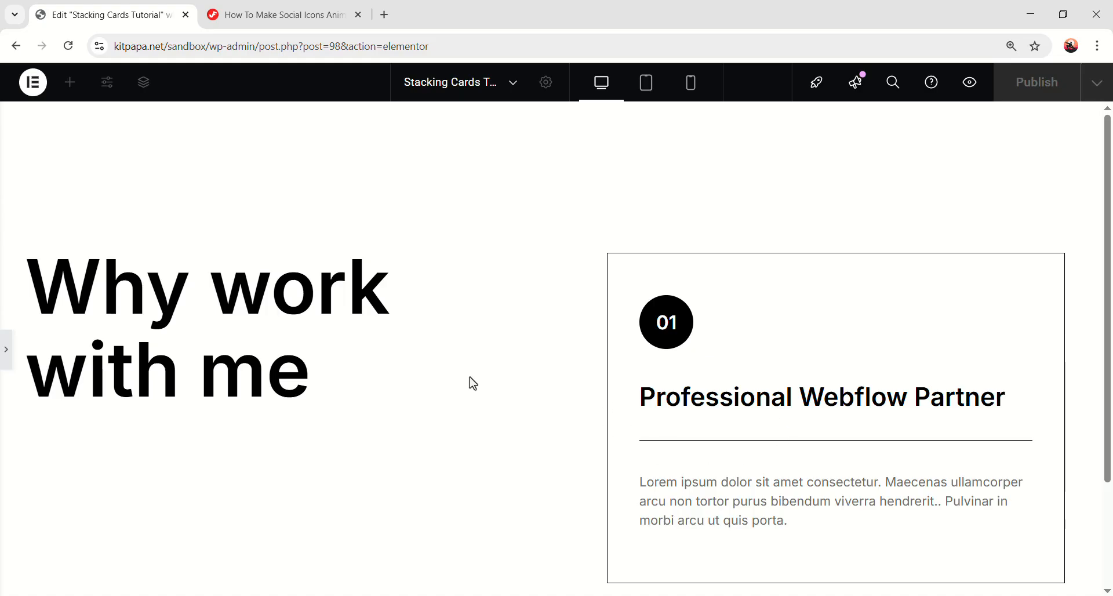
mouse_move(874, 357)
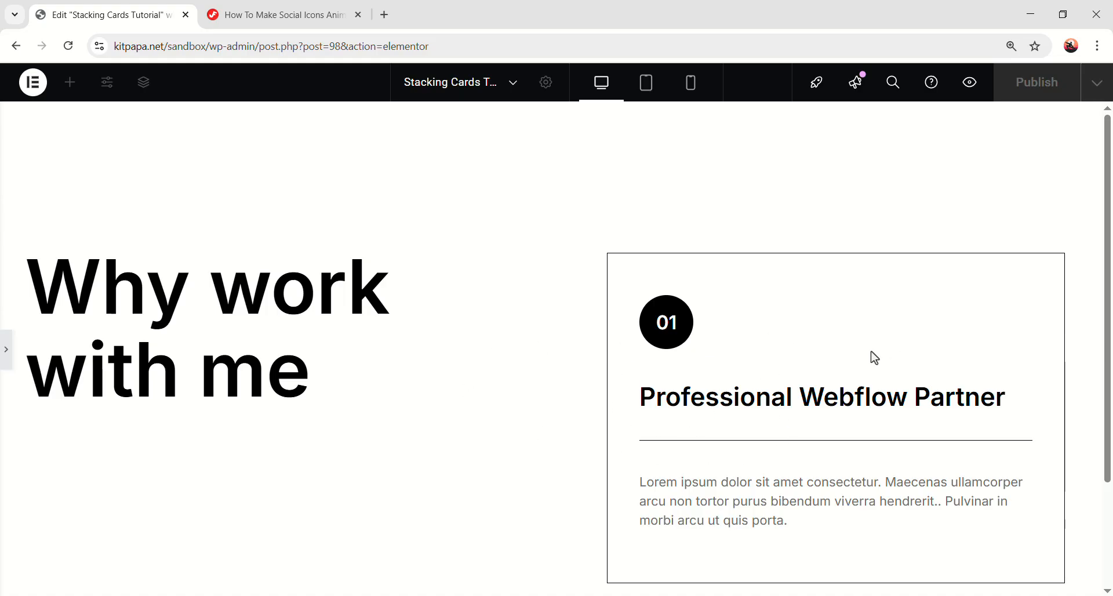
Step: In tablet preview, let the Main Section's columns wrap onto new lines
left_click(645, 82)
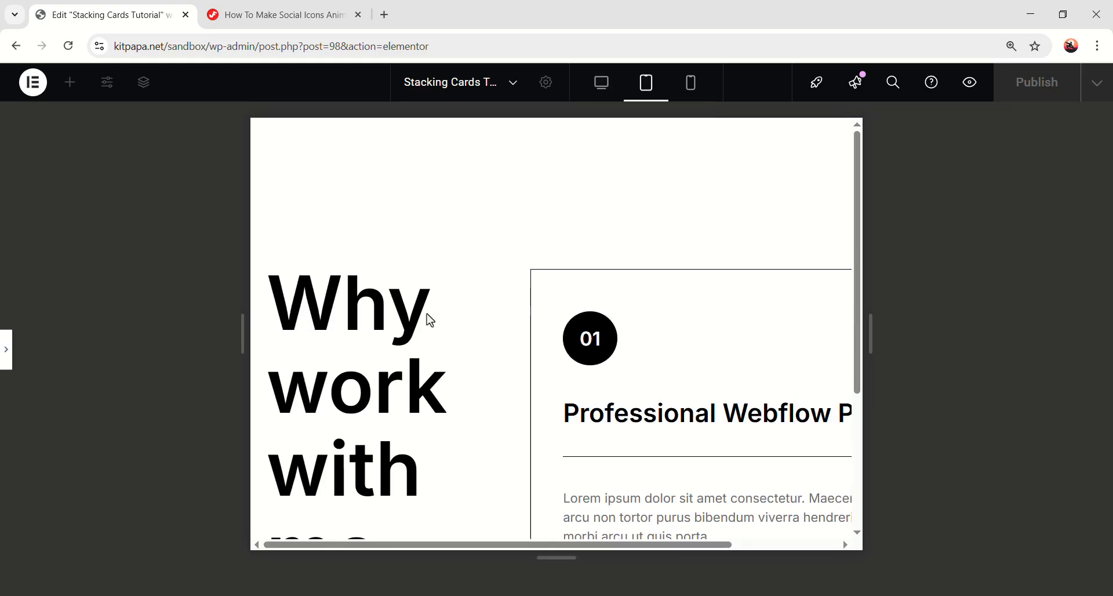
mouse_move(17, 355)
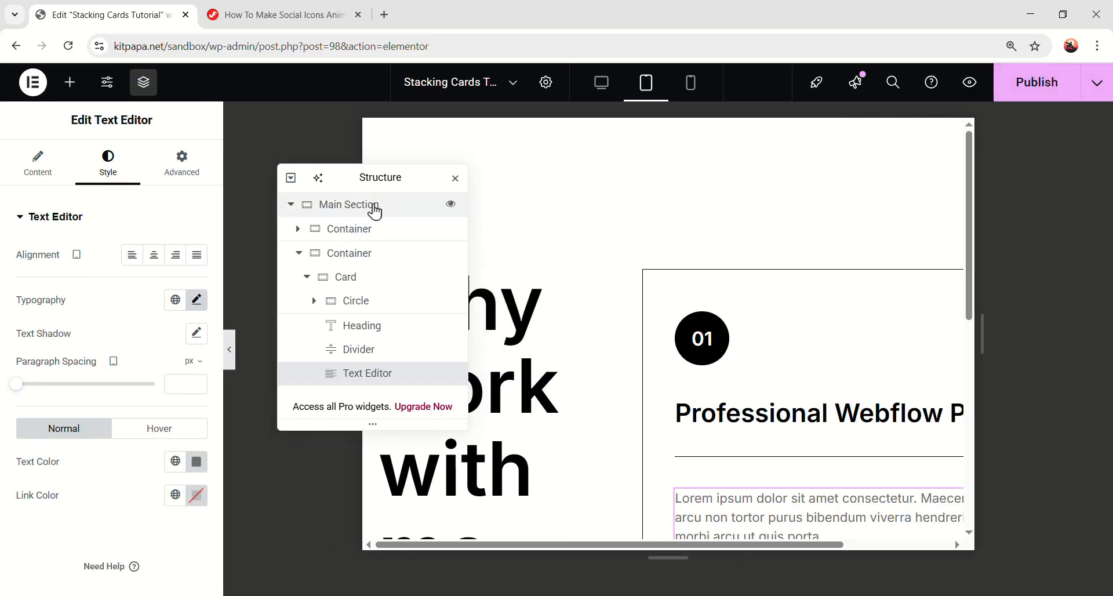
left_click(349, 204)
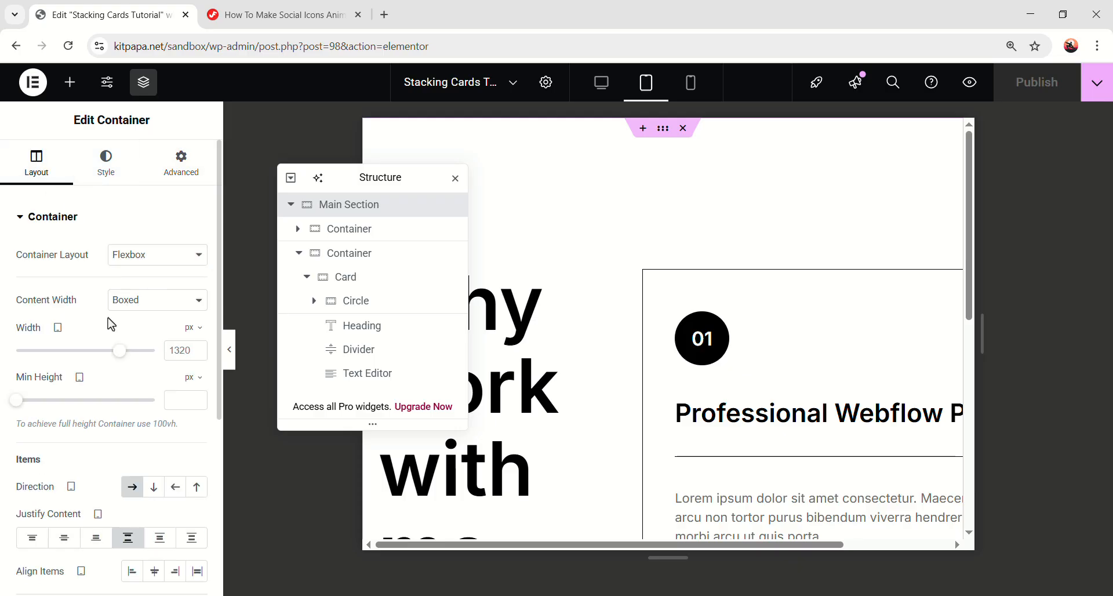
scroll("down", 3)
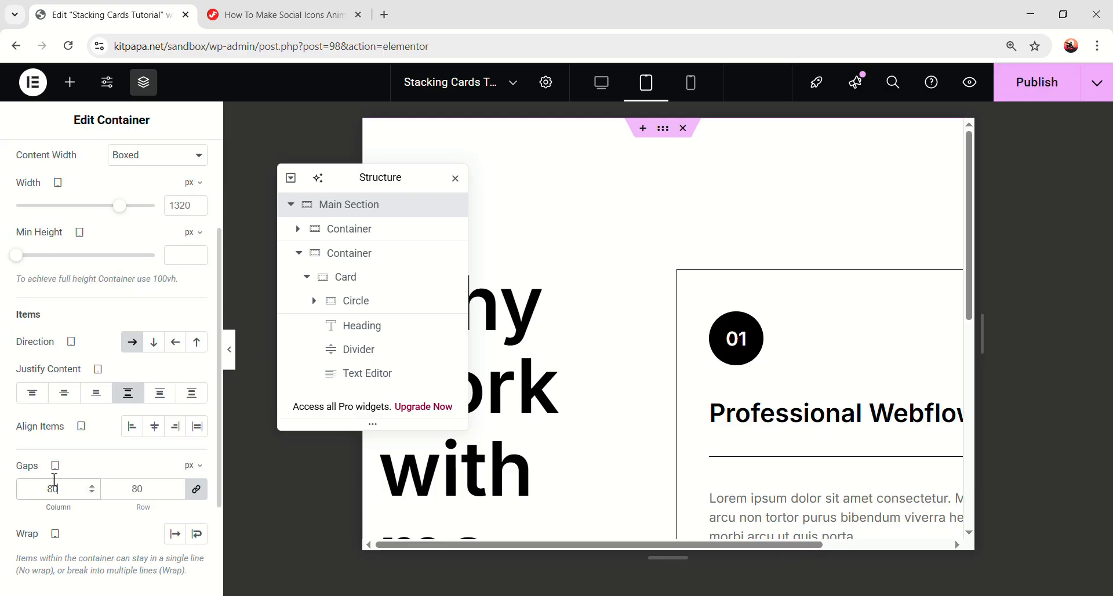
mouse_move(197, 533)
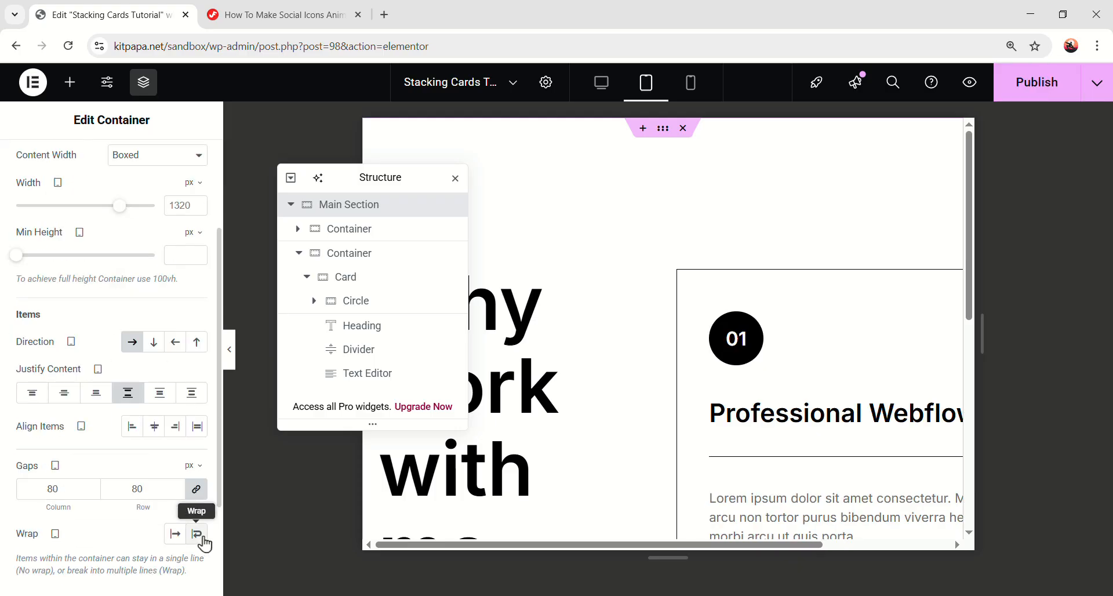
left_click(198, 533)
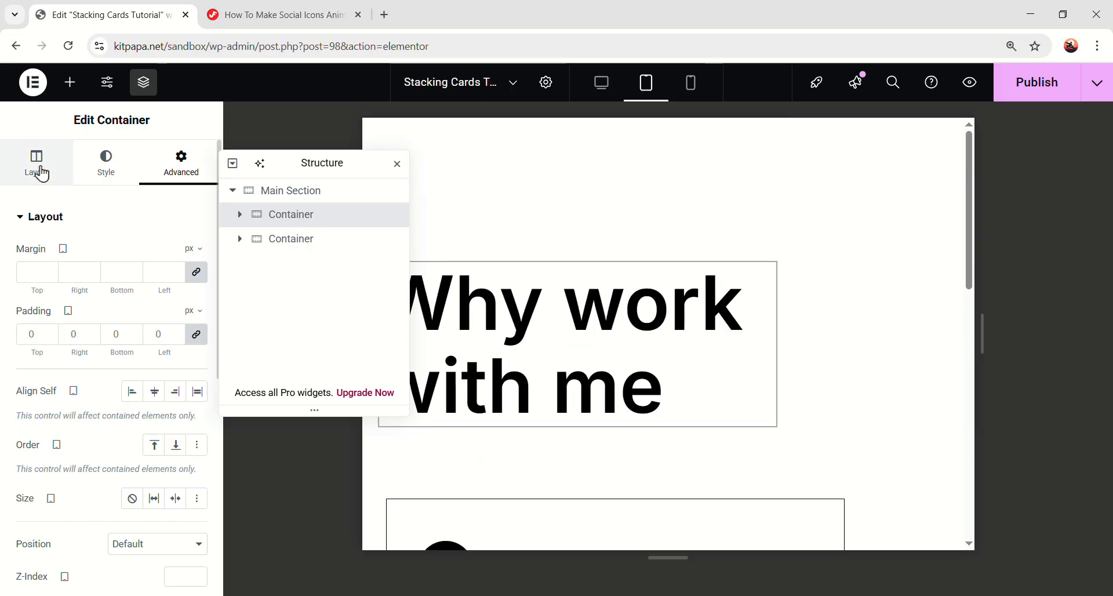
Step: Make the heading container span 100% width
left_click(36, 163)
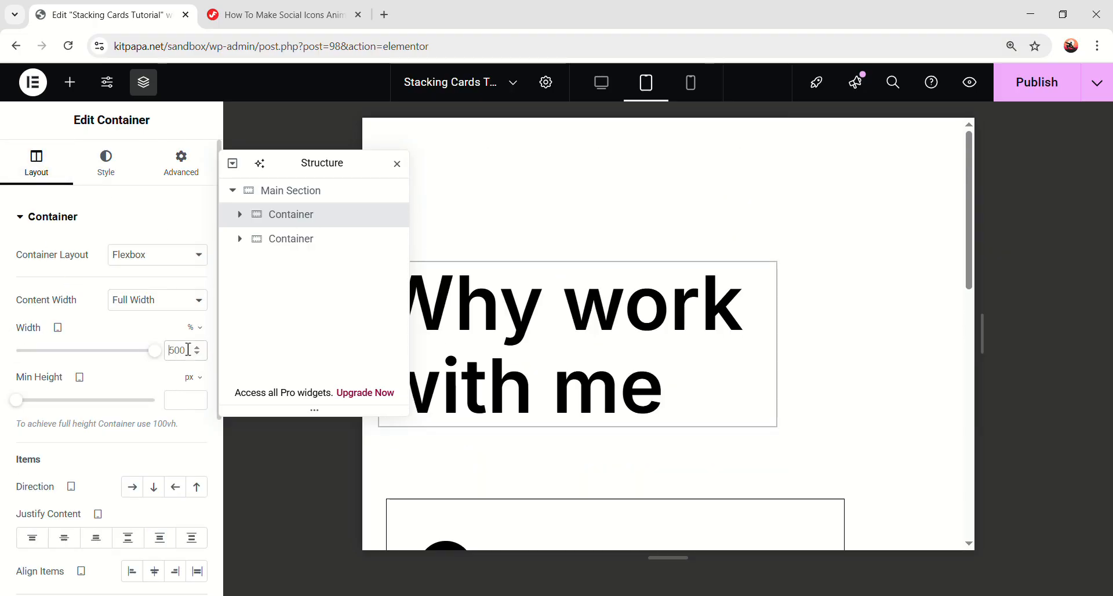
type("100")
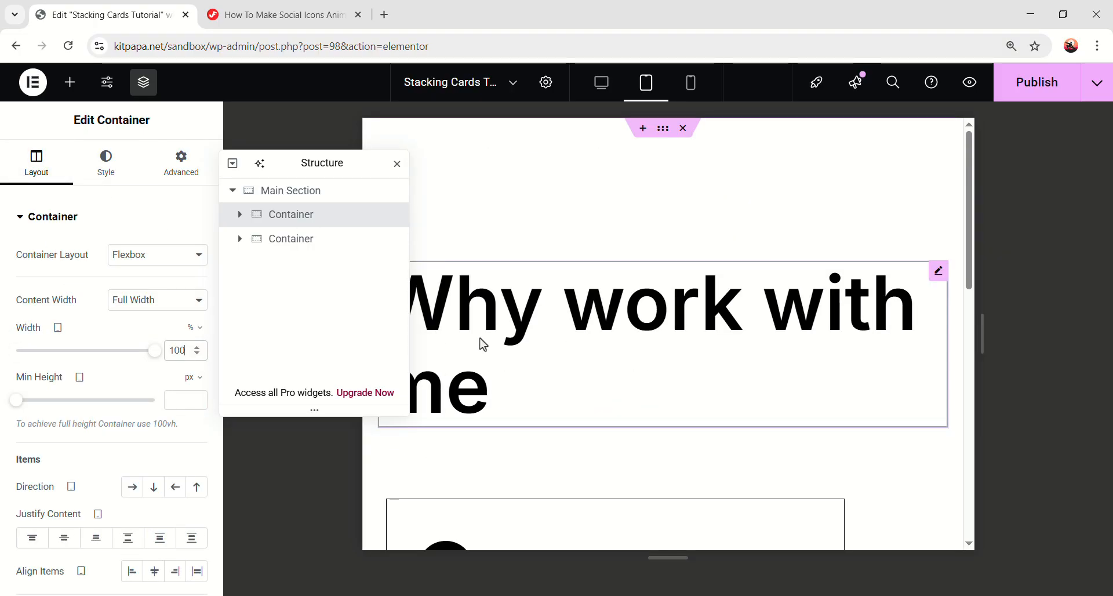
left_click(197, 328)
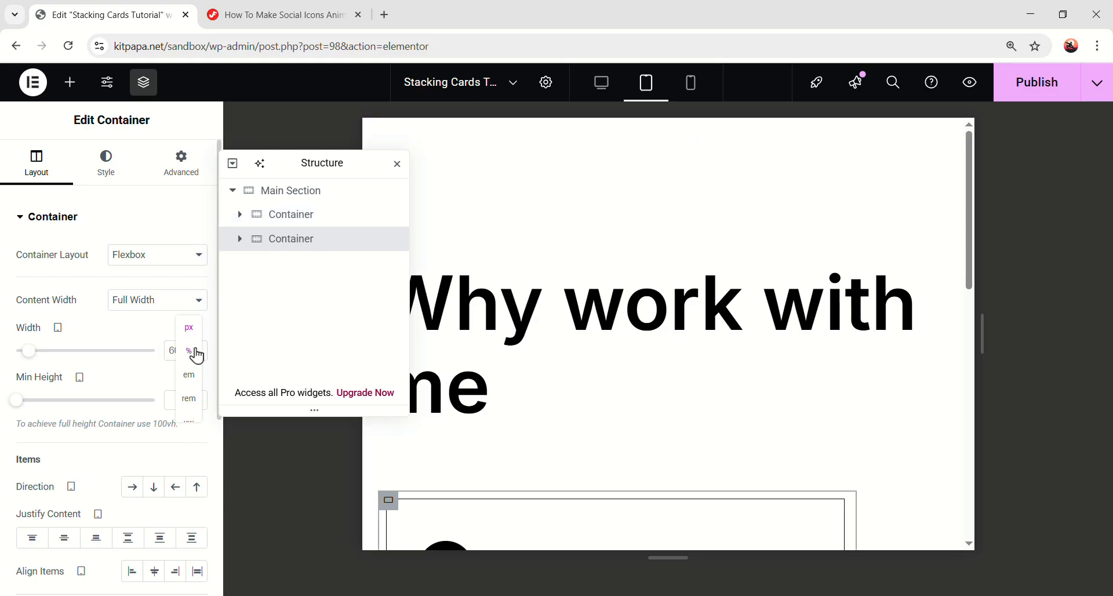
left_click(188, 351)
type("100")
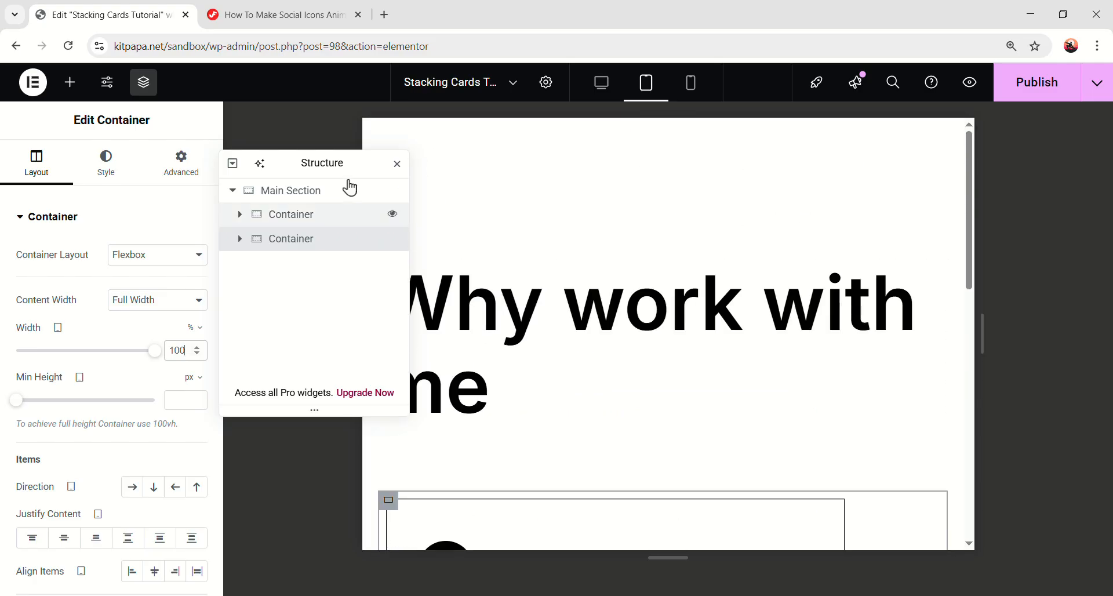
Step: Give the tablet heading 72px size, 80px line height and centred text
left_click(306, 266)
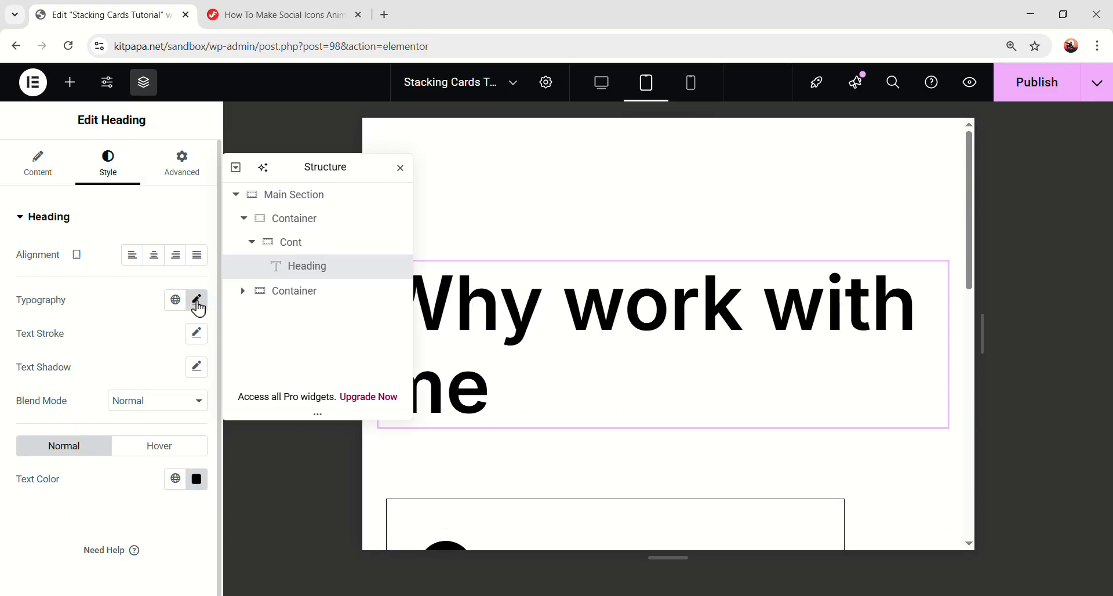
left_click(197, 299)
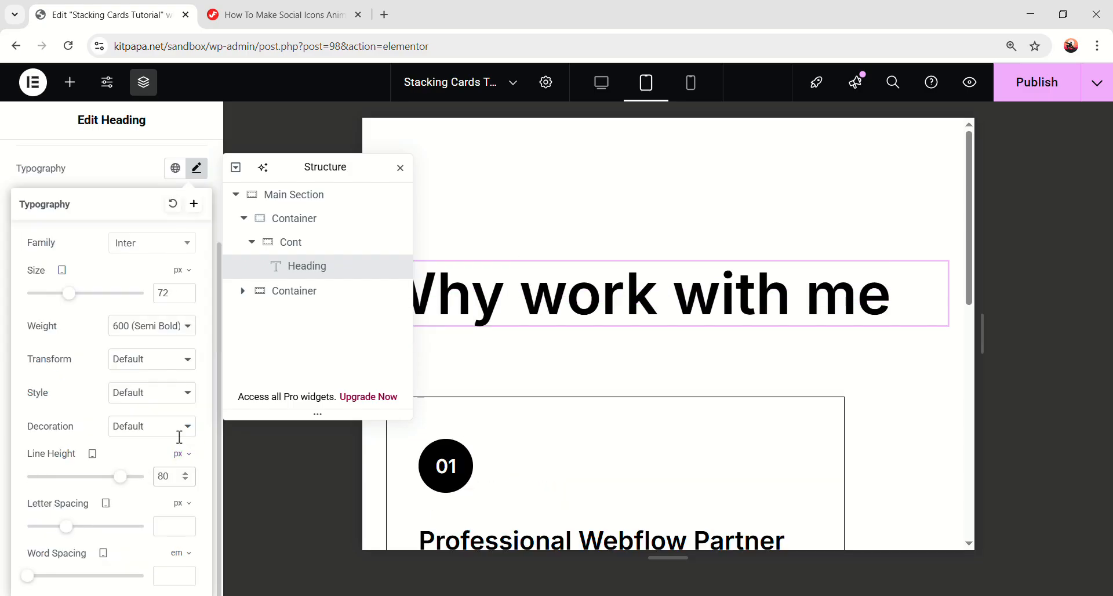
left_click(107, 162)
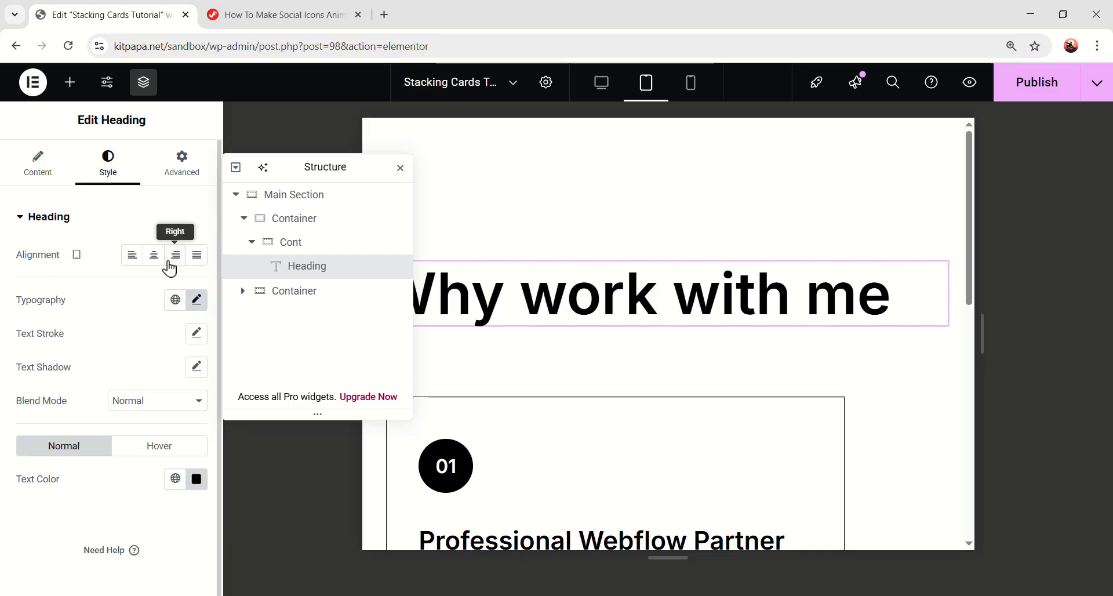
left_click(153, 255)
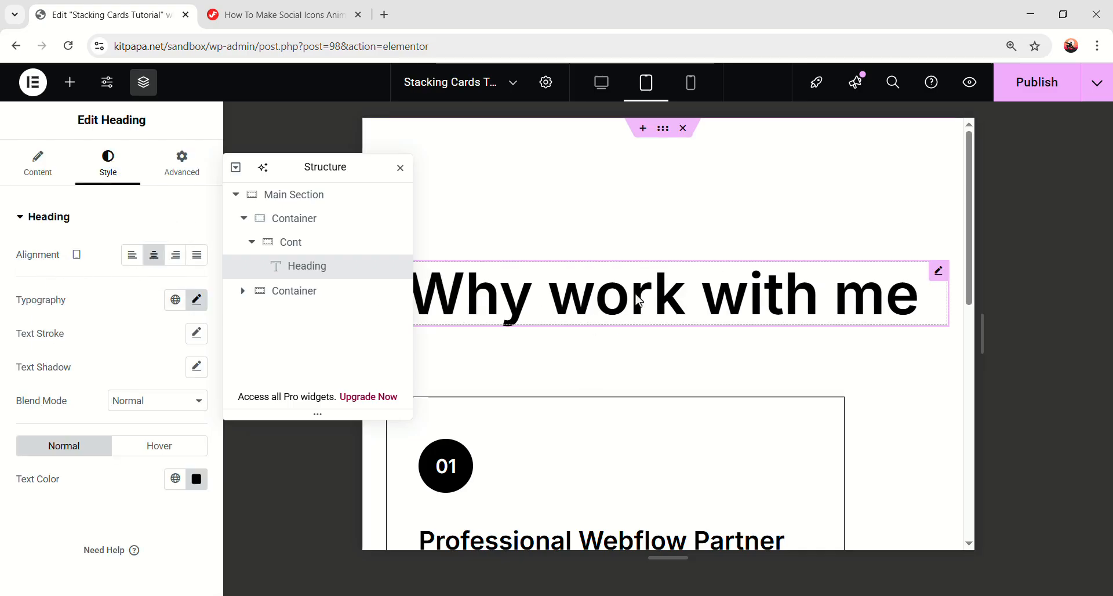
Step: Give the heading a custom 445px width, centre it in its container and collapse the panel
left_click(182, 163)
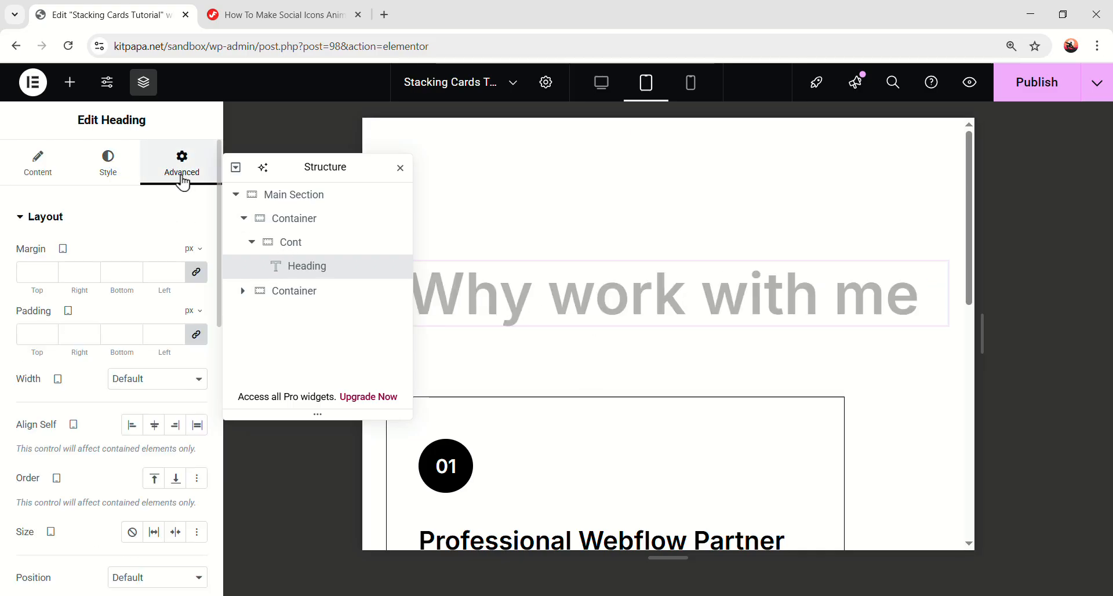
left_click(157, 378)
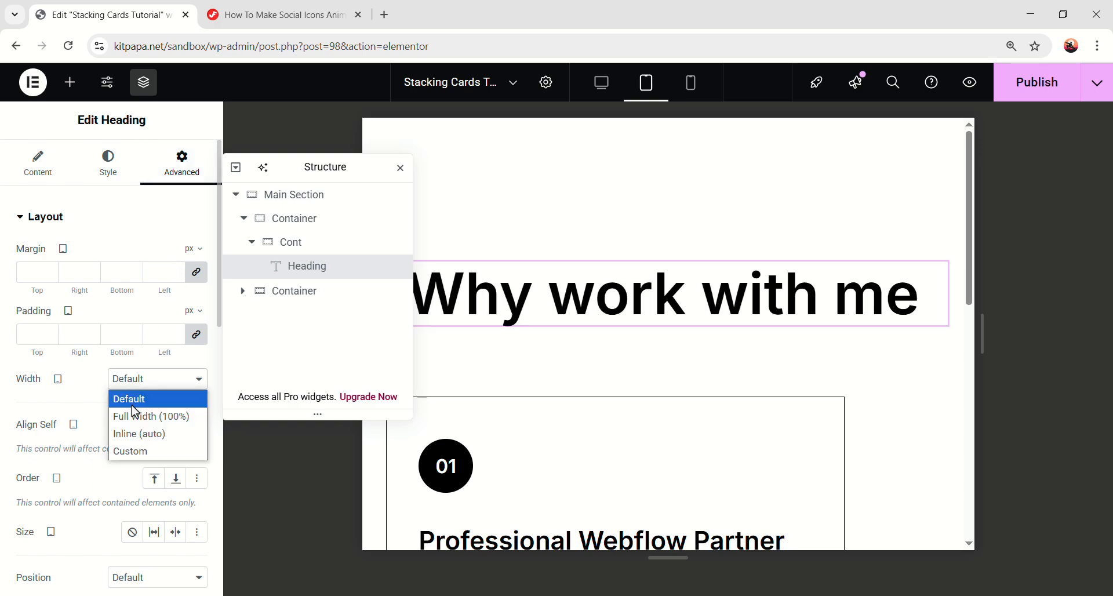
left_click(130, 451)
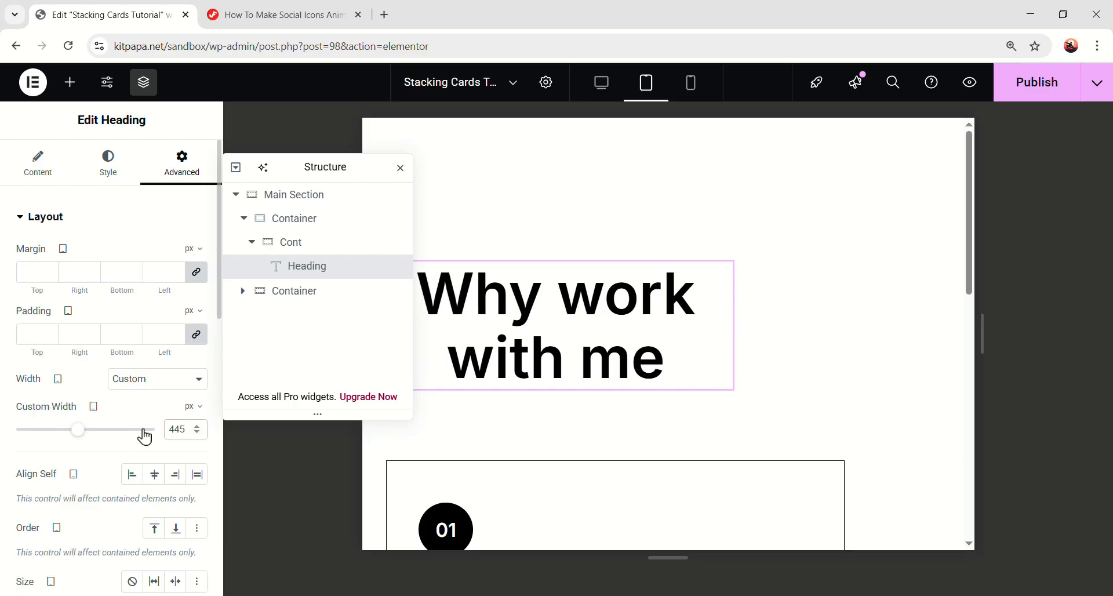
mouse_move(153, 475)
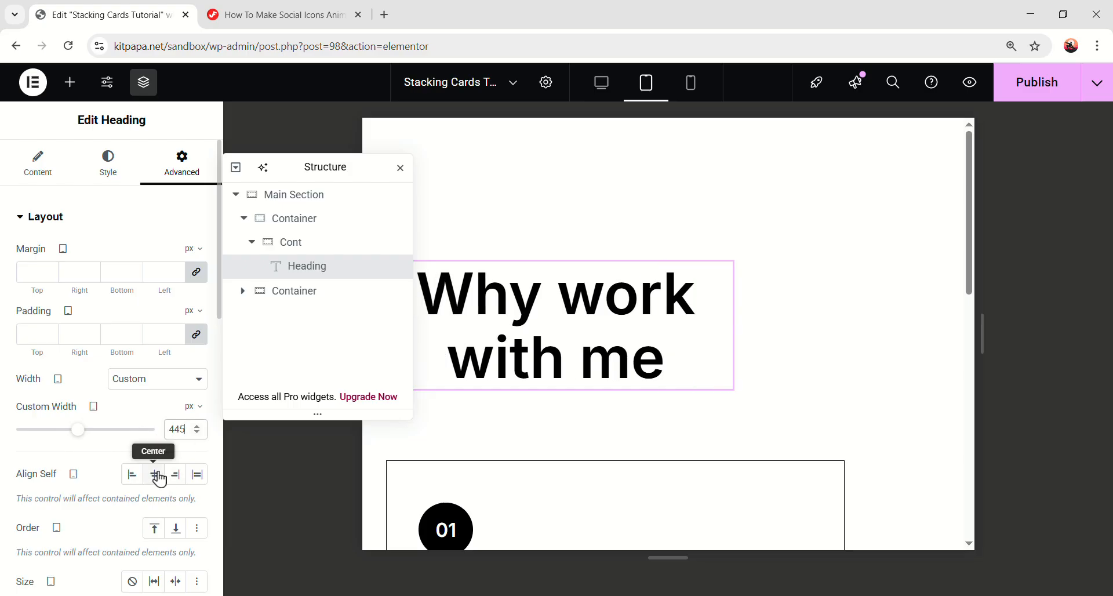
left_click(153, 474)
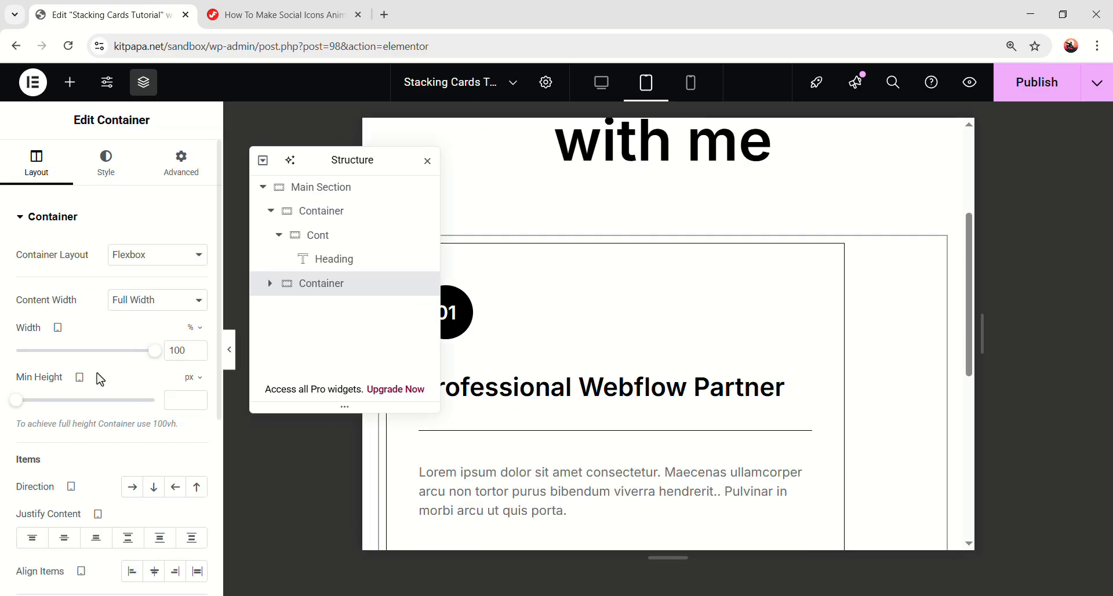
left_click(154, 427)
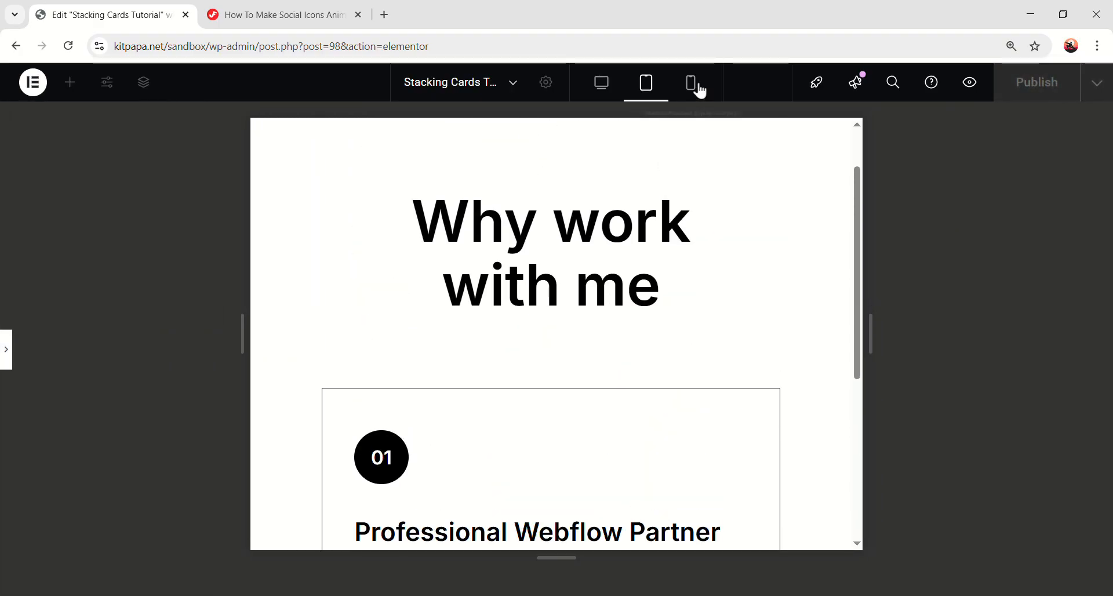
Step: Preview the page at mobile width and show the heading's style settings
left_click(688, 83)
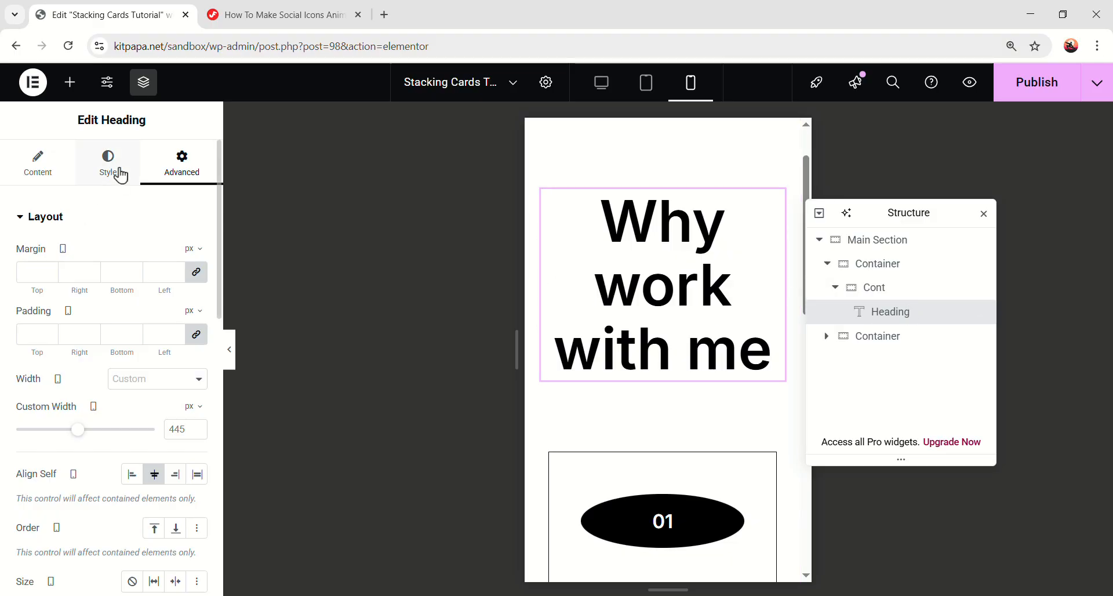
left_click(106, 163)
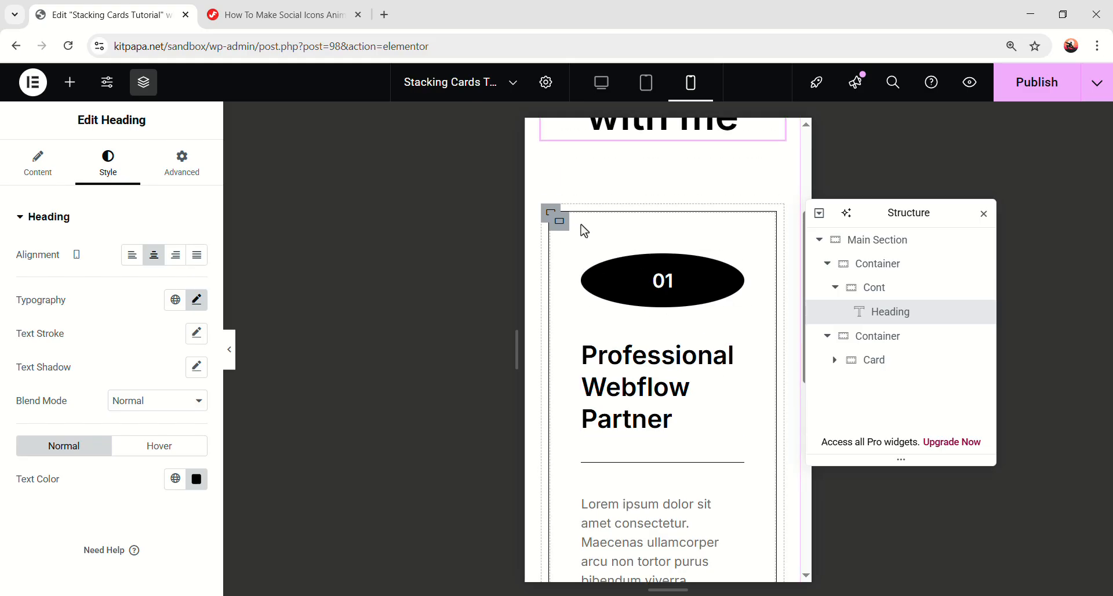
Step: Give the mobile card 20px padding
left_click(559, 221)
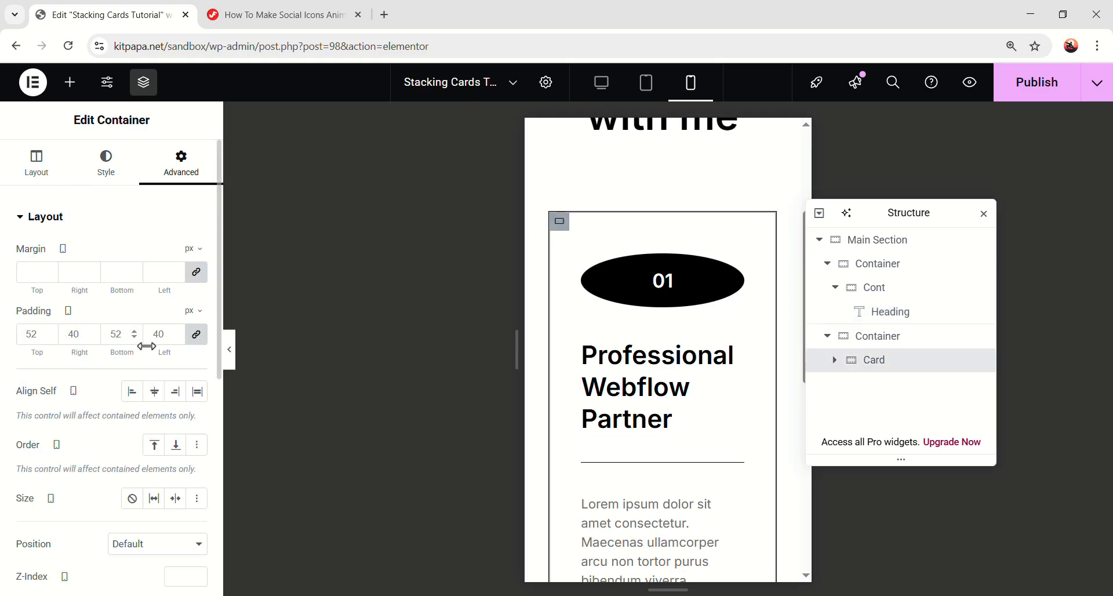
type("2")
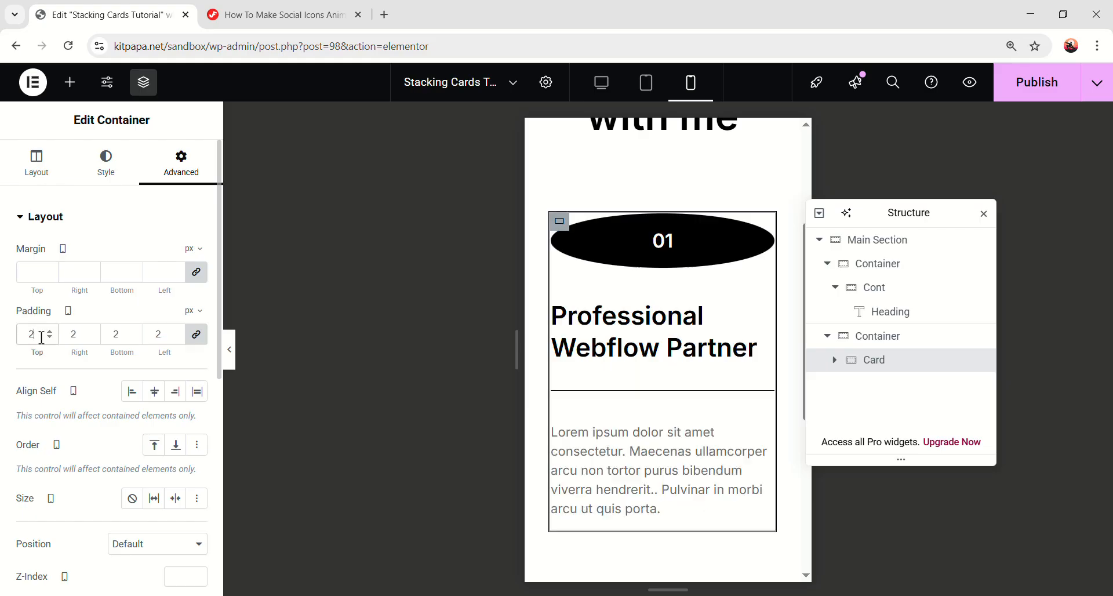
type("20")
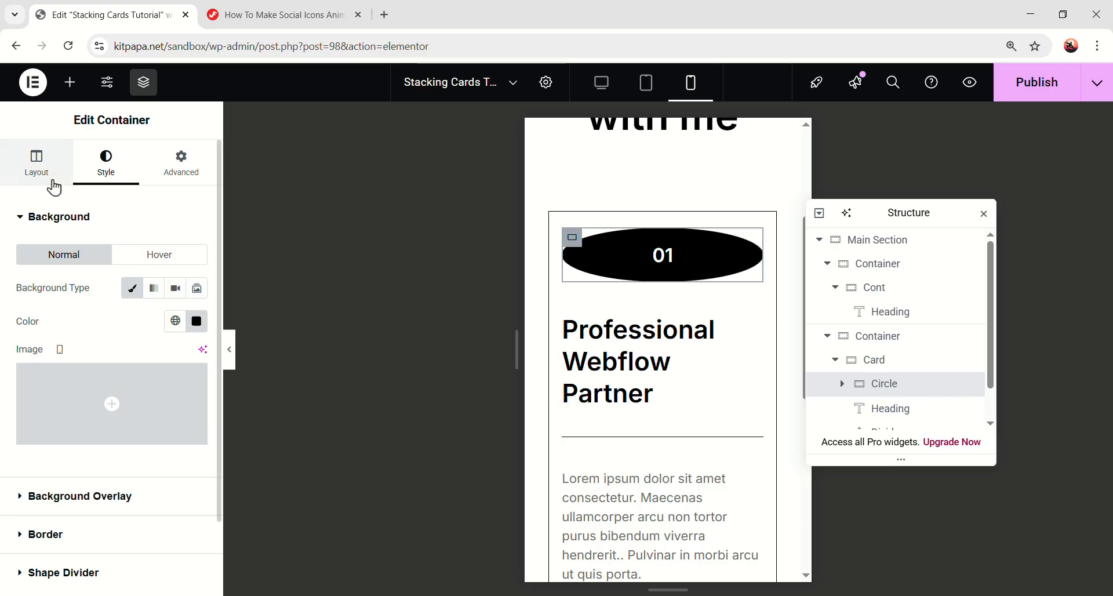
Step: Make the number circle 50px wide and 50px min height so it stays round
left_click(36, 162)
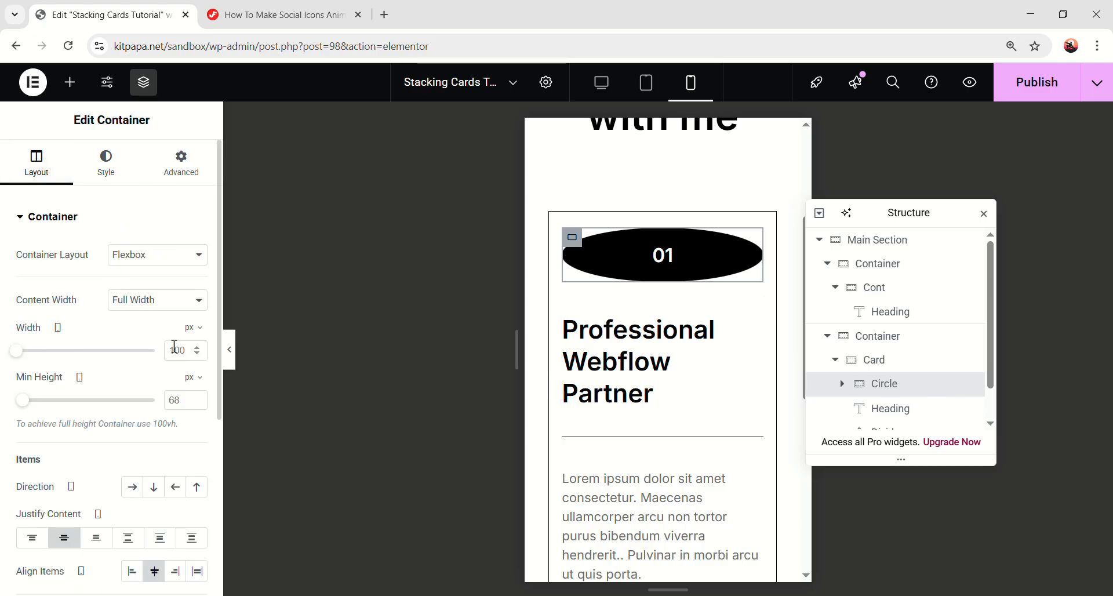
type("50")
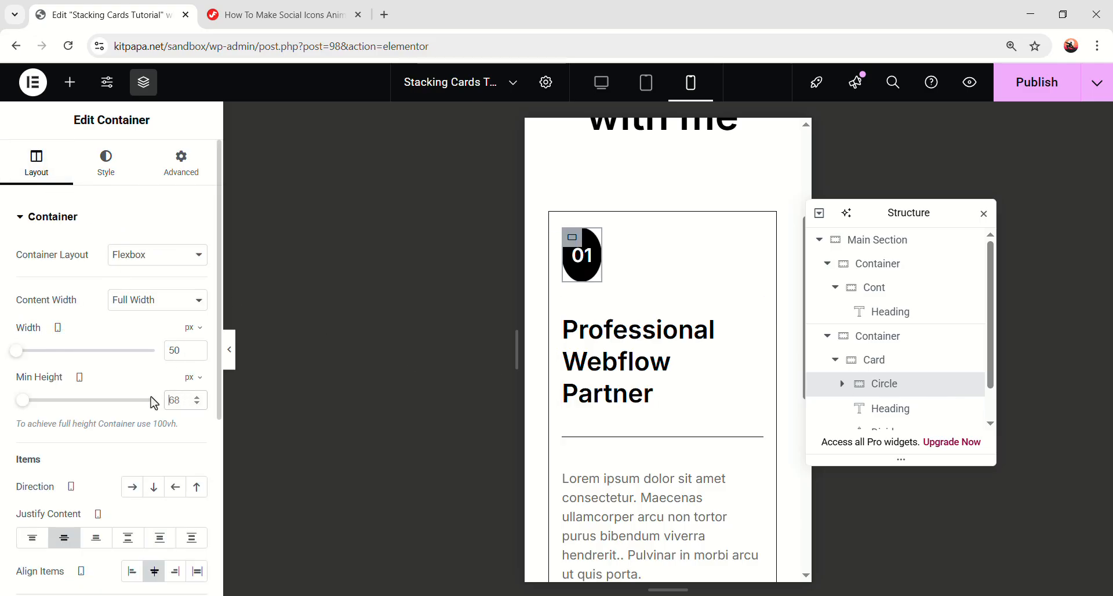
type("50")
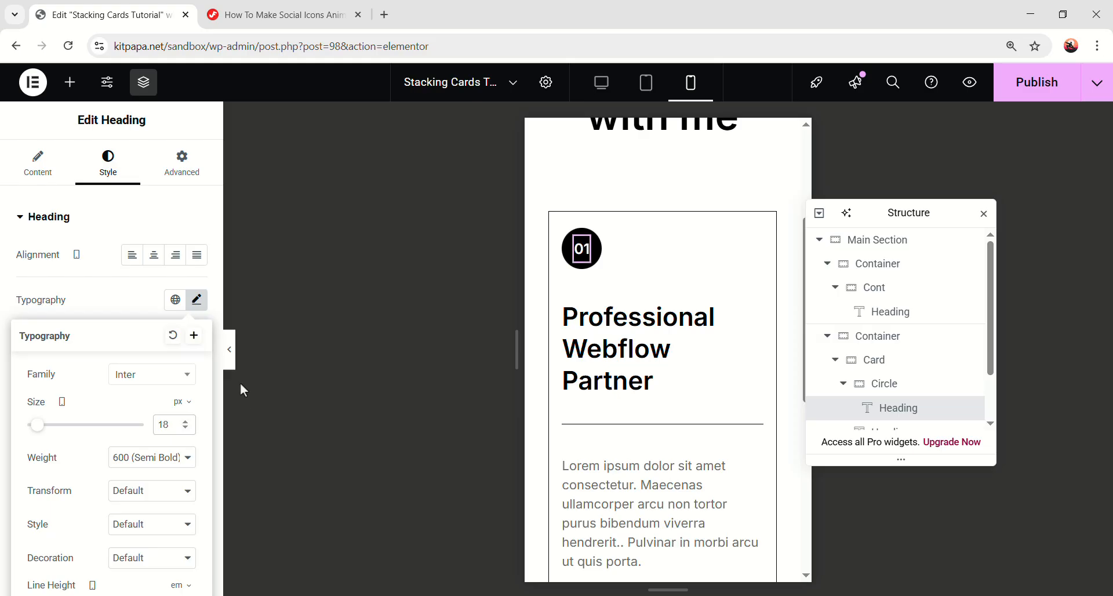
Step: Set the card title to 24px with 32px line height
left_click(197, 299)
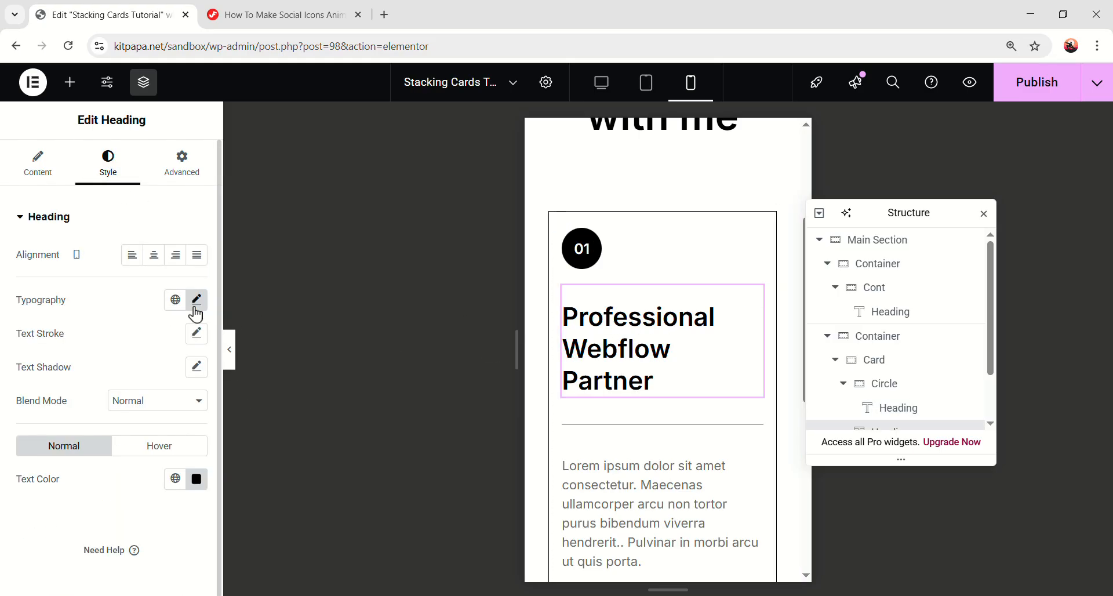
left_click(197, 300)
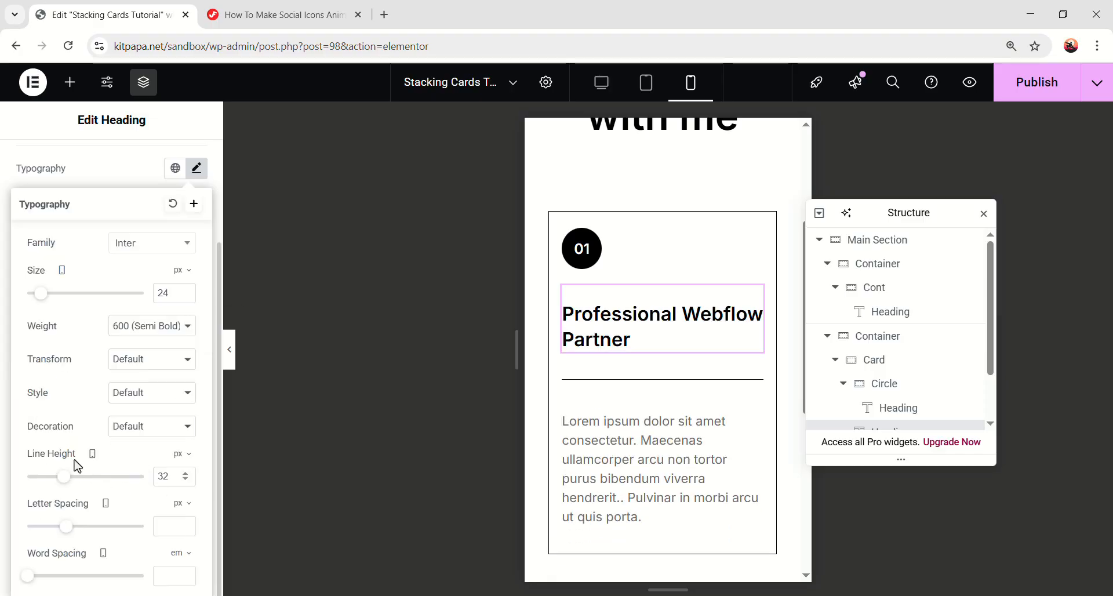
left_click(181, 161)
type("0")
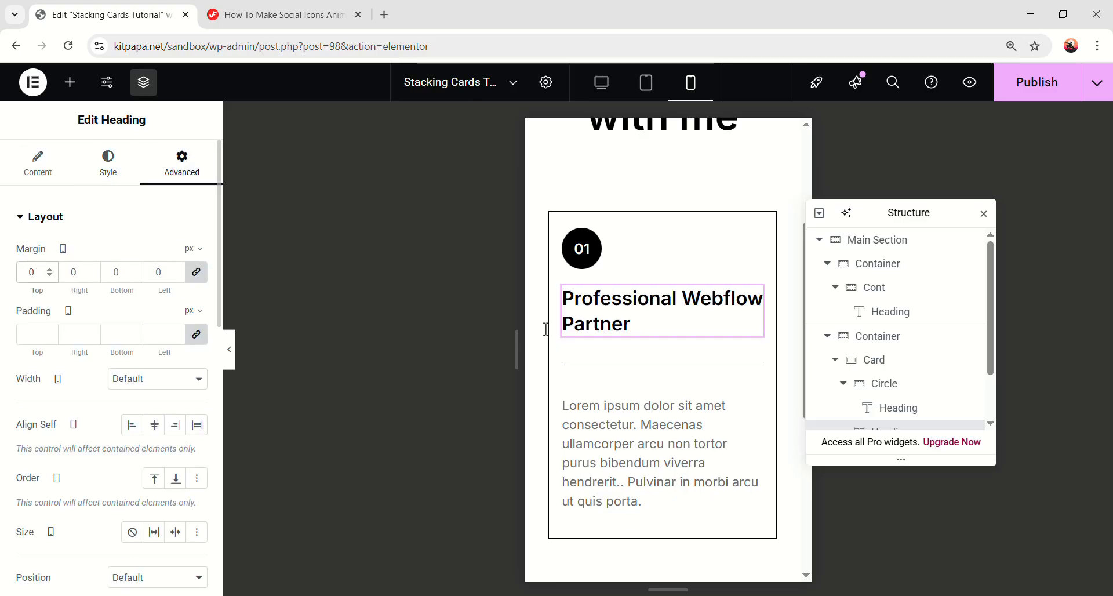
Step: Remove the divider's gap and margins, then collapse the panel to preview the card
left_click(888, 394)
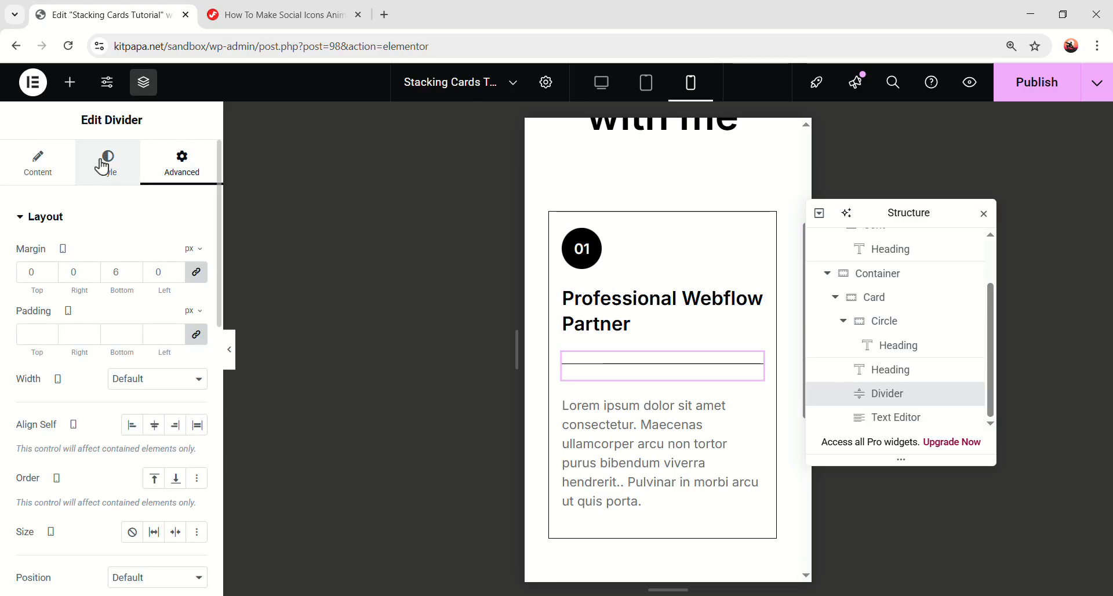
left_click(108, 160)
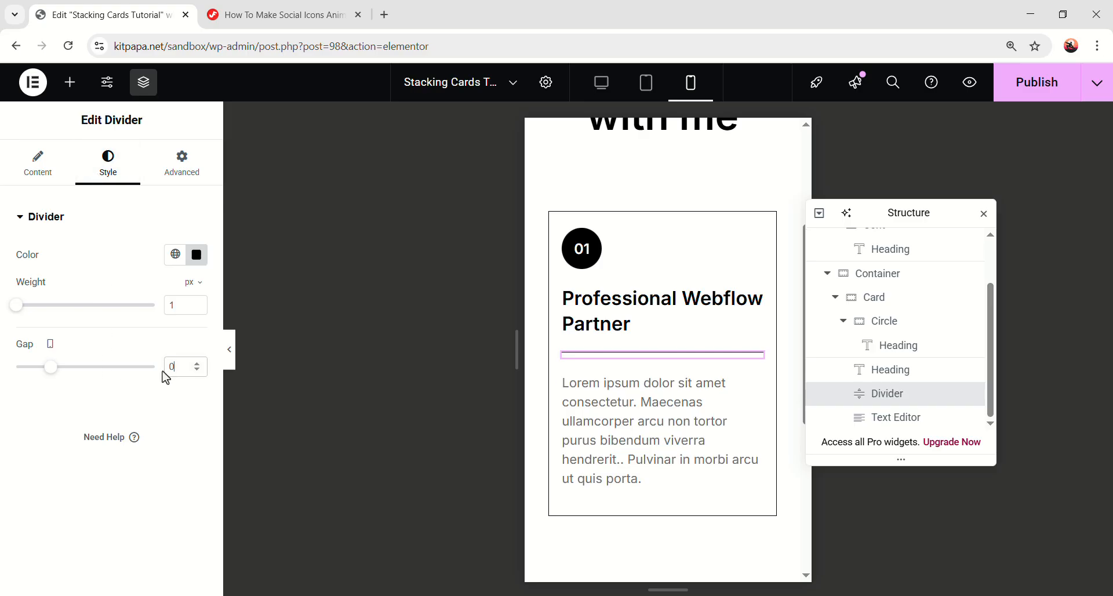
left_click(182, 162)
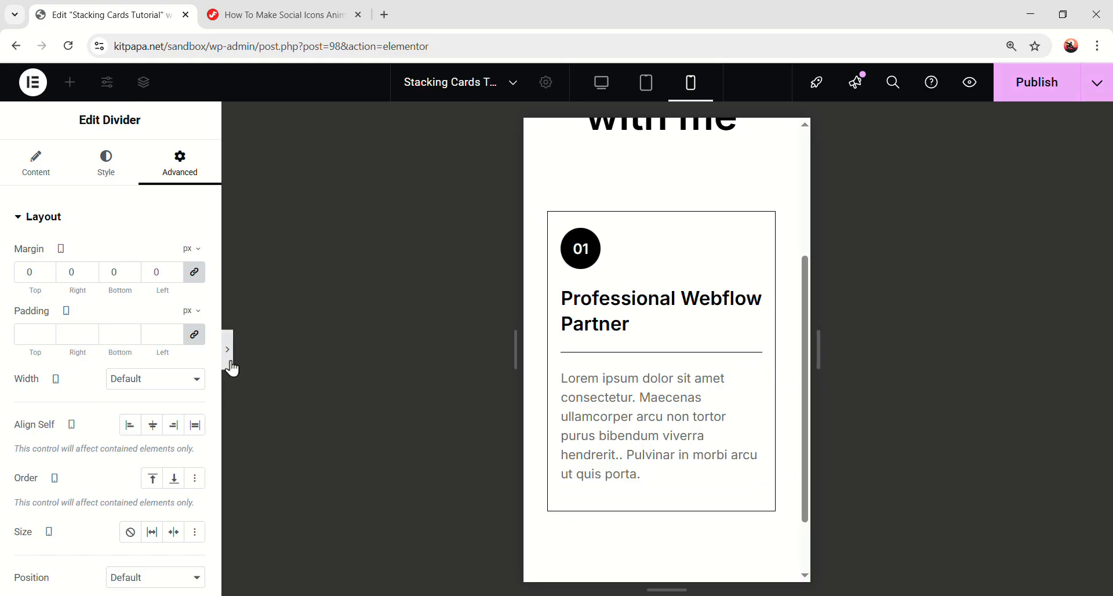
left_click(226, 348)
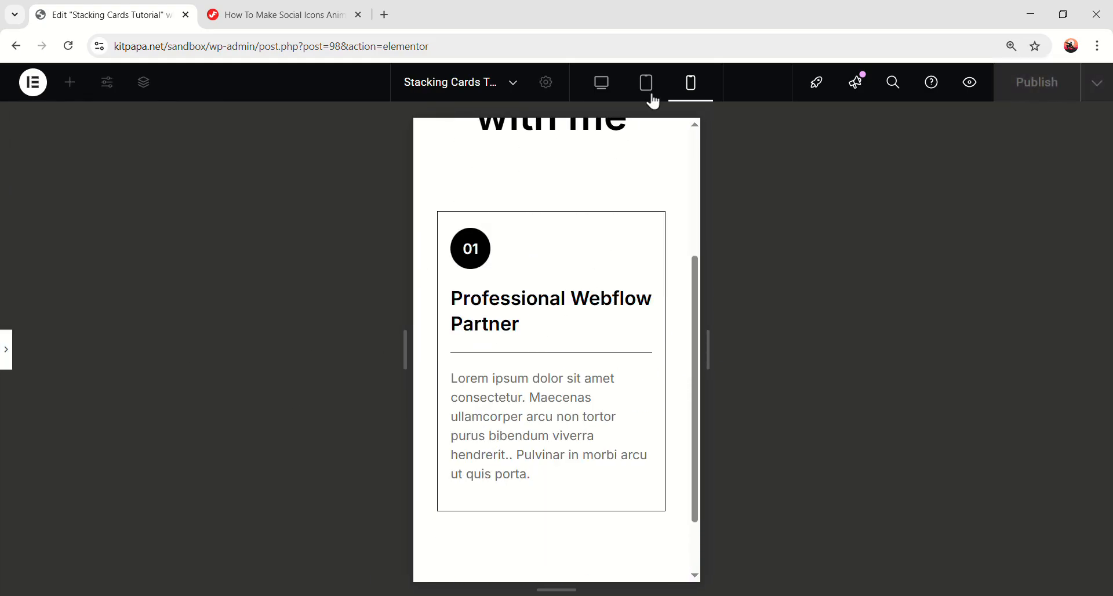
Step: At desktop width, duplicate the Card so the container holds three card copies
left_click(600, 83)
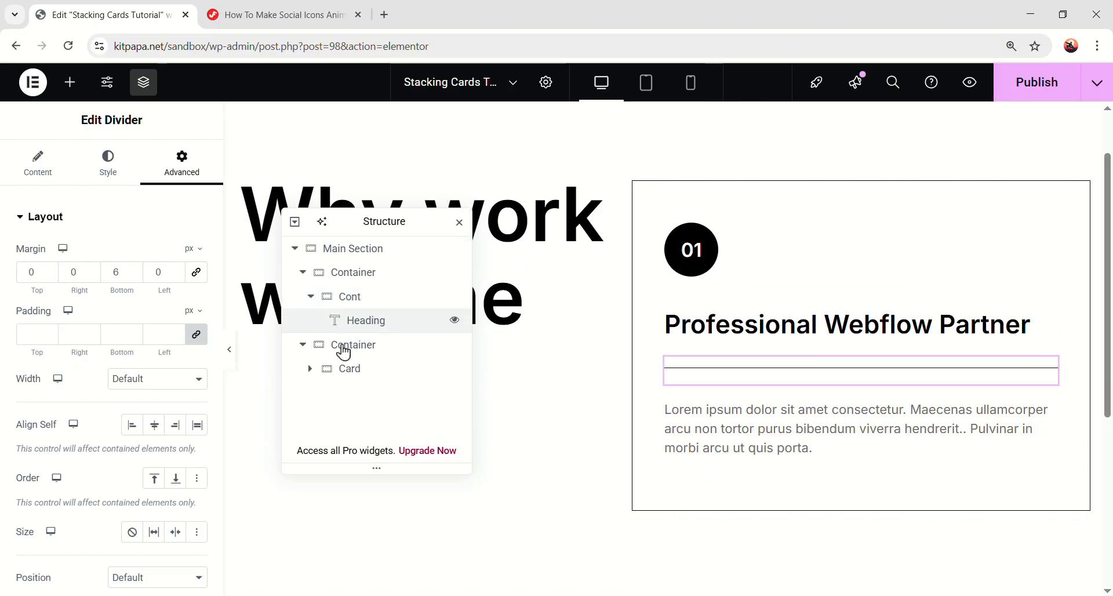
right_click(353, 344)
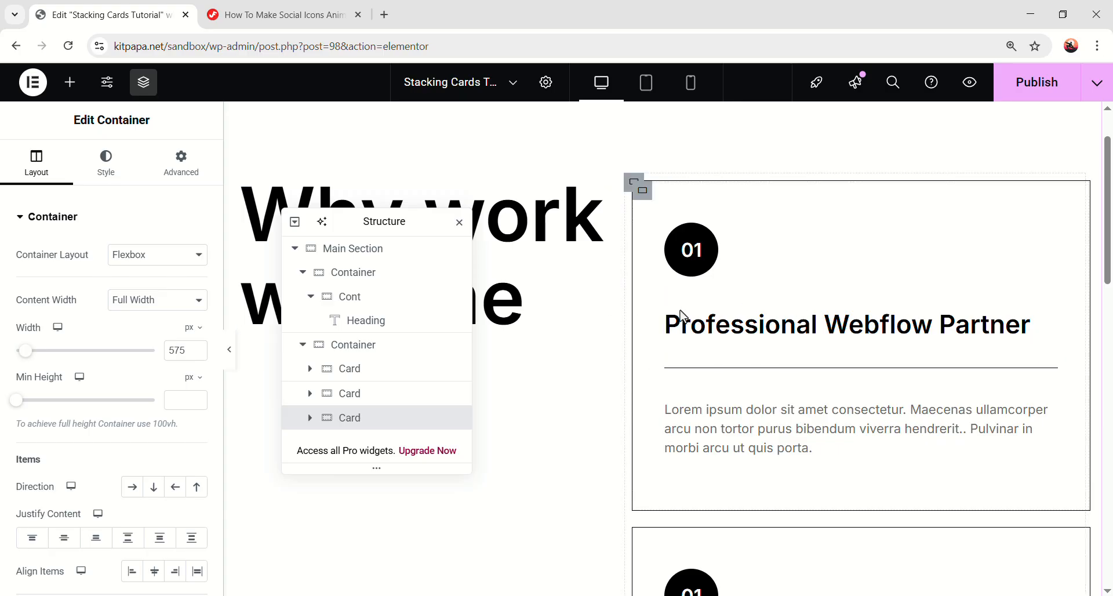
Step: Add an HTML widget in a new container below the cards section, ready for code
left_click(69, 82)
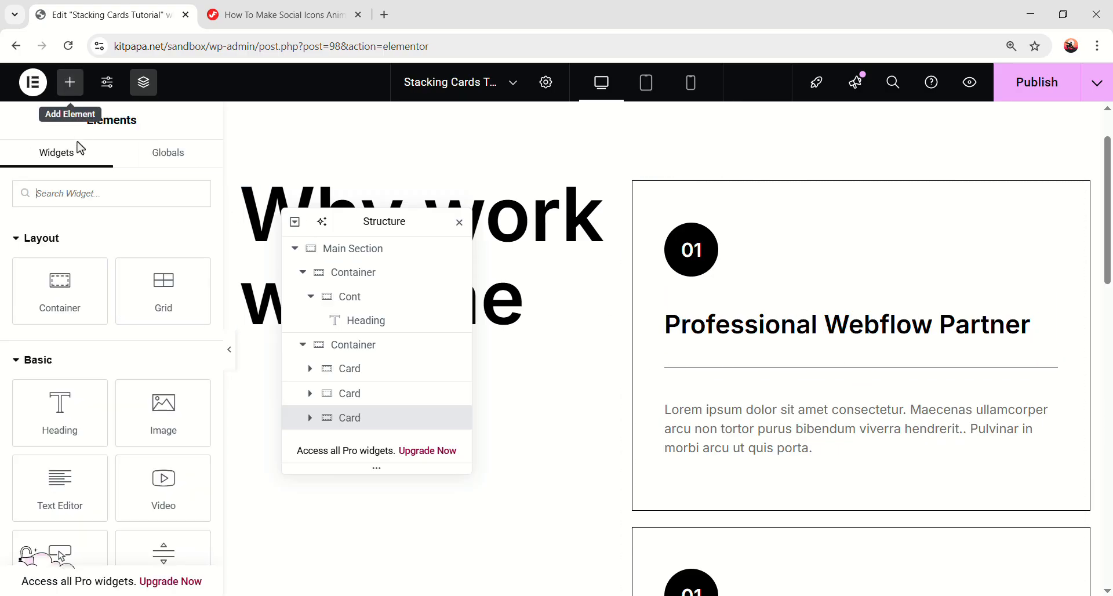
type("html")
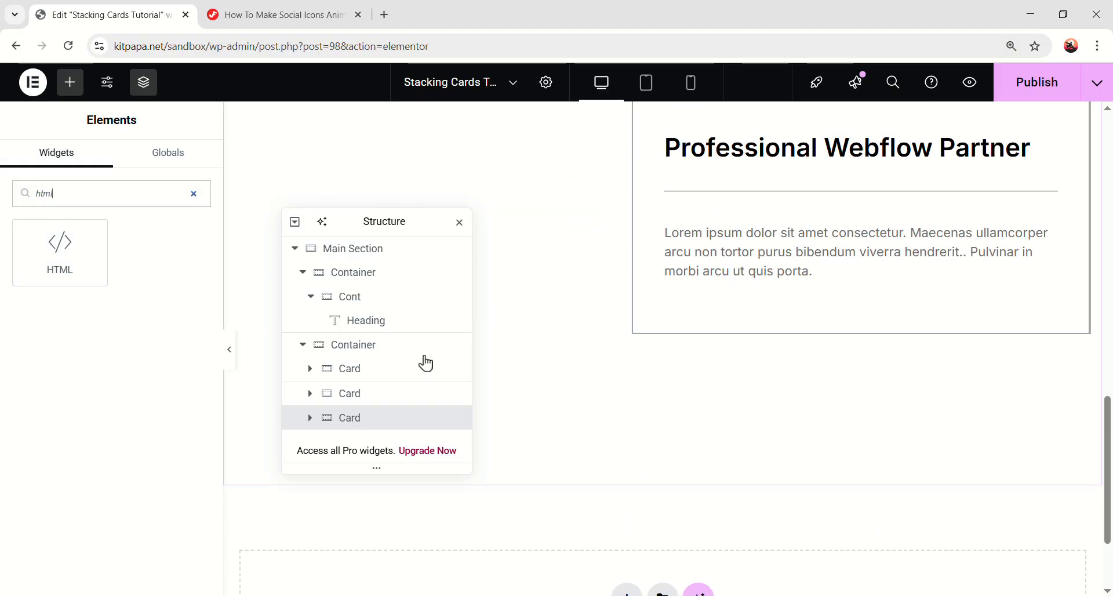
left_click_drag(59, 251, 543, 489)
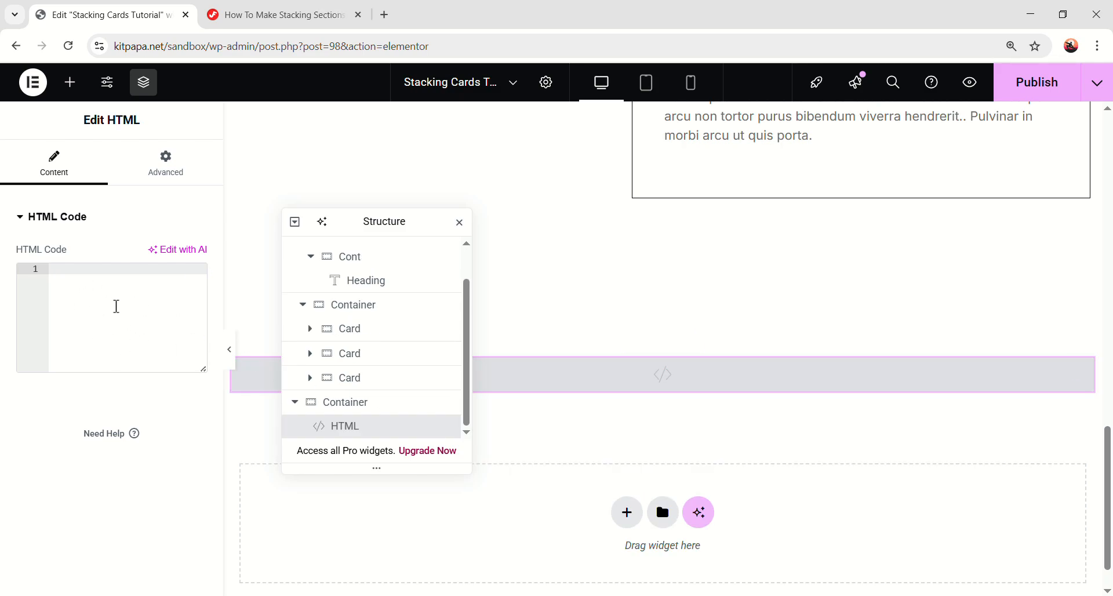
left_click(277, 14)
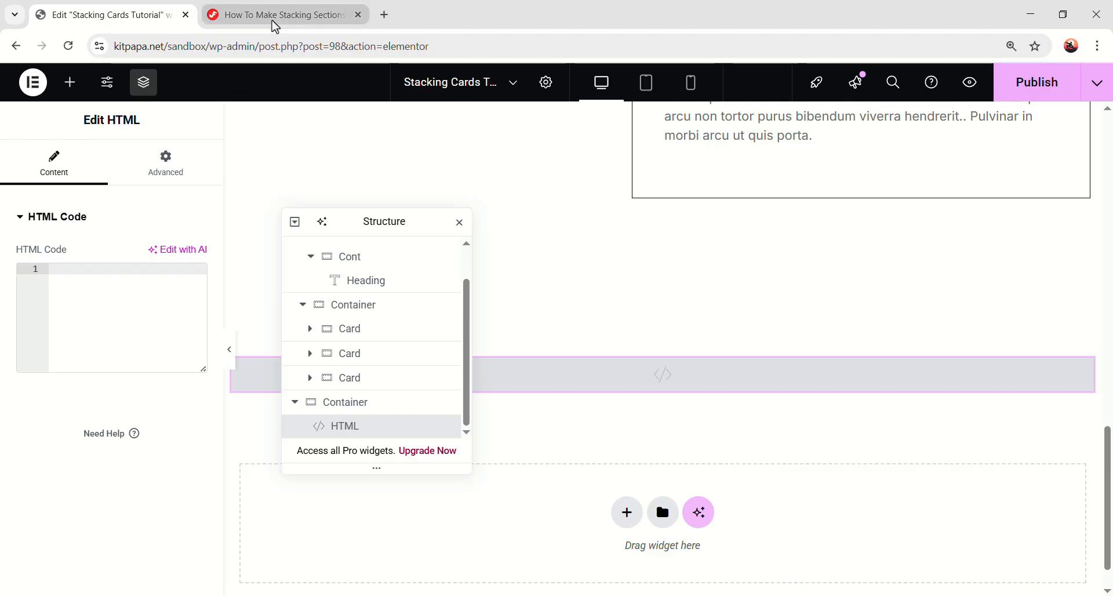
Step: Paste the tutorial's stacking CSS <style> block into the HTML widget
left_click(283, 14)
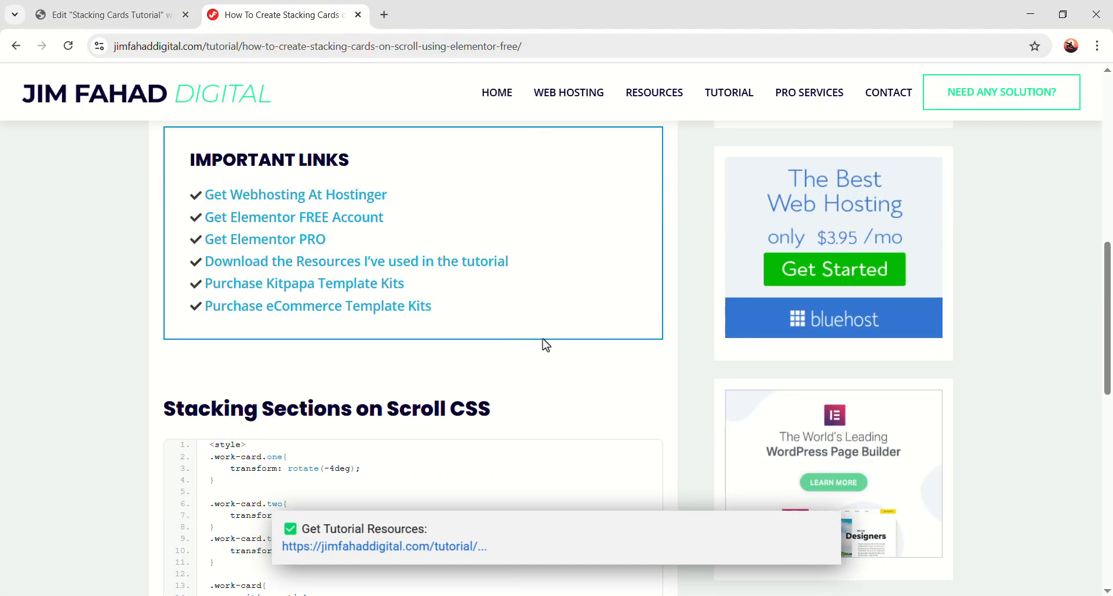
scroll("down", 3)
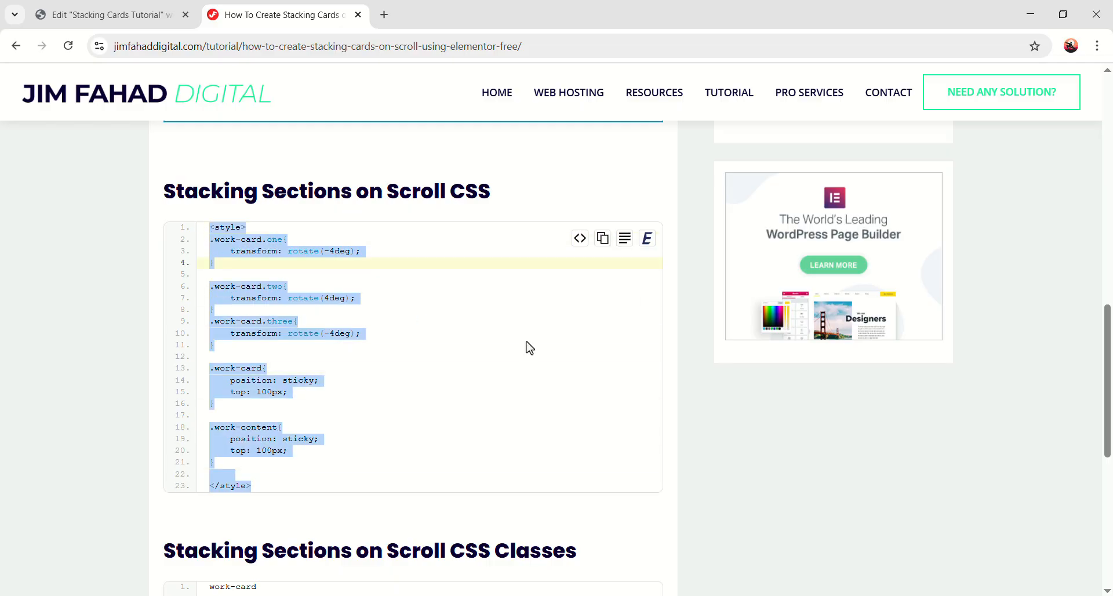
left_click(107, 13)
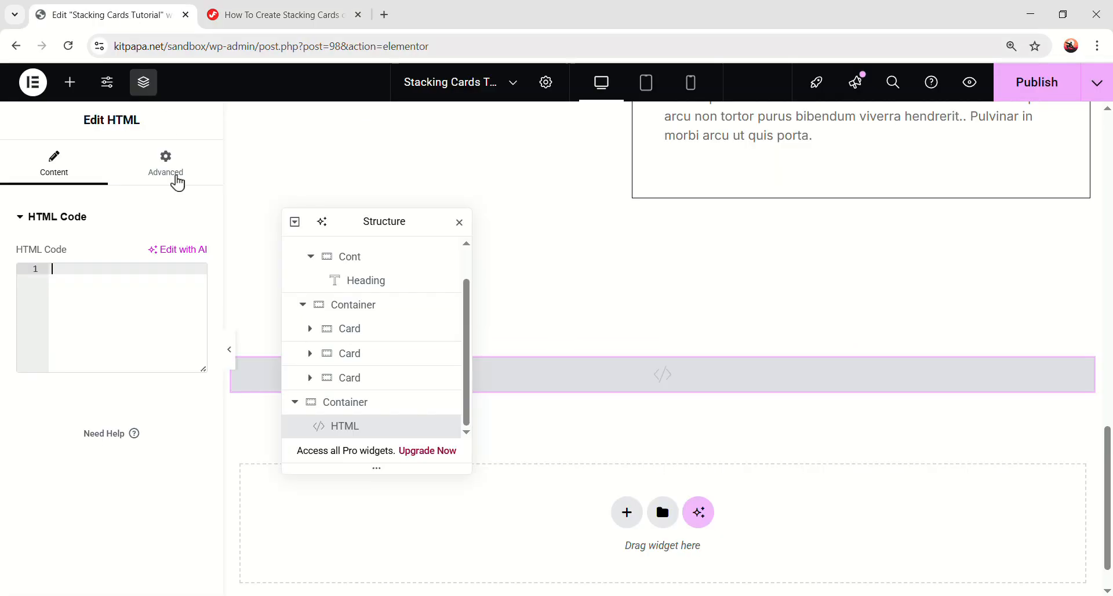
type("<style>")
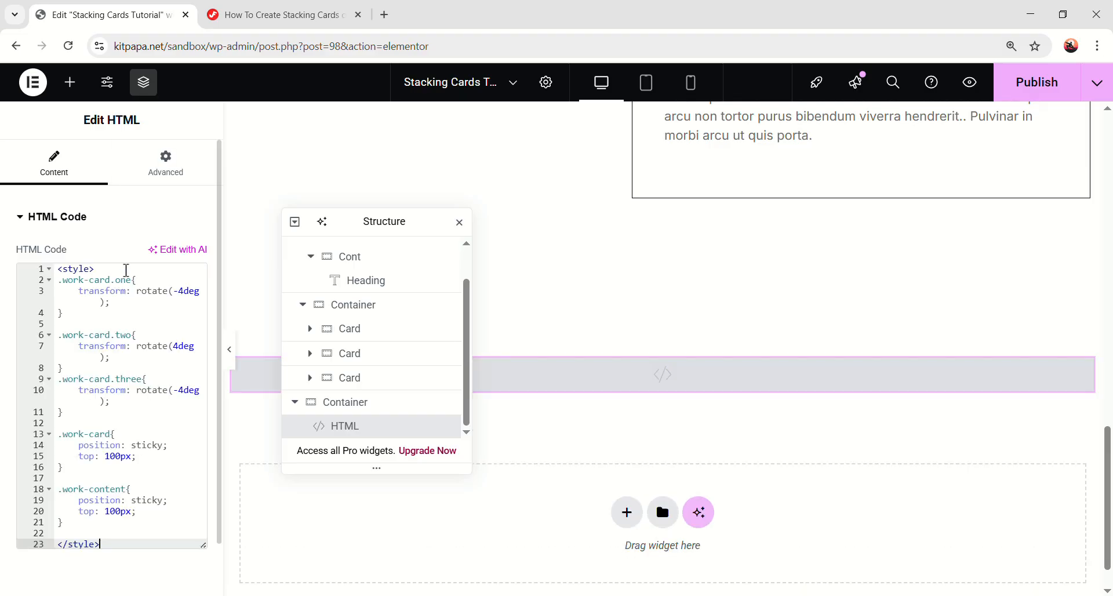
Step: Copy the 'work-card' class name from the tutorial
left_click(281, 14)
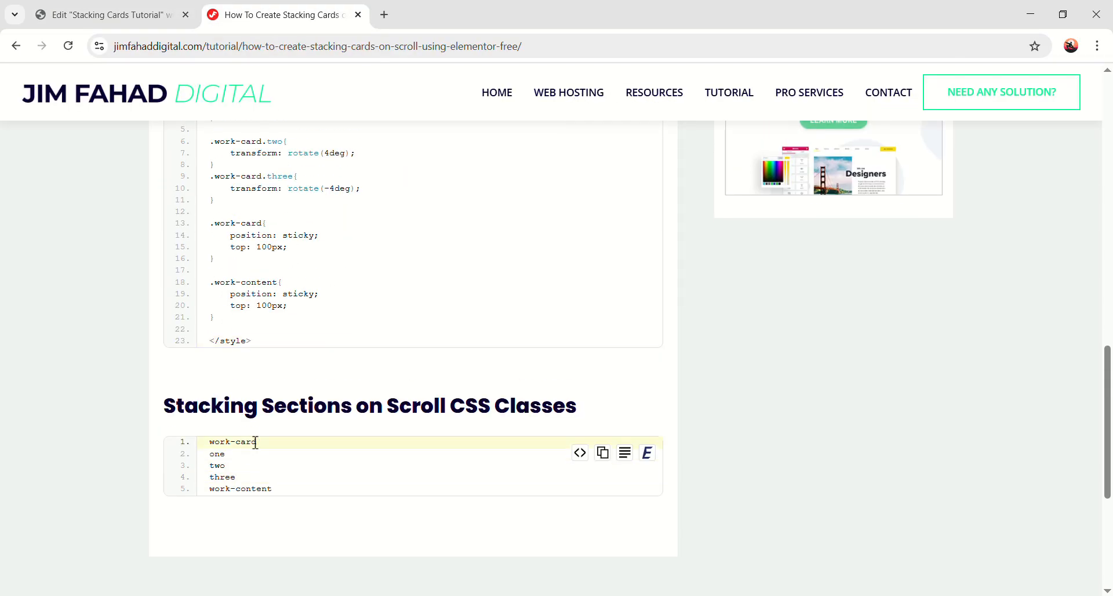
right_click(231, 441)
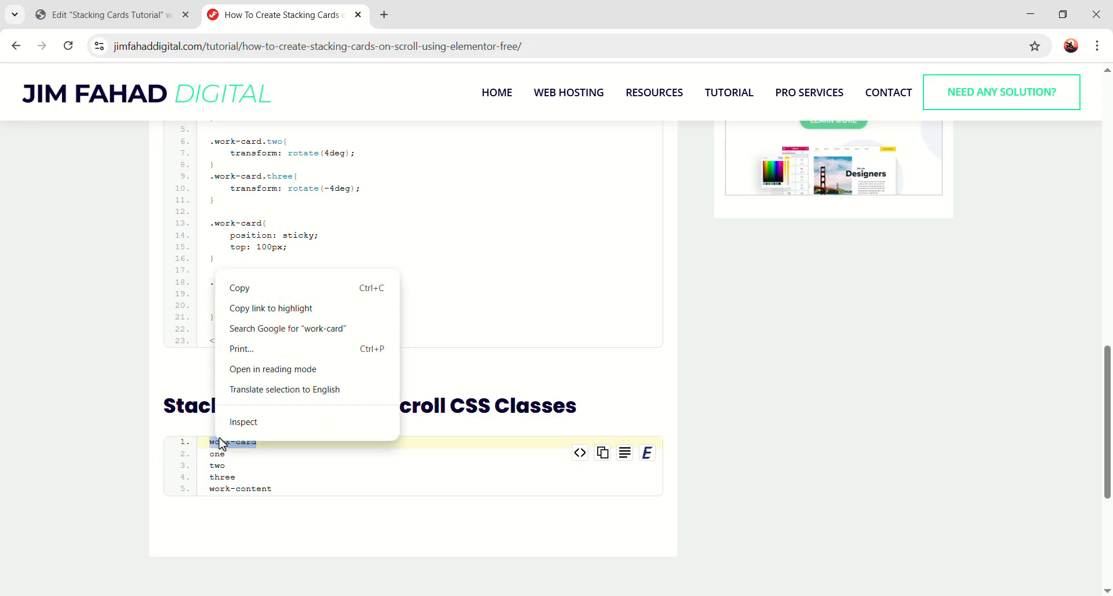
left_click(106, 13)
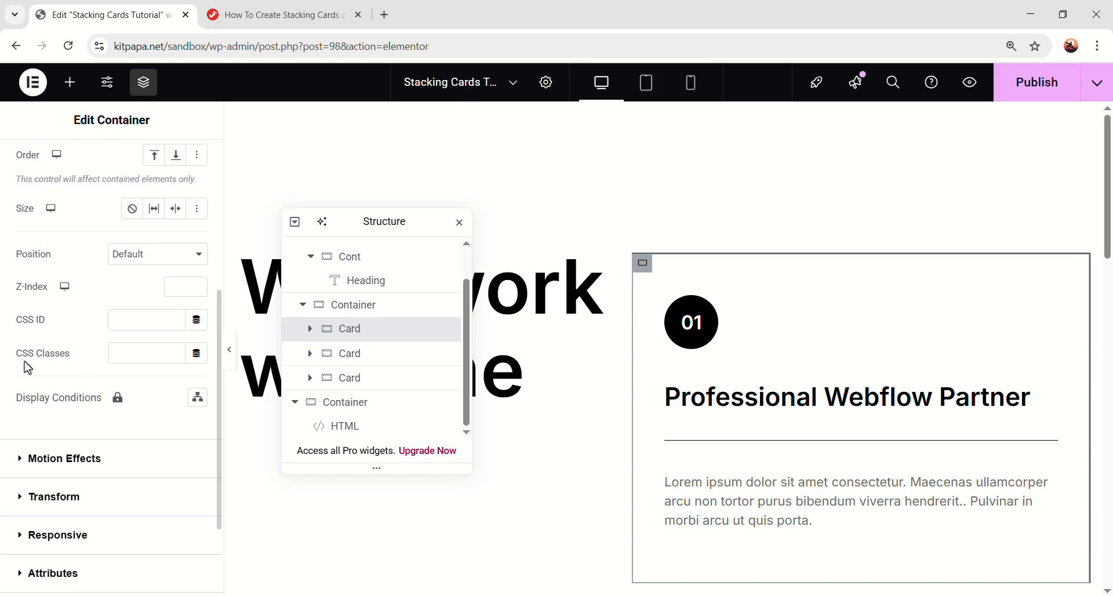
Step: Give the first Card the CSS classes 'work-card one'
type("work-card")
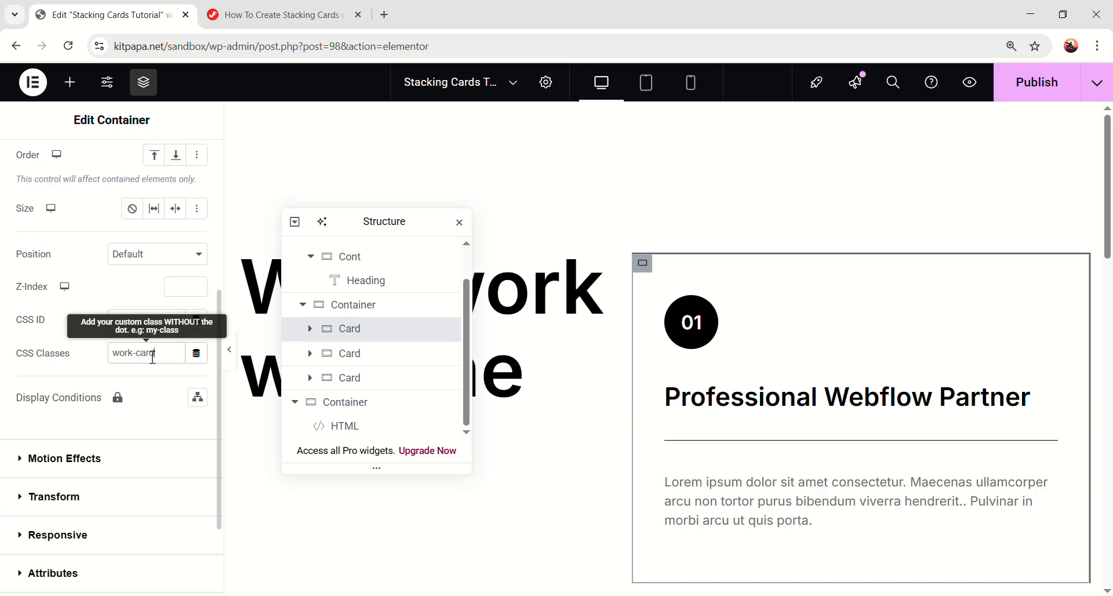
left_click(281, 14)
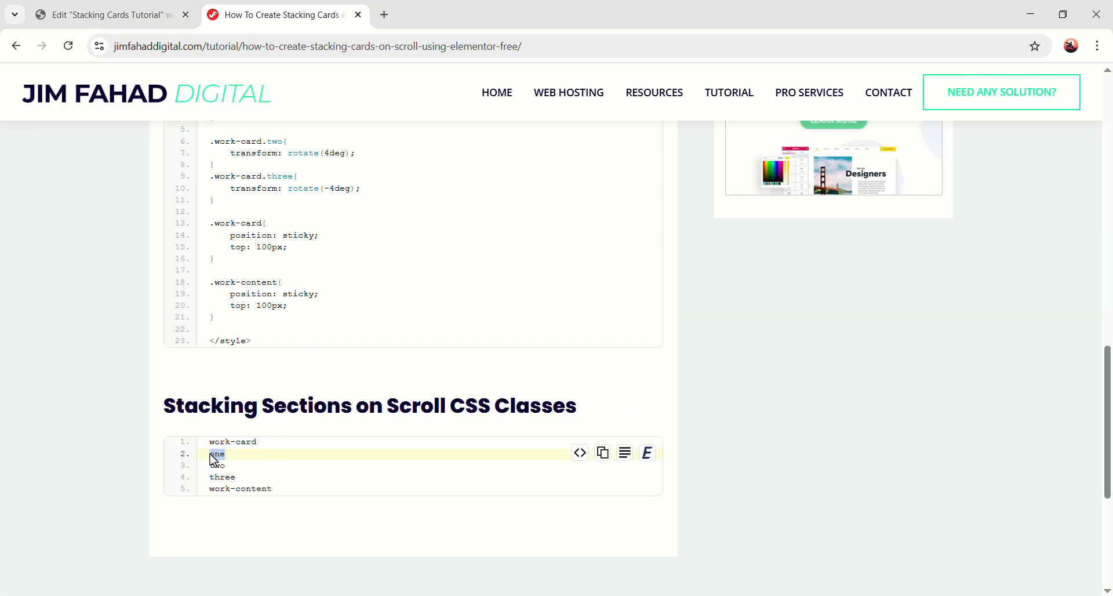
left_click(106, 14)
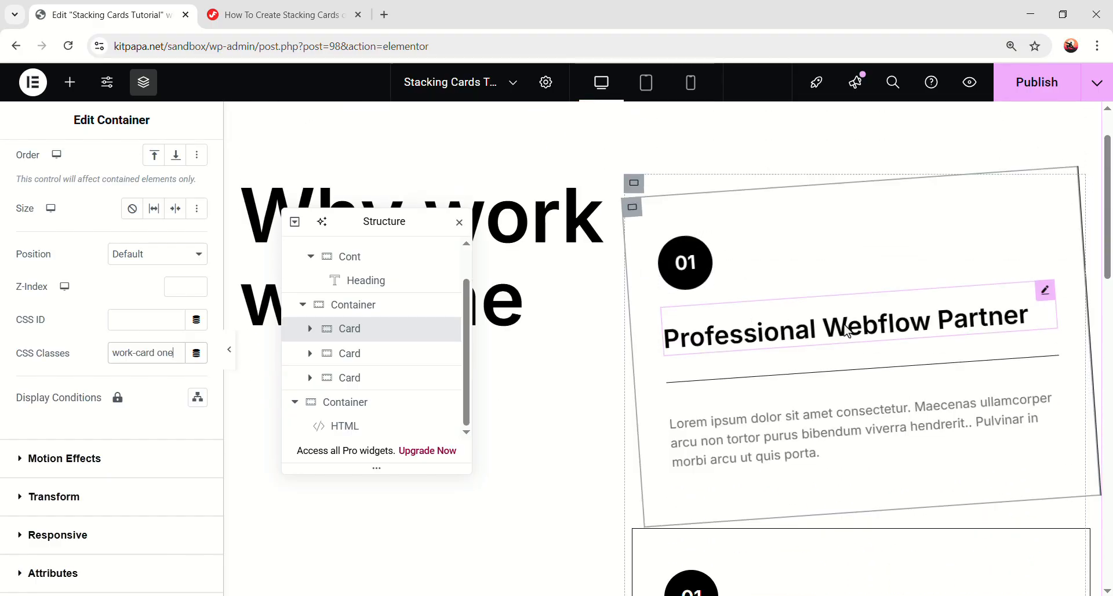
Step: Give the third Card the 'work-card' class
left_click(282, 13)
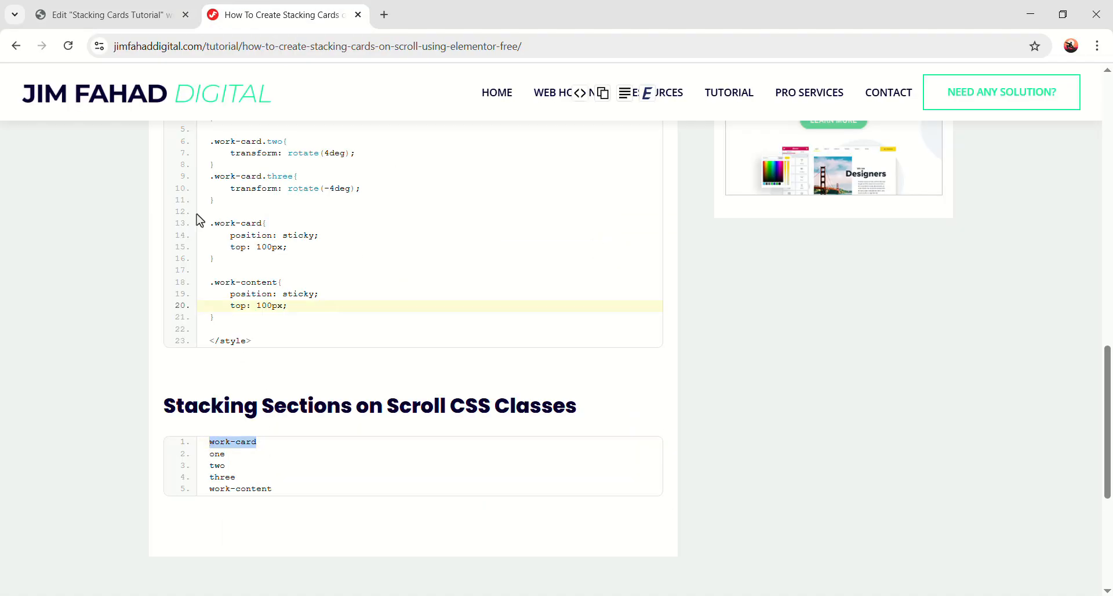
left_click(107, 15)
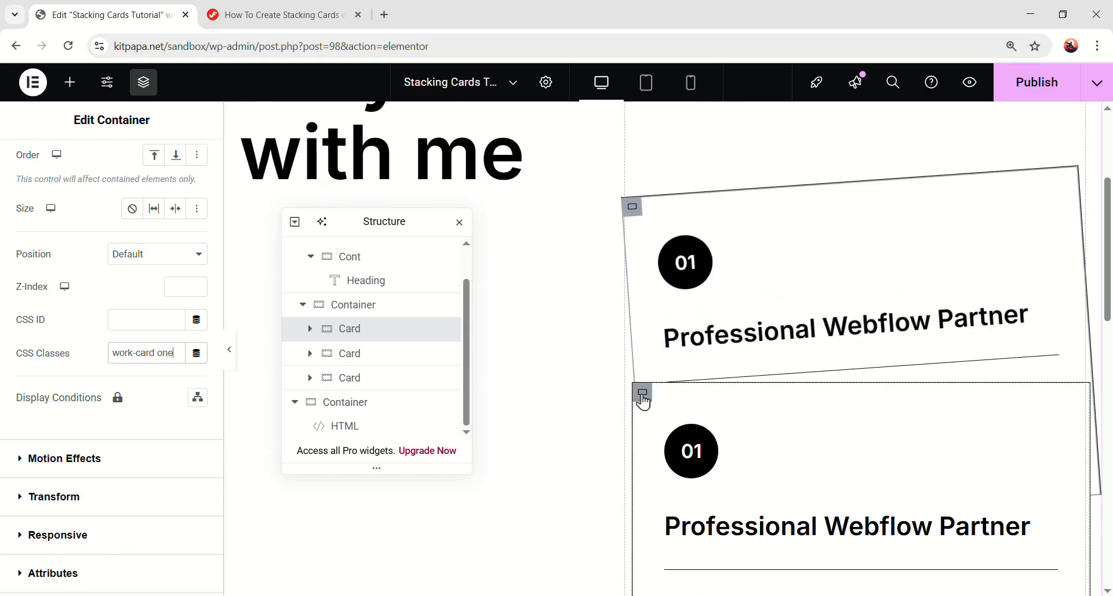
left_click(36, 162)
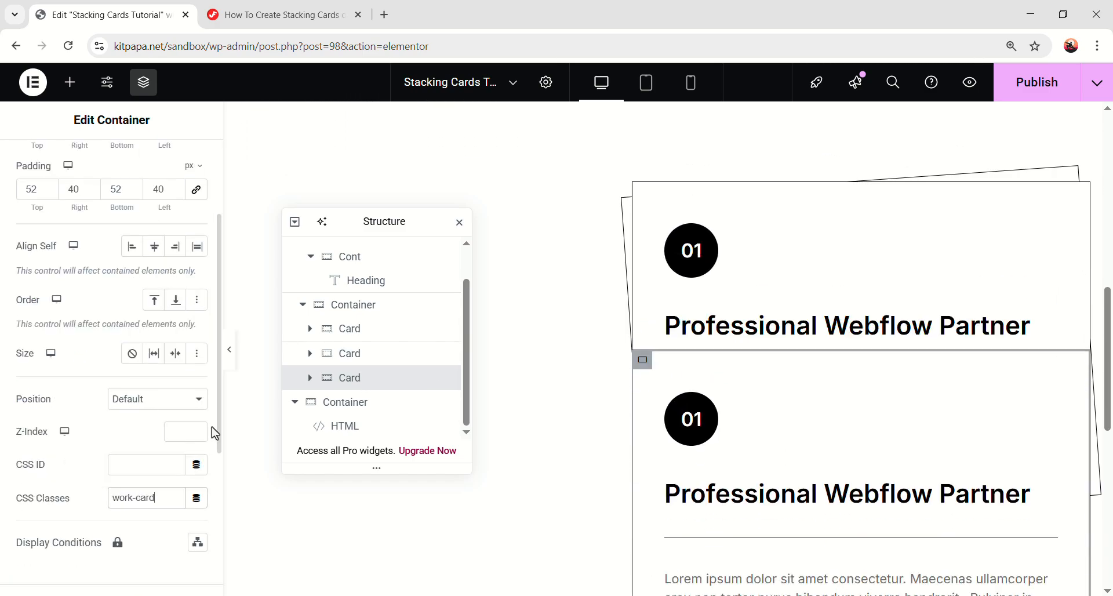
Step: Set the second Card's CSS classes to 'work-card two'
left_click(281, 14)
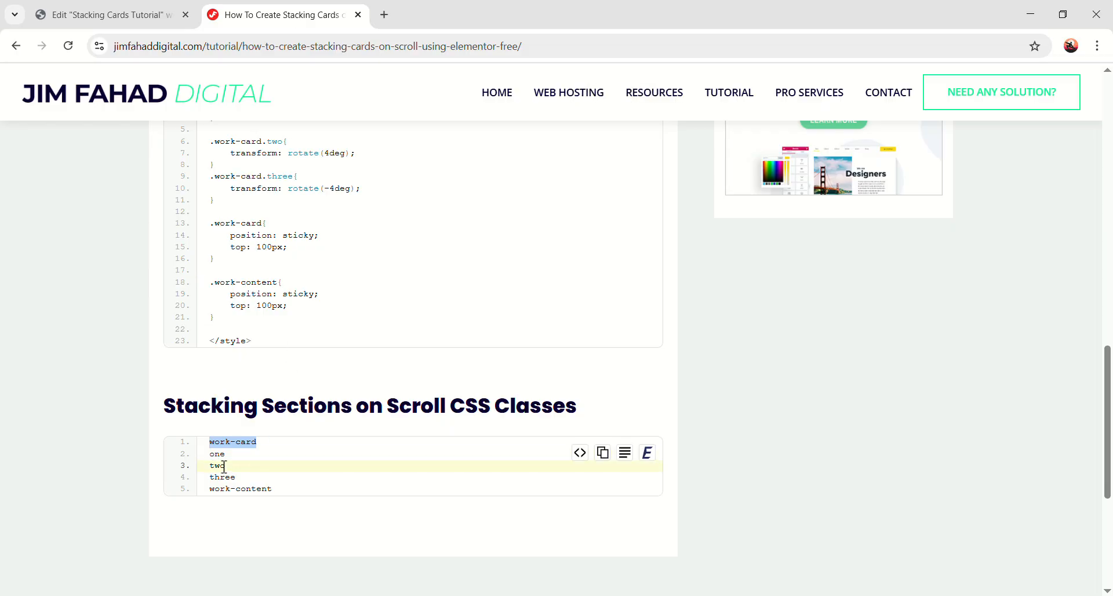
double_click(217, 465)
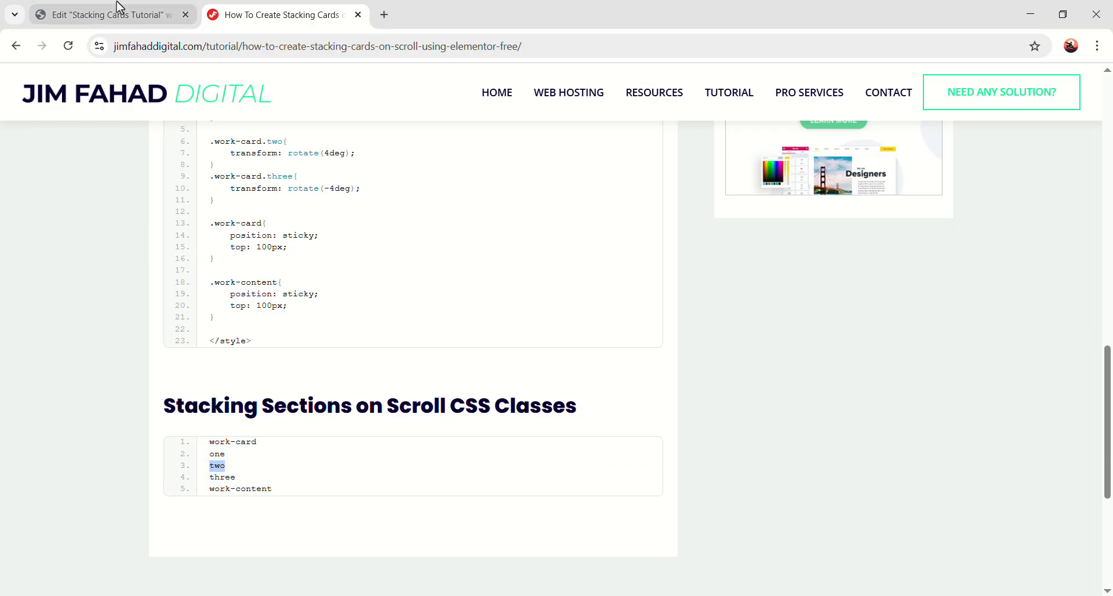
left_click(107, 14)
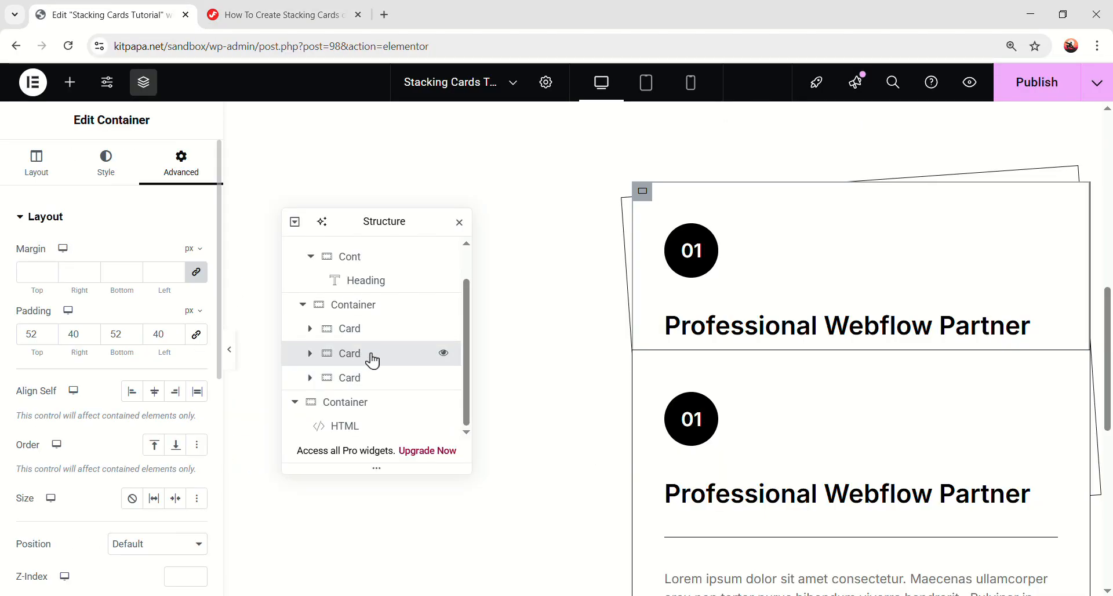
type("work-card")
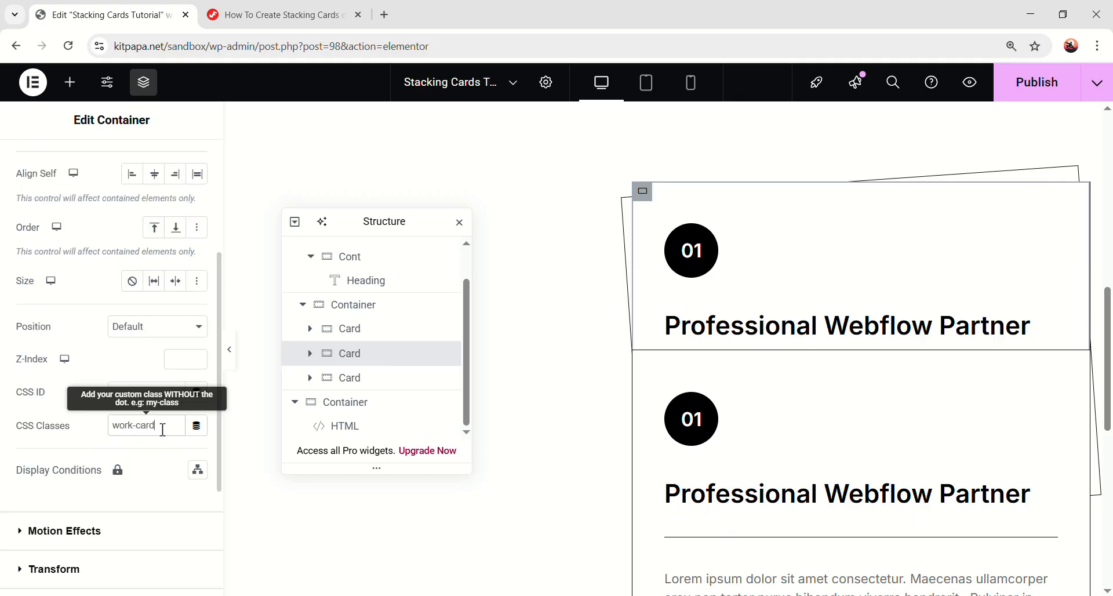
type("two")
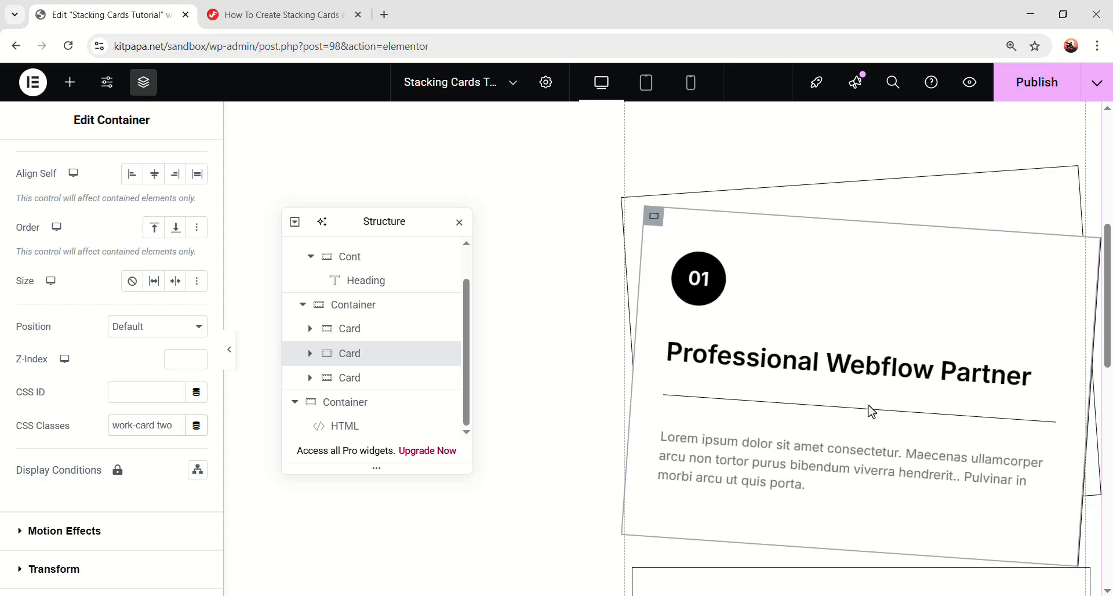
Step: Set the third Card's CSS classes to 'work-card three'
left_click(281, 14)
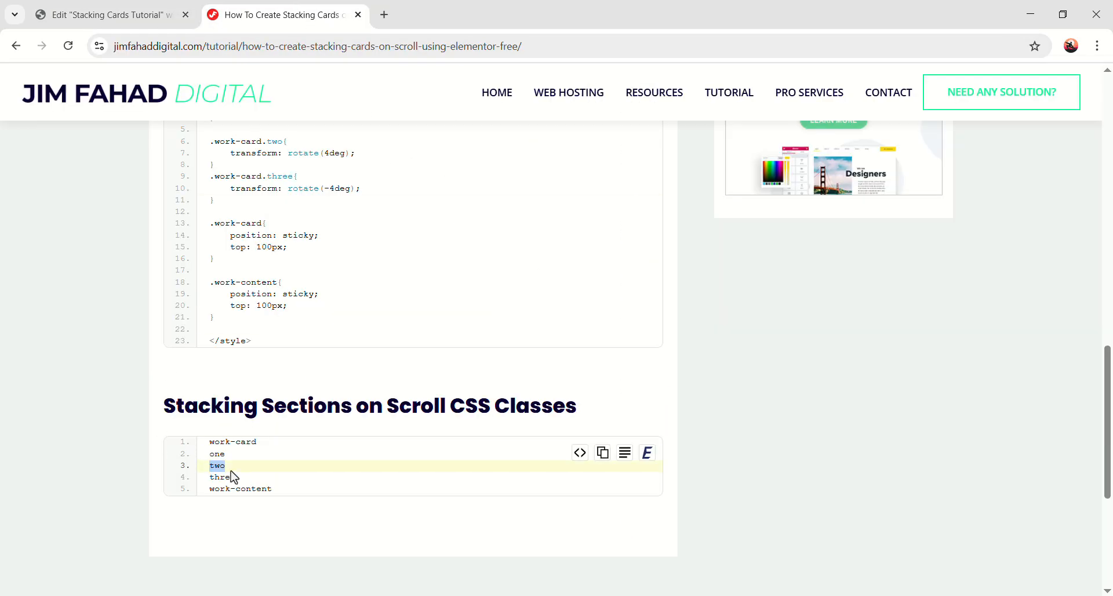
left_click(107, 14)
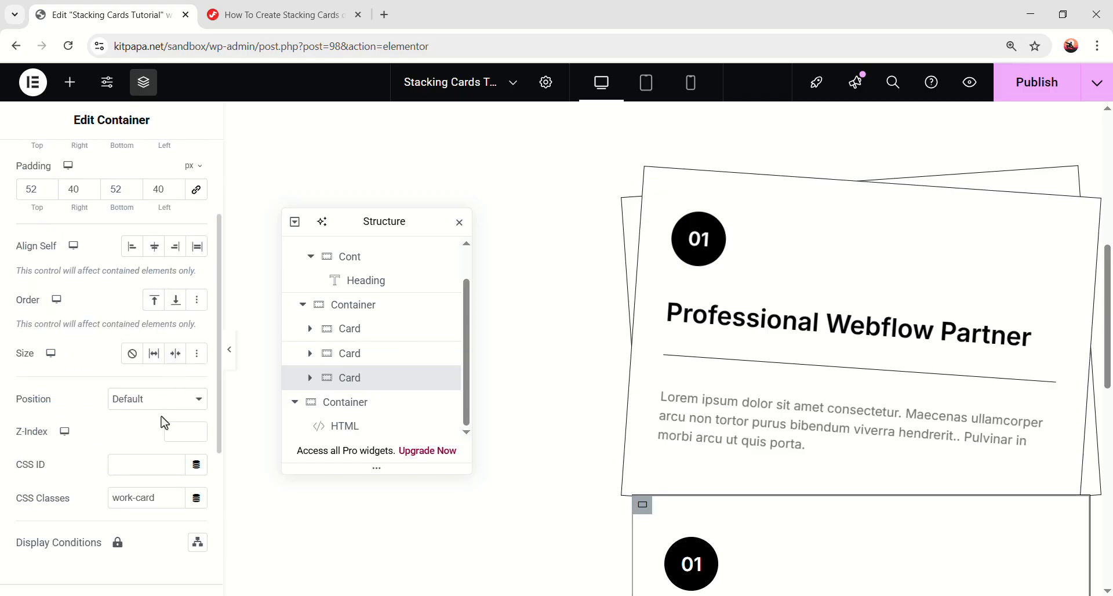
type("three")
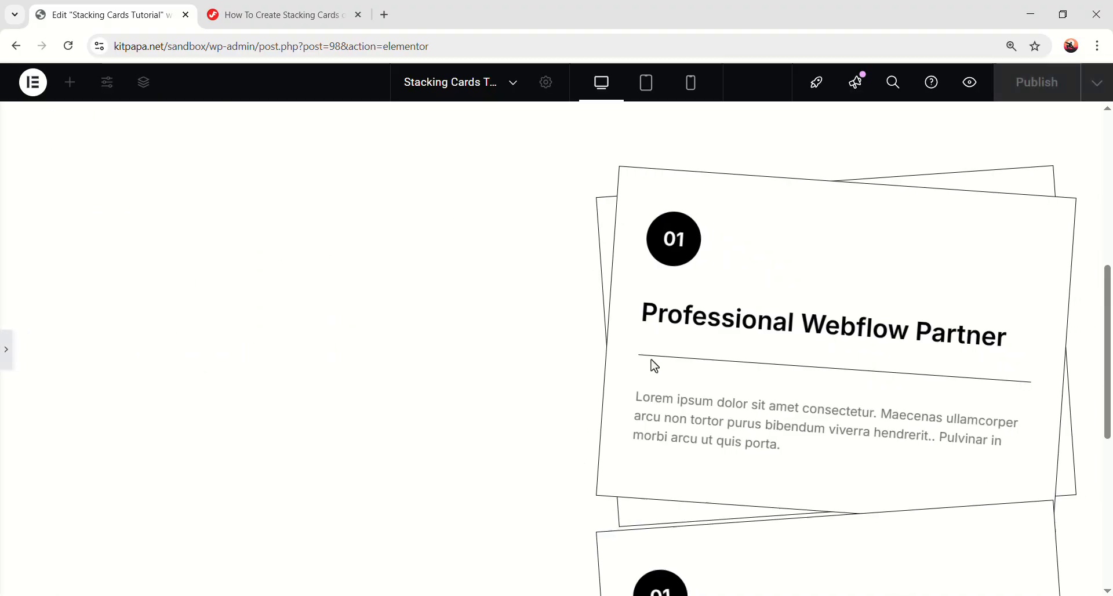
scroll("down", 3)
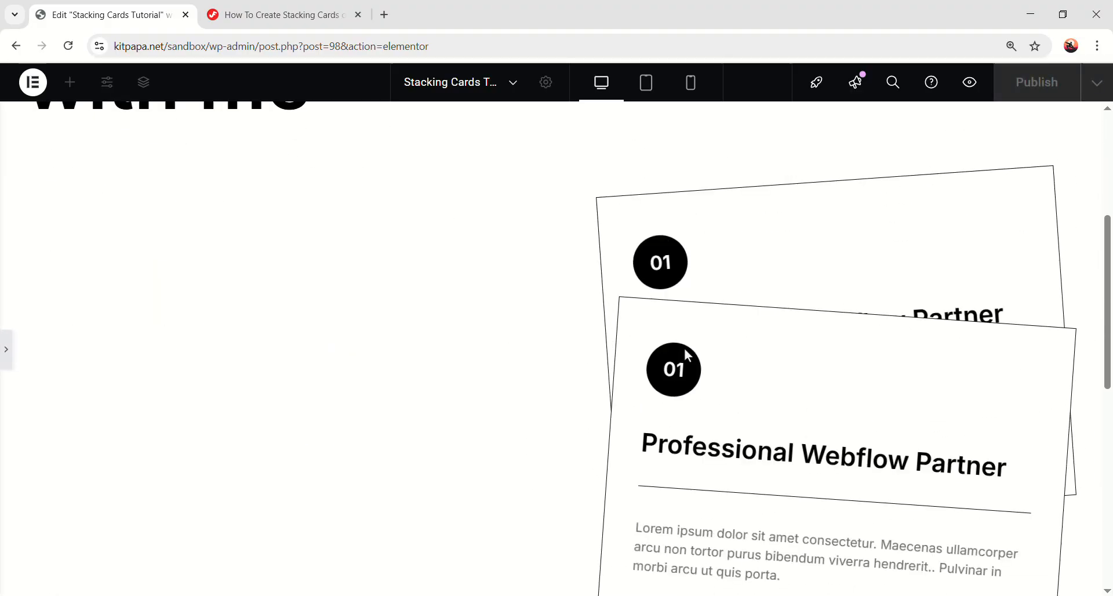
scroll("down", 3)
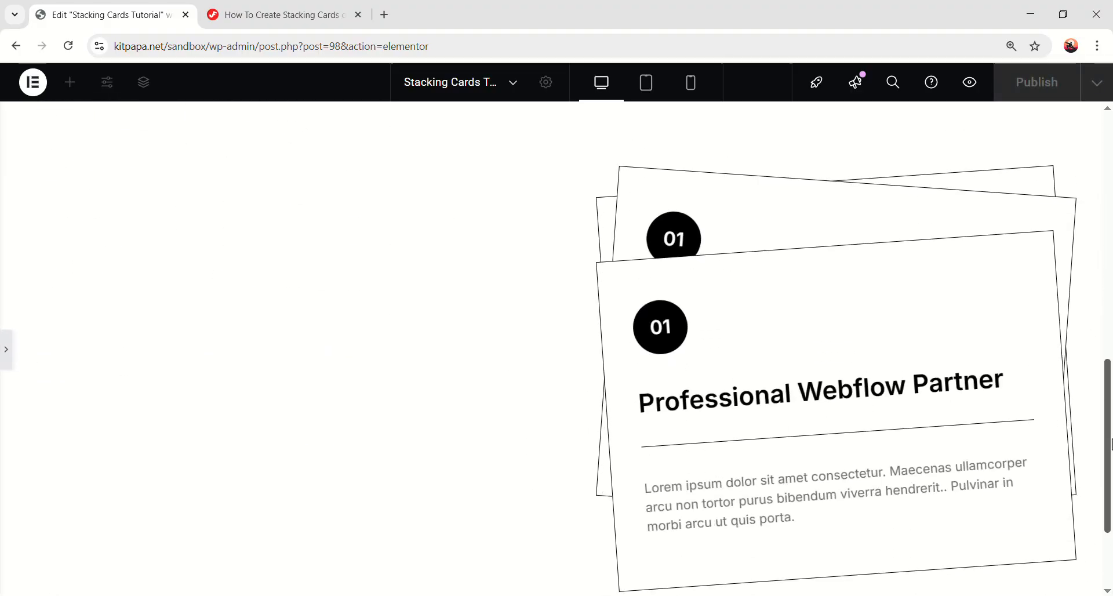
scroll("down", 3)
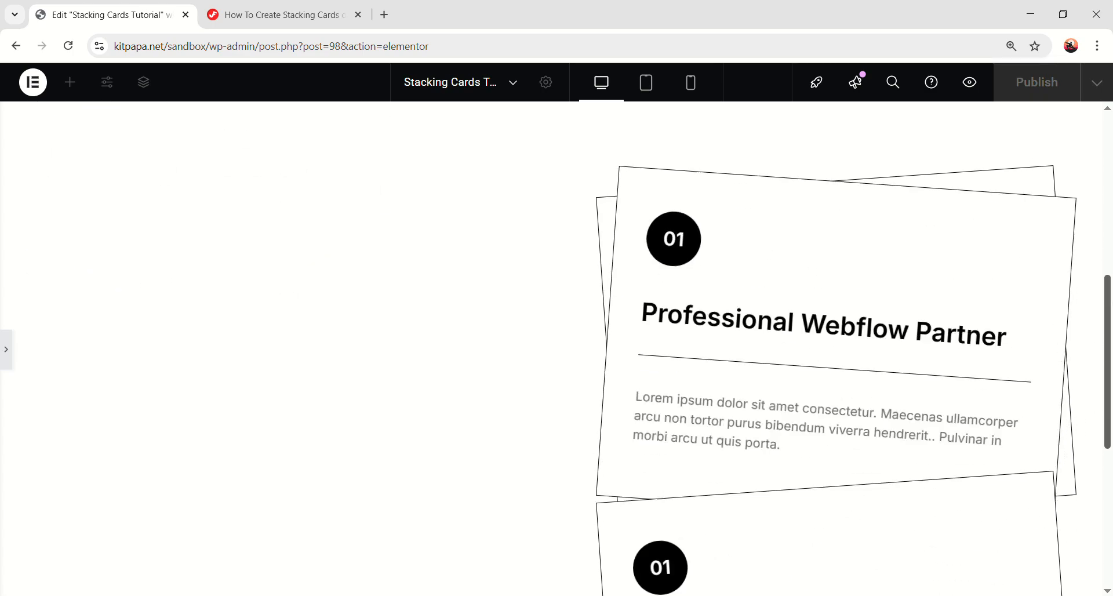
scroll("down", 3)
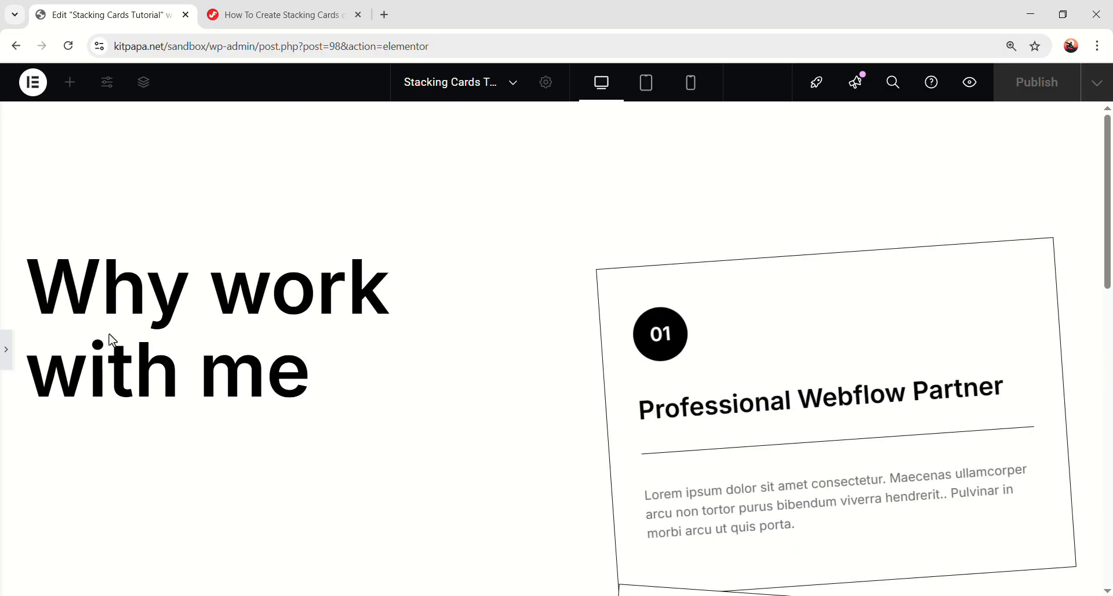
scroll("down", 3)
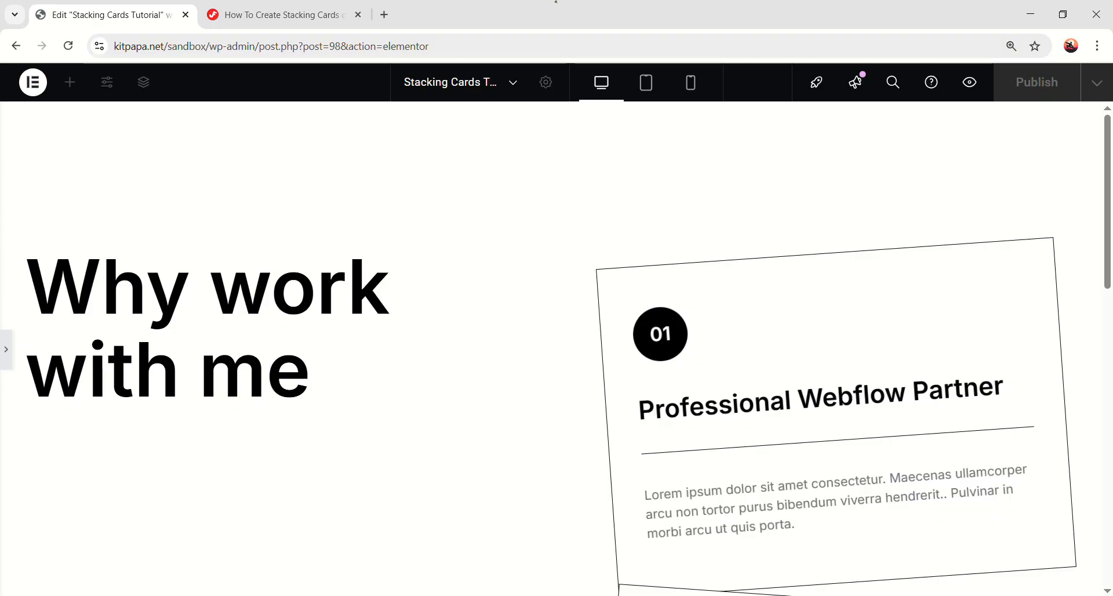
mouse_move(513, 199)
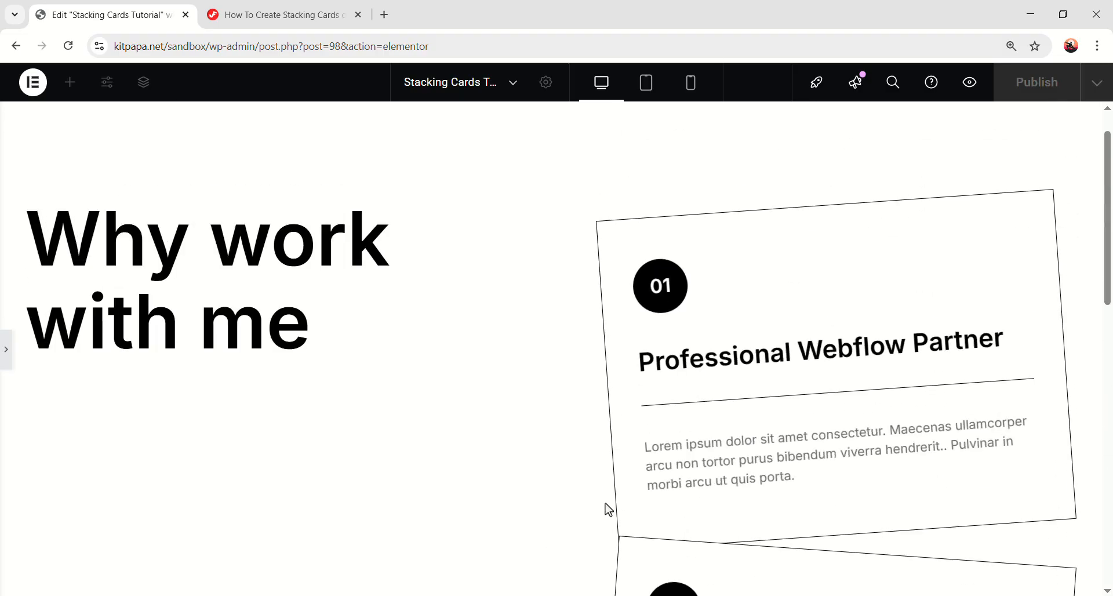
left_click(142, 81)
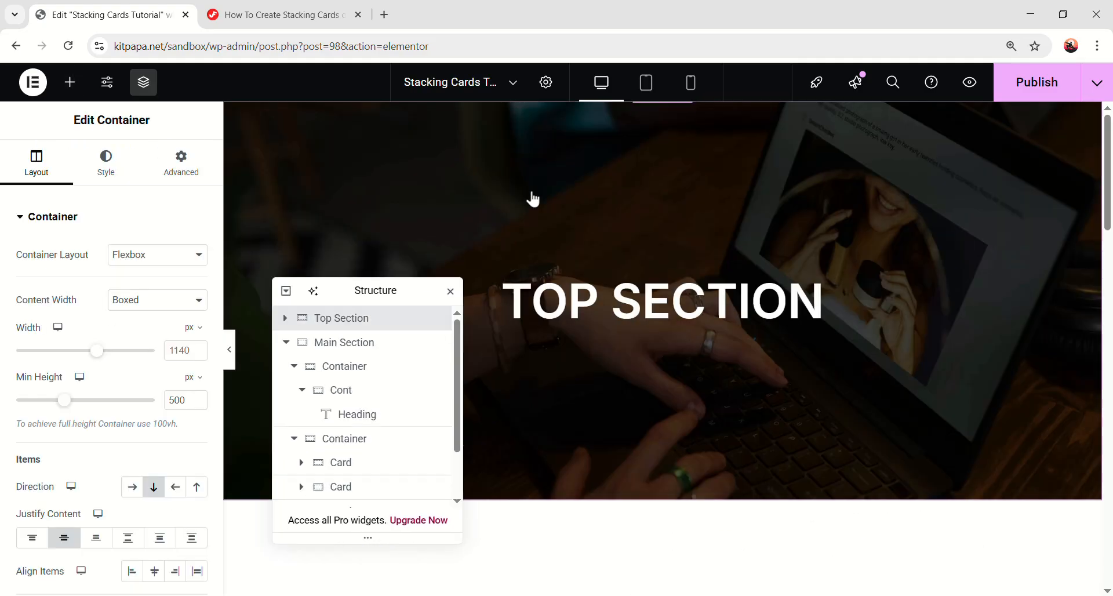
scroll("down", 3)
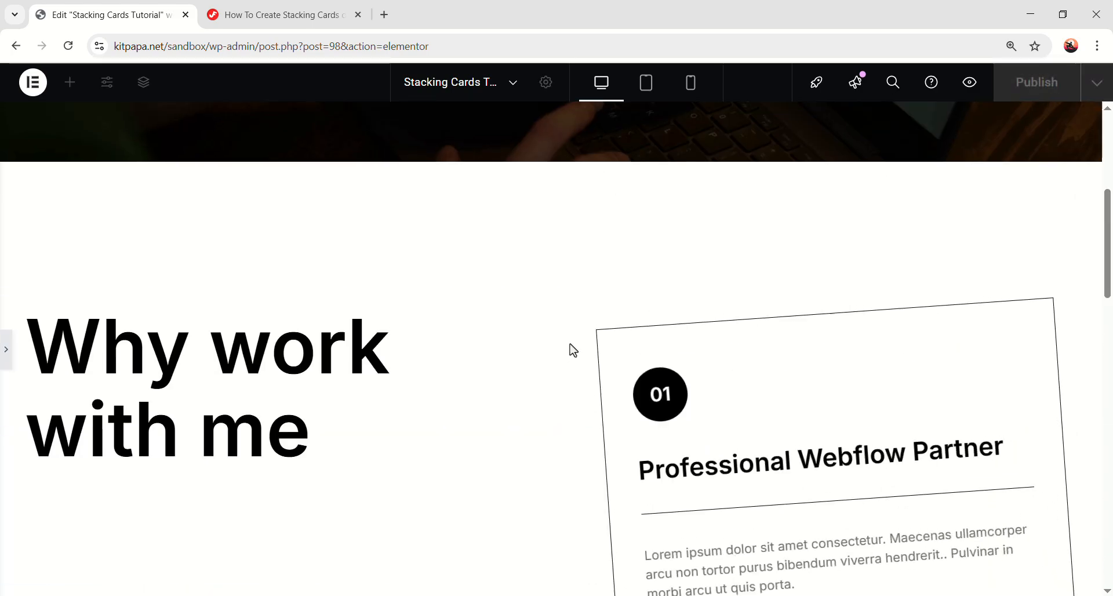
scroll("down", 3)
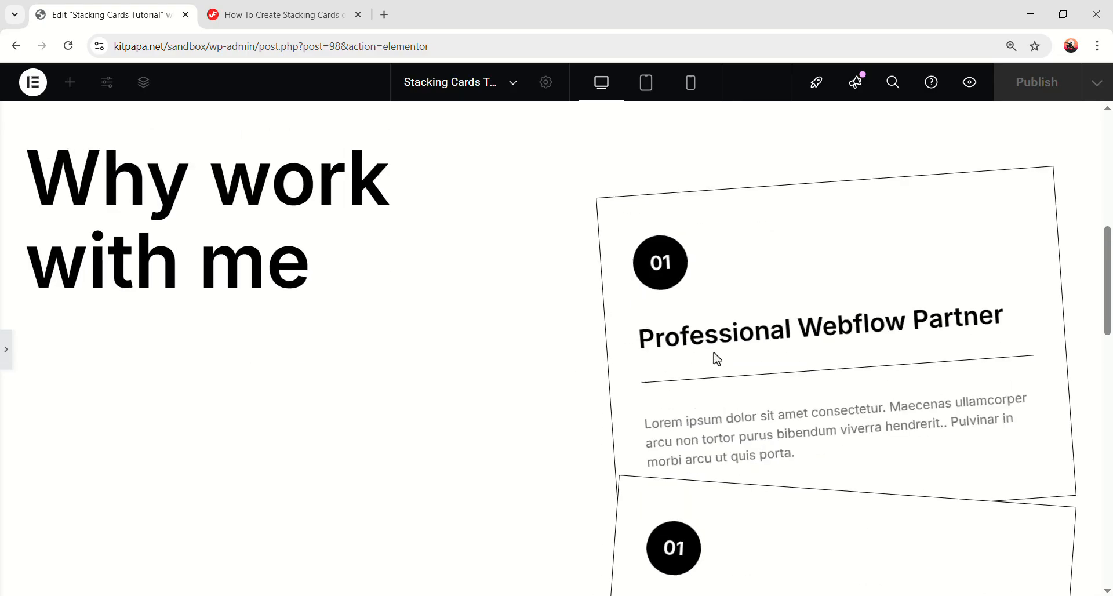
scroll("down", 3)
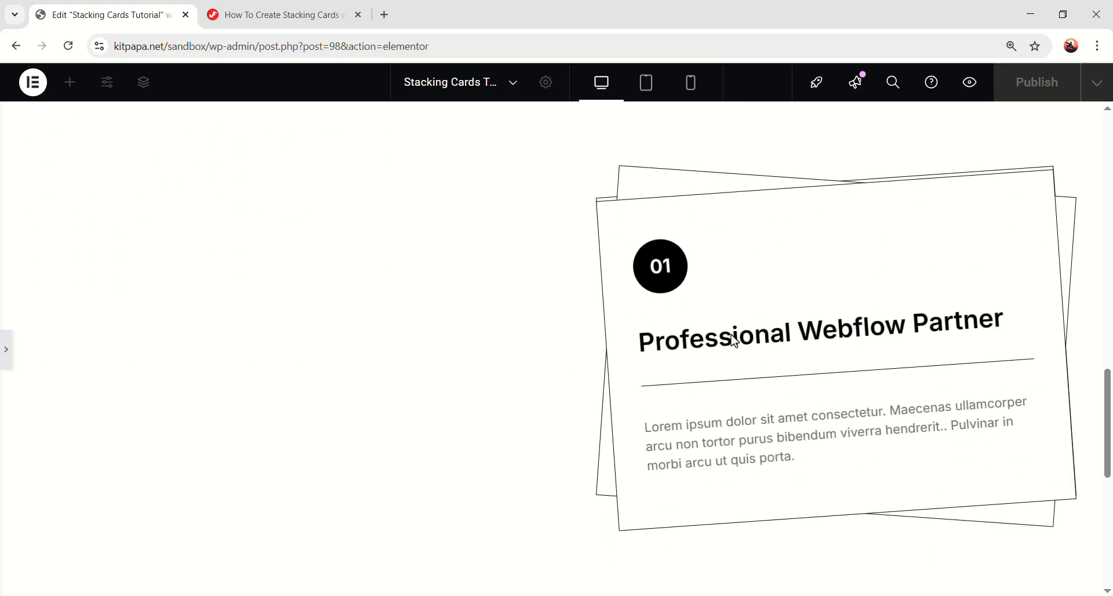
scroll("down", 3)
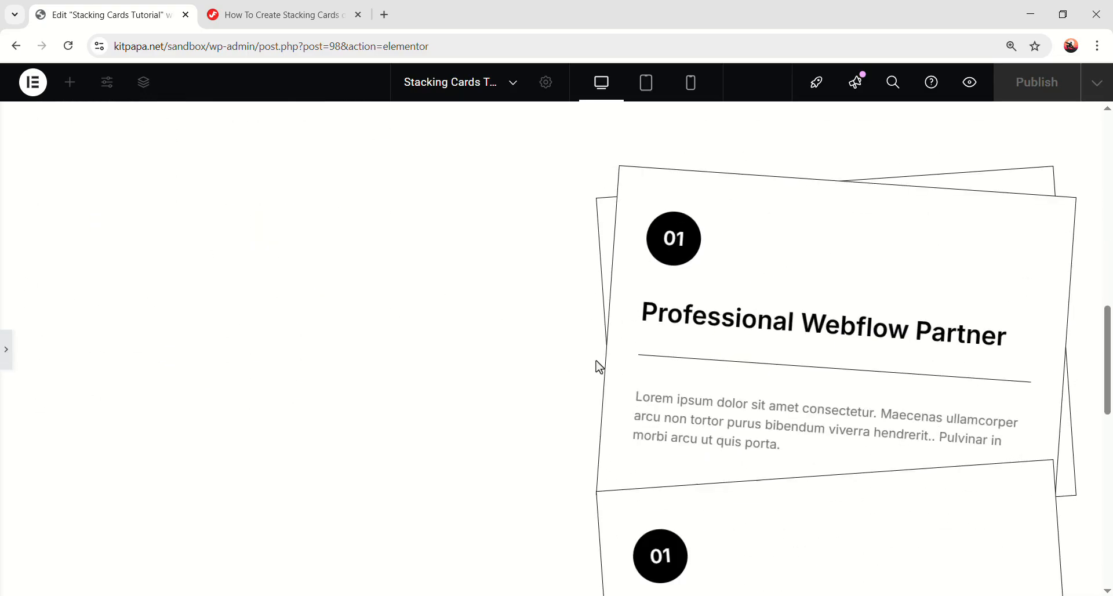
scroll("down", 3)
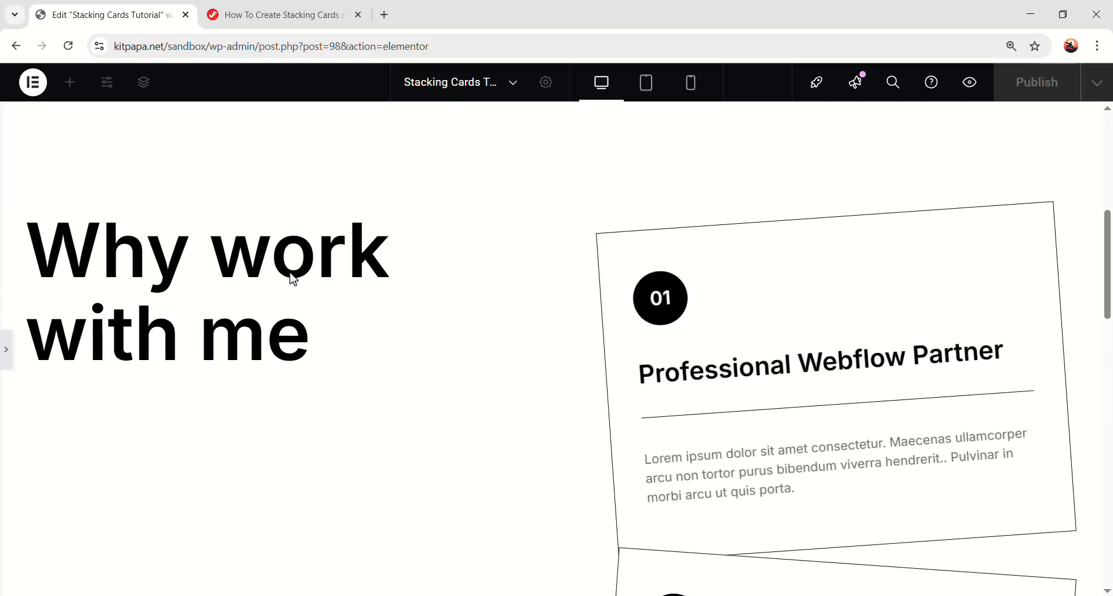
left_click(280, 14)
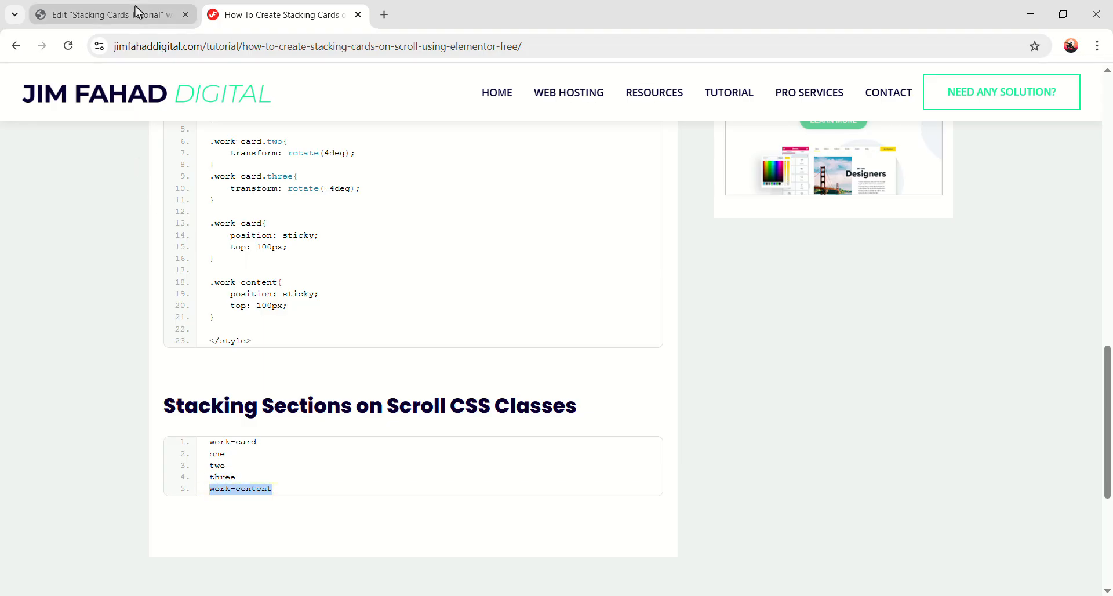
Step: Give the heading's Cont container the 'work-content' class so the heading stays pinned
left_click(107, 13)
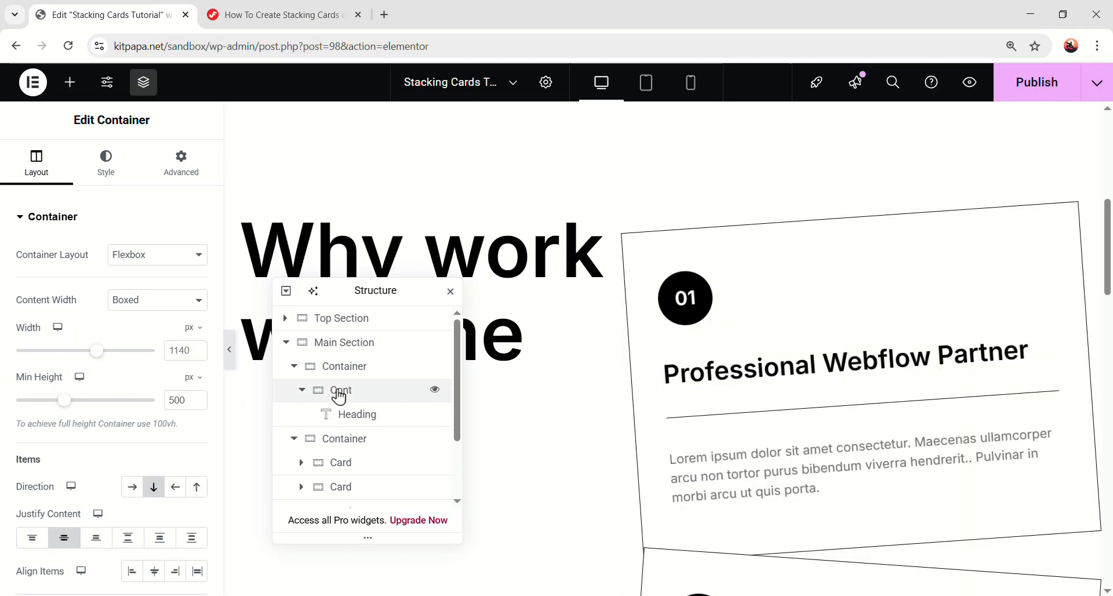
left_click(181, 161)
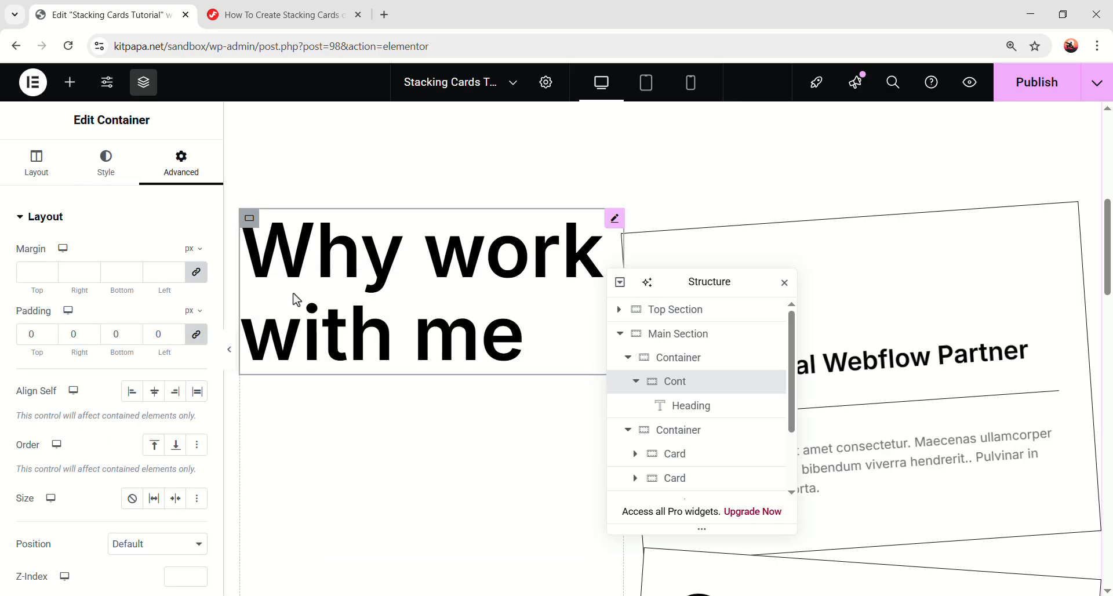
type("work-content")
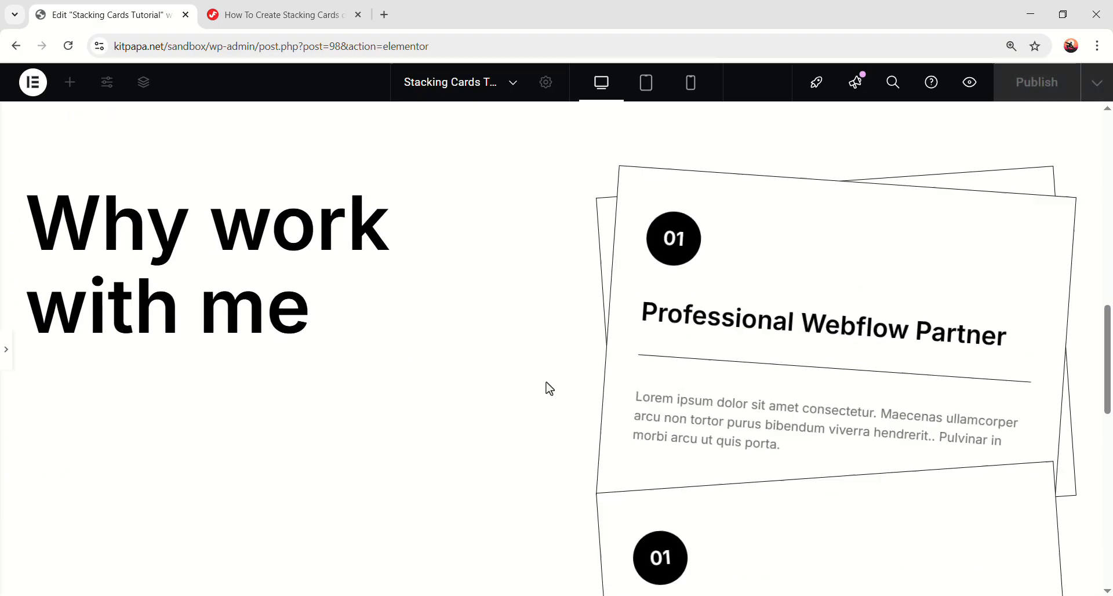
scroll("down", 3)
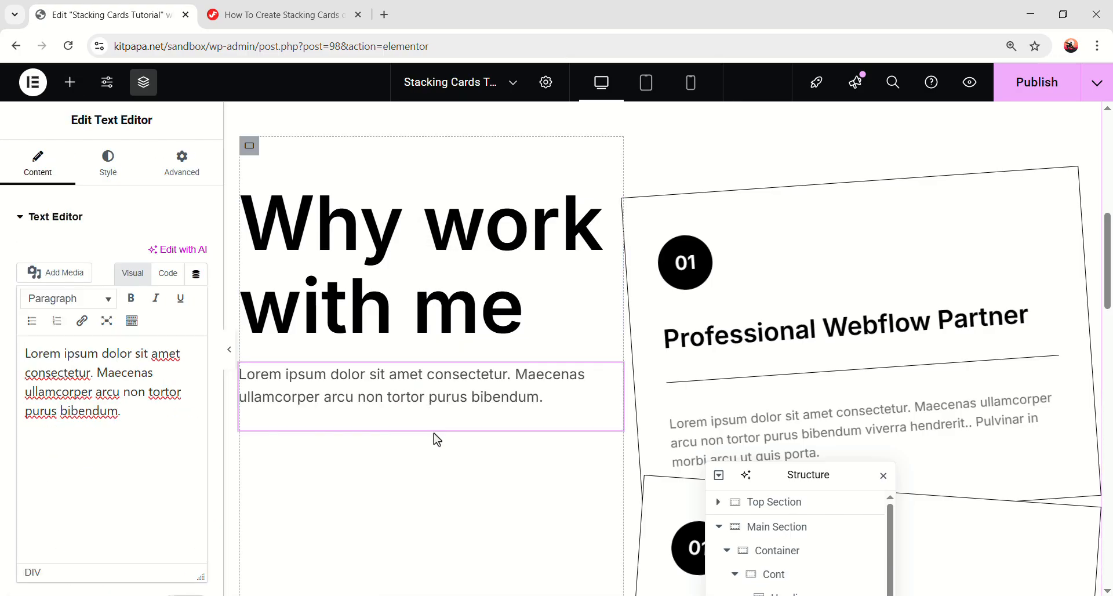
Step: Add a Text Editor paragraph and a 'Book a free call' button under the heading
left_click(312, 407)
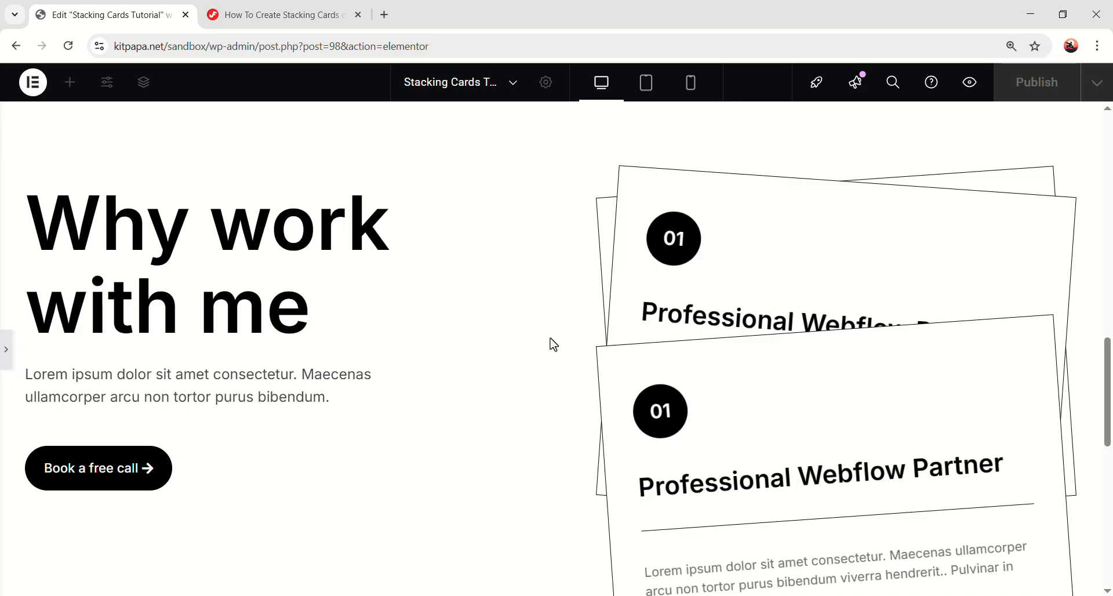
mouse_move(555, 43)
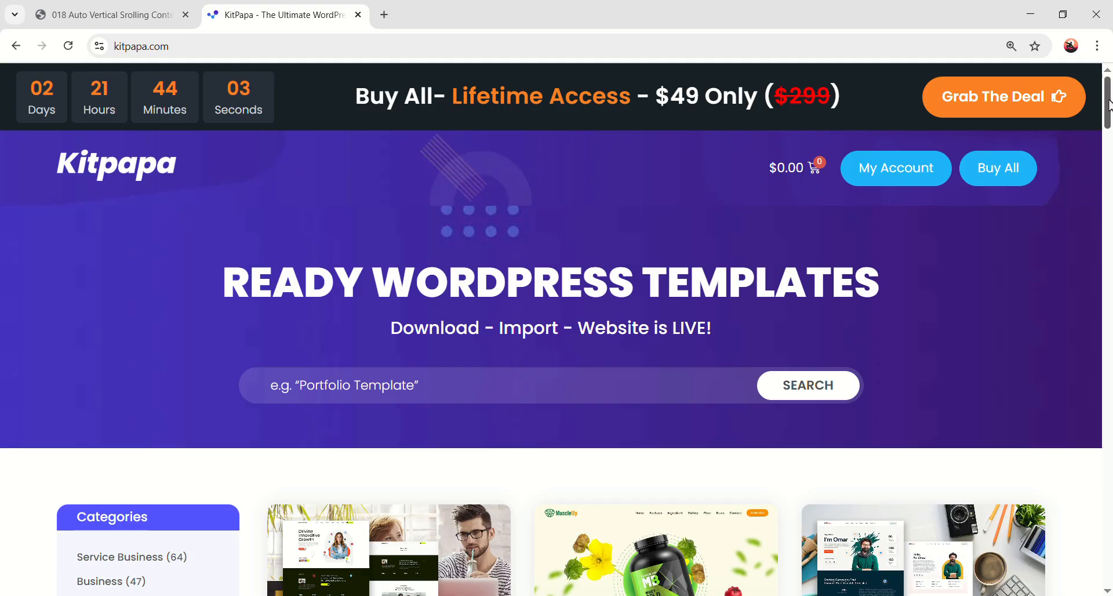
Step: Browse the Kitpapa template kit listing, view a product and return to the list
scroll("down", 3)
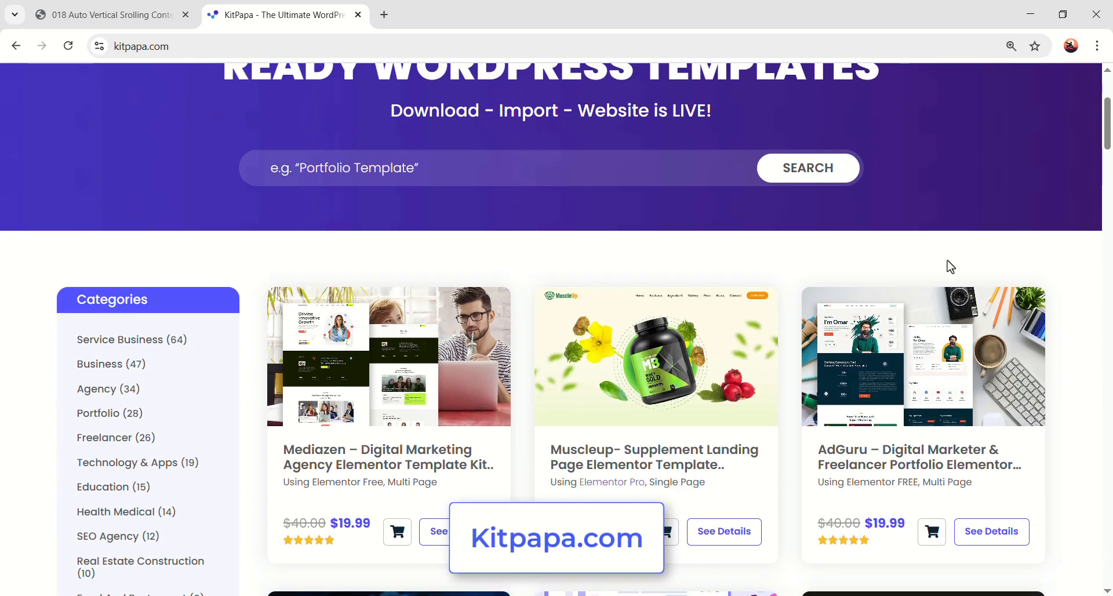
scroll("down", 3)
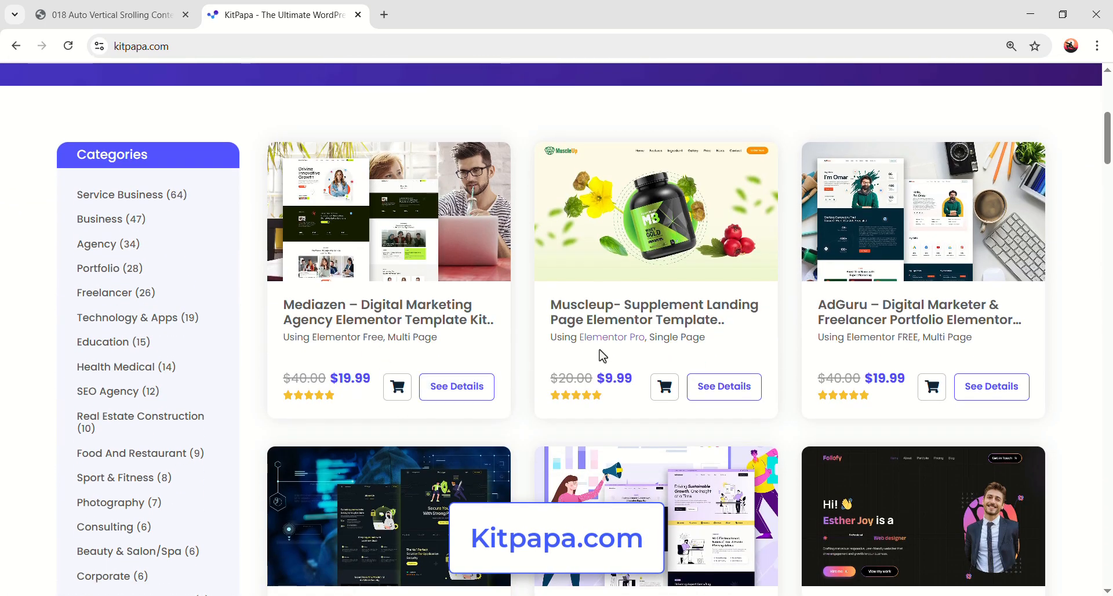
scroll("down", 3)
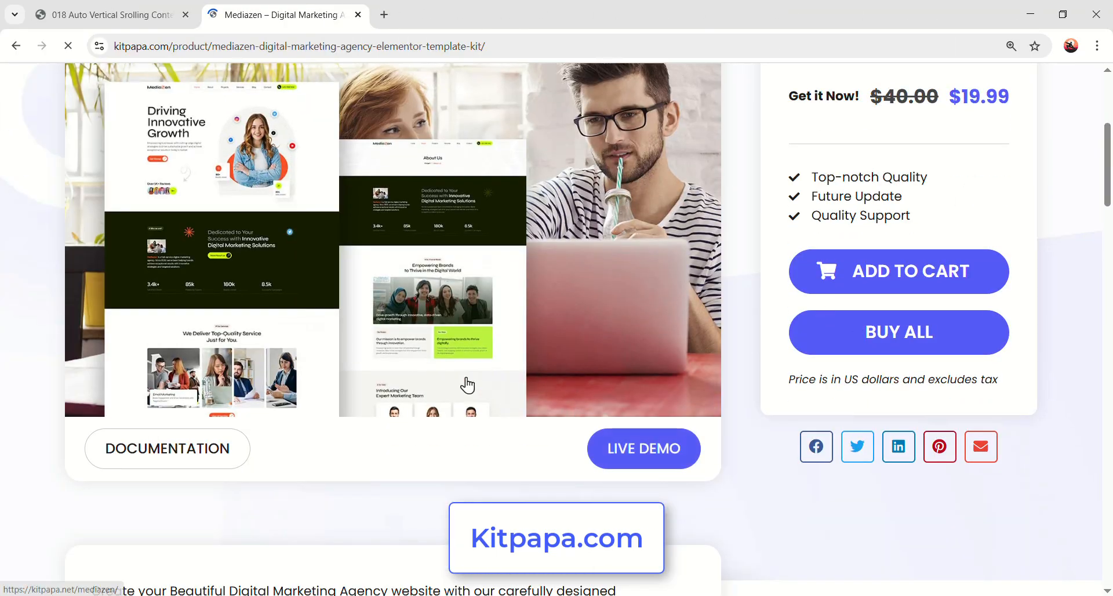
left_click(643, 449)
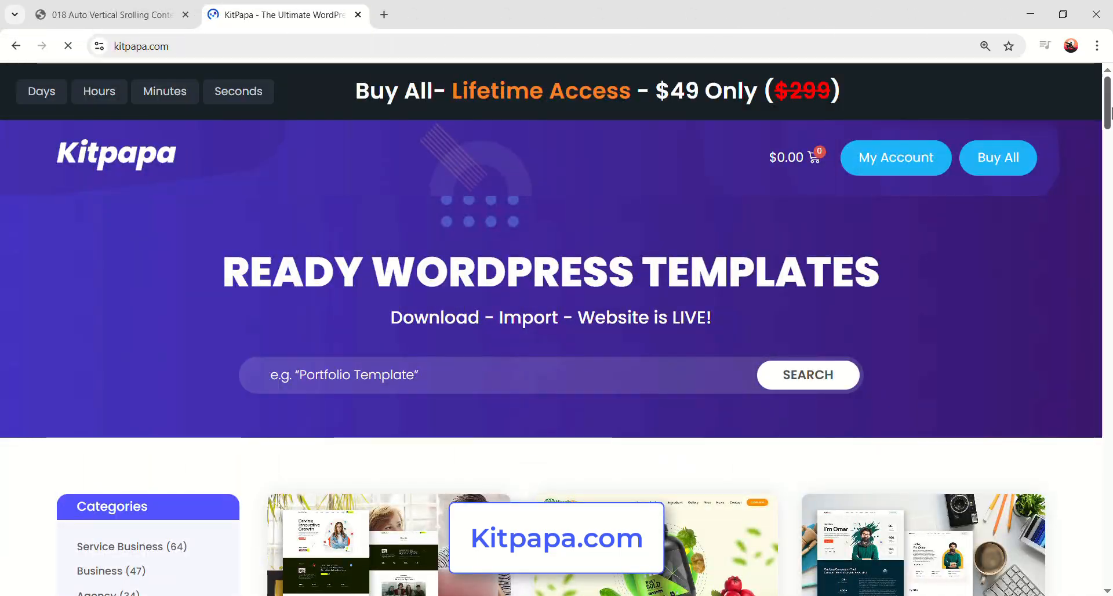
scroll("down", 3)
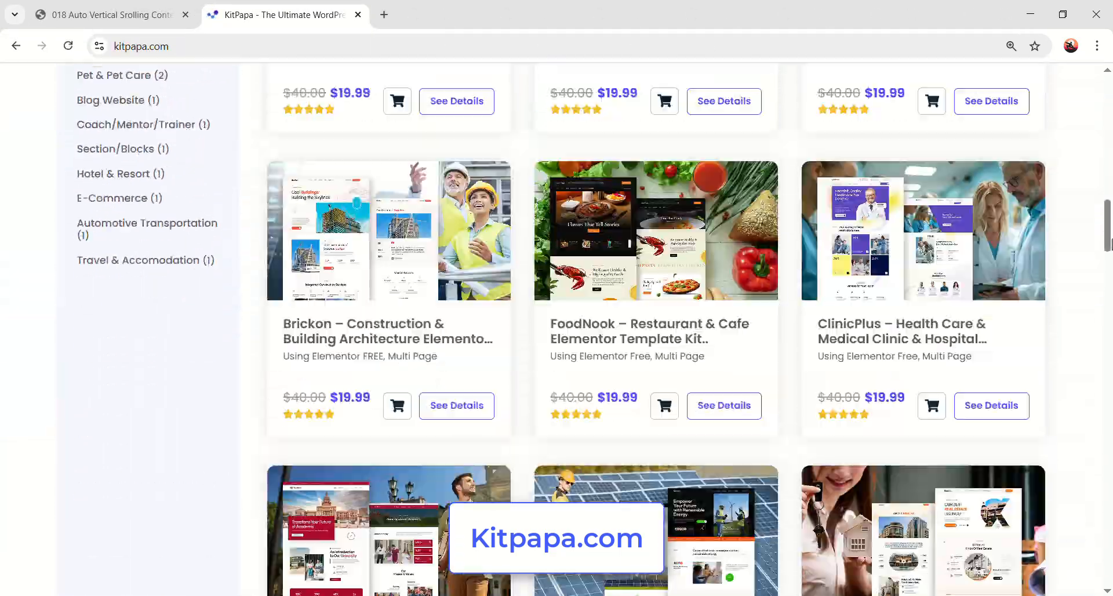
scroll("down", 3)
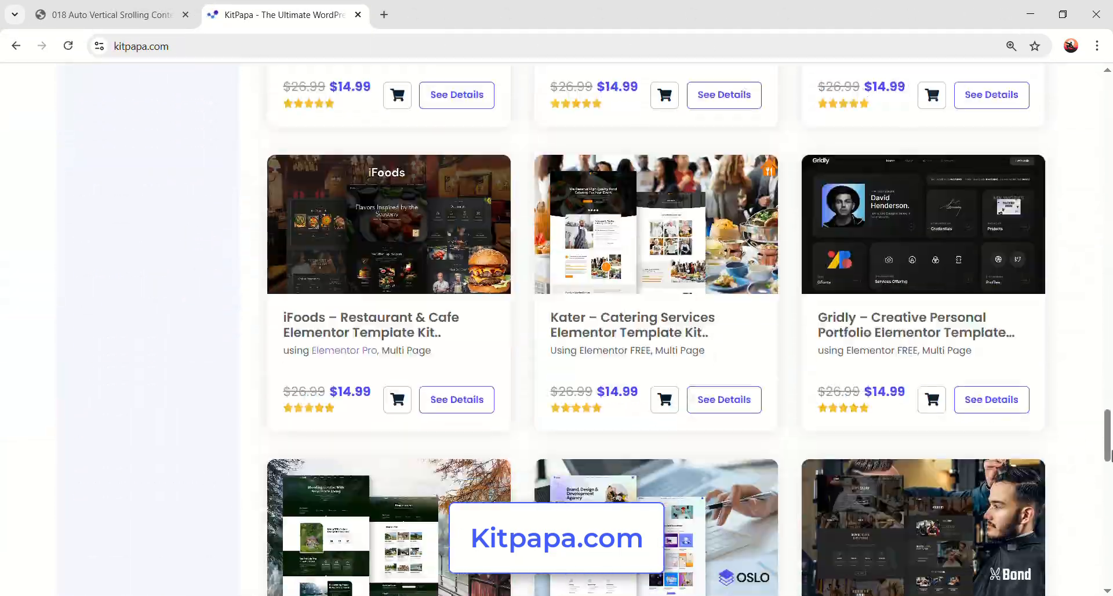